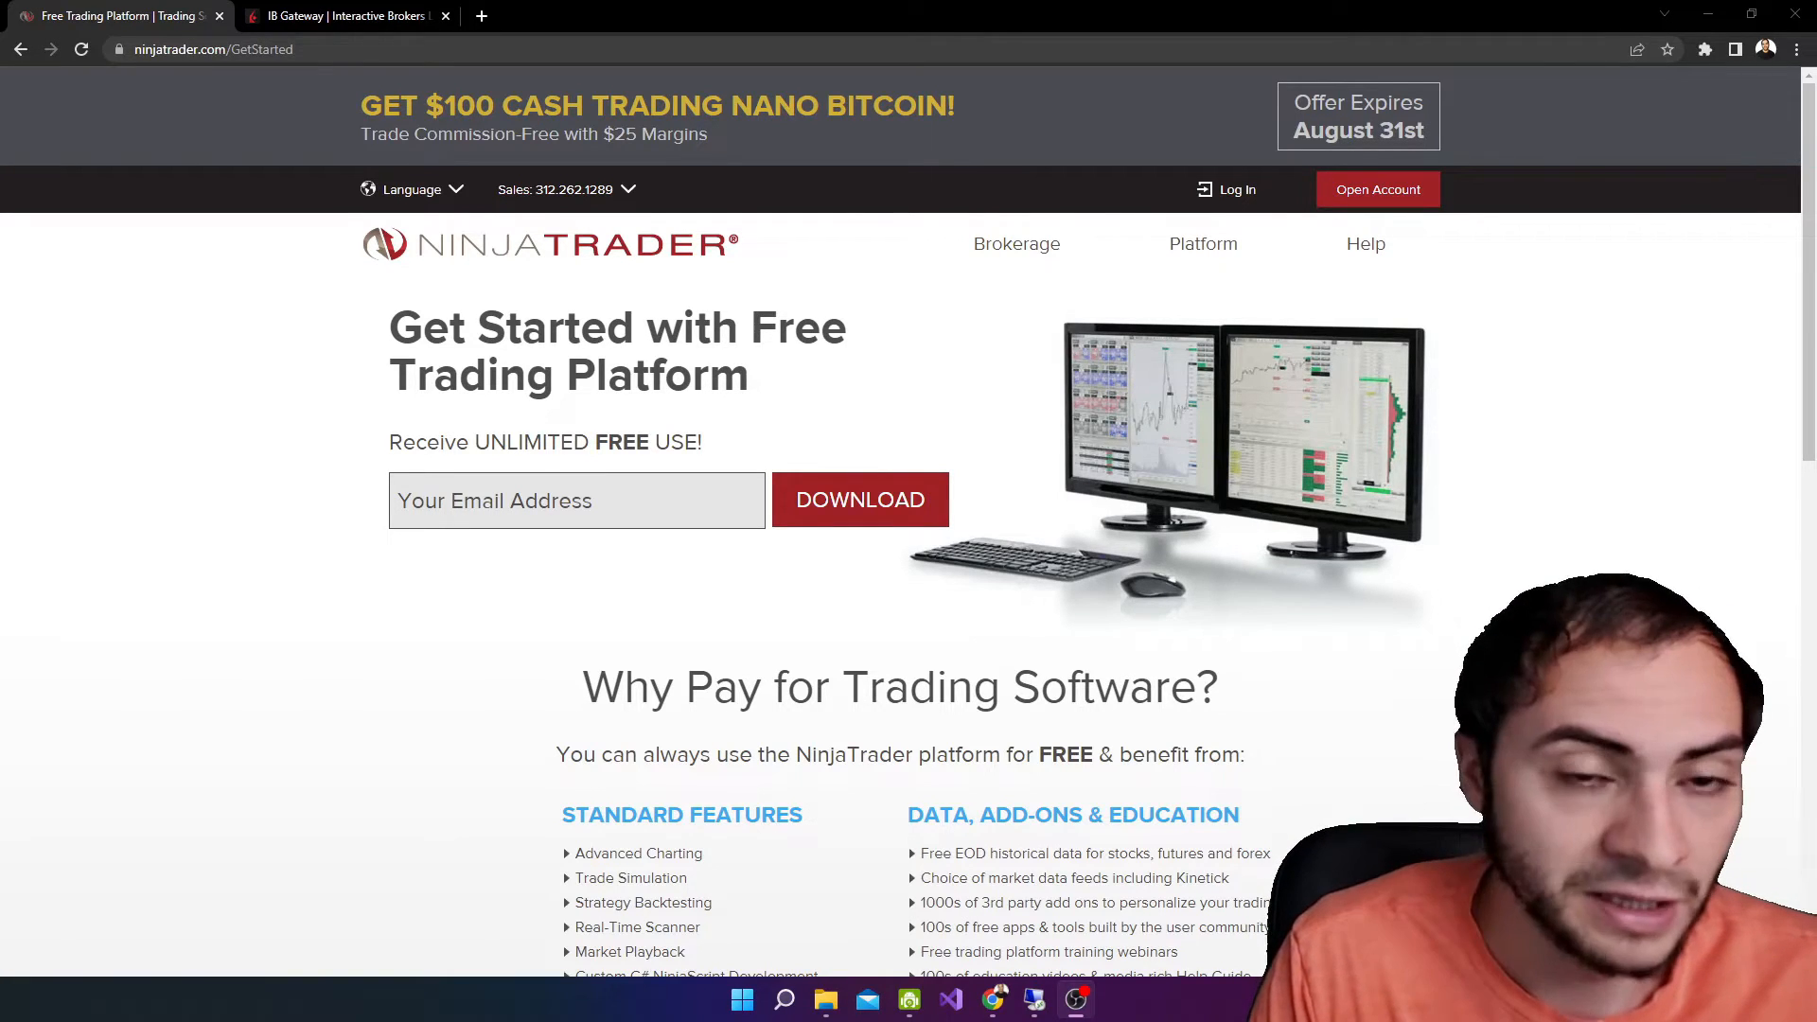
Switch to the Interactive Brokers account management browser tab.
{"action": "left_click", "coordinate": [343, 15]}
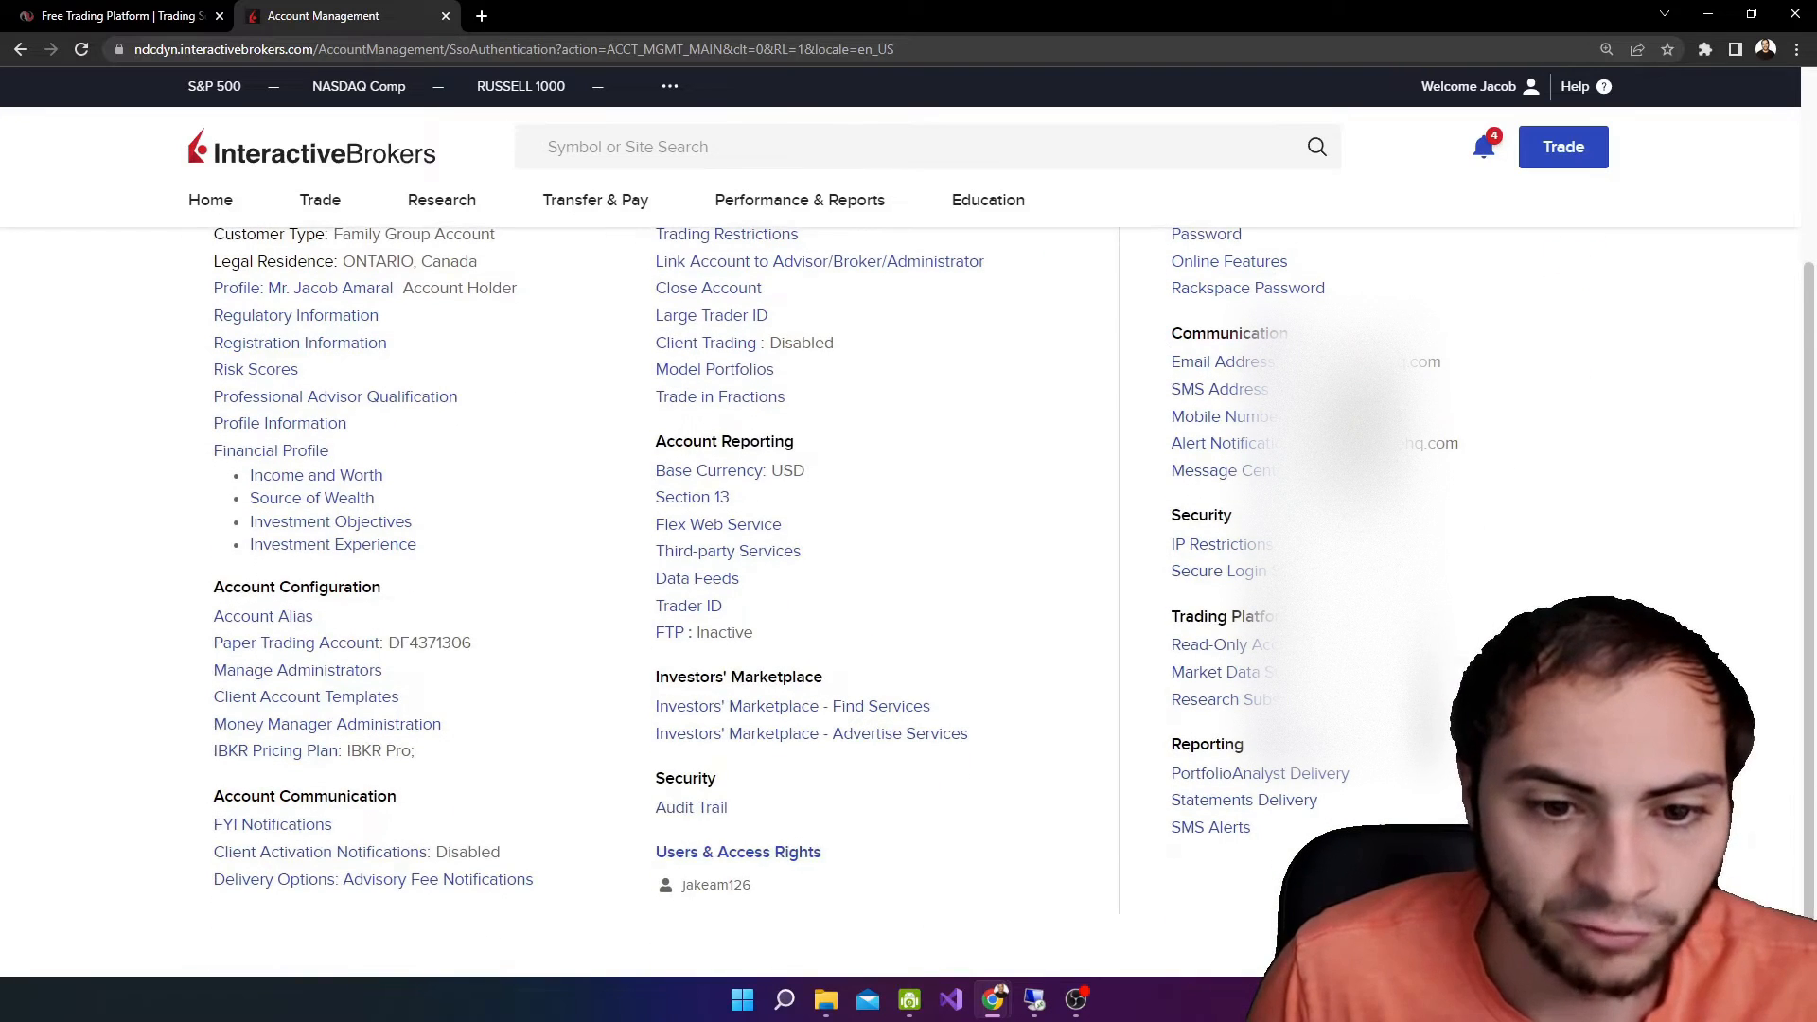
Show Market Data Subscriptions and highlight the US Securities Snapshot and Futures Value Bundle line.
{"action": "left_click", "coordinate": [1222, 670]}
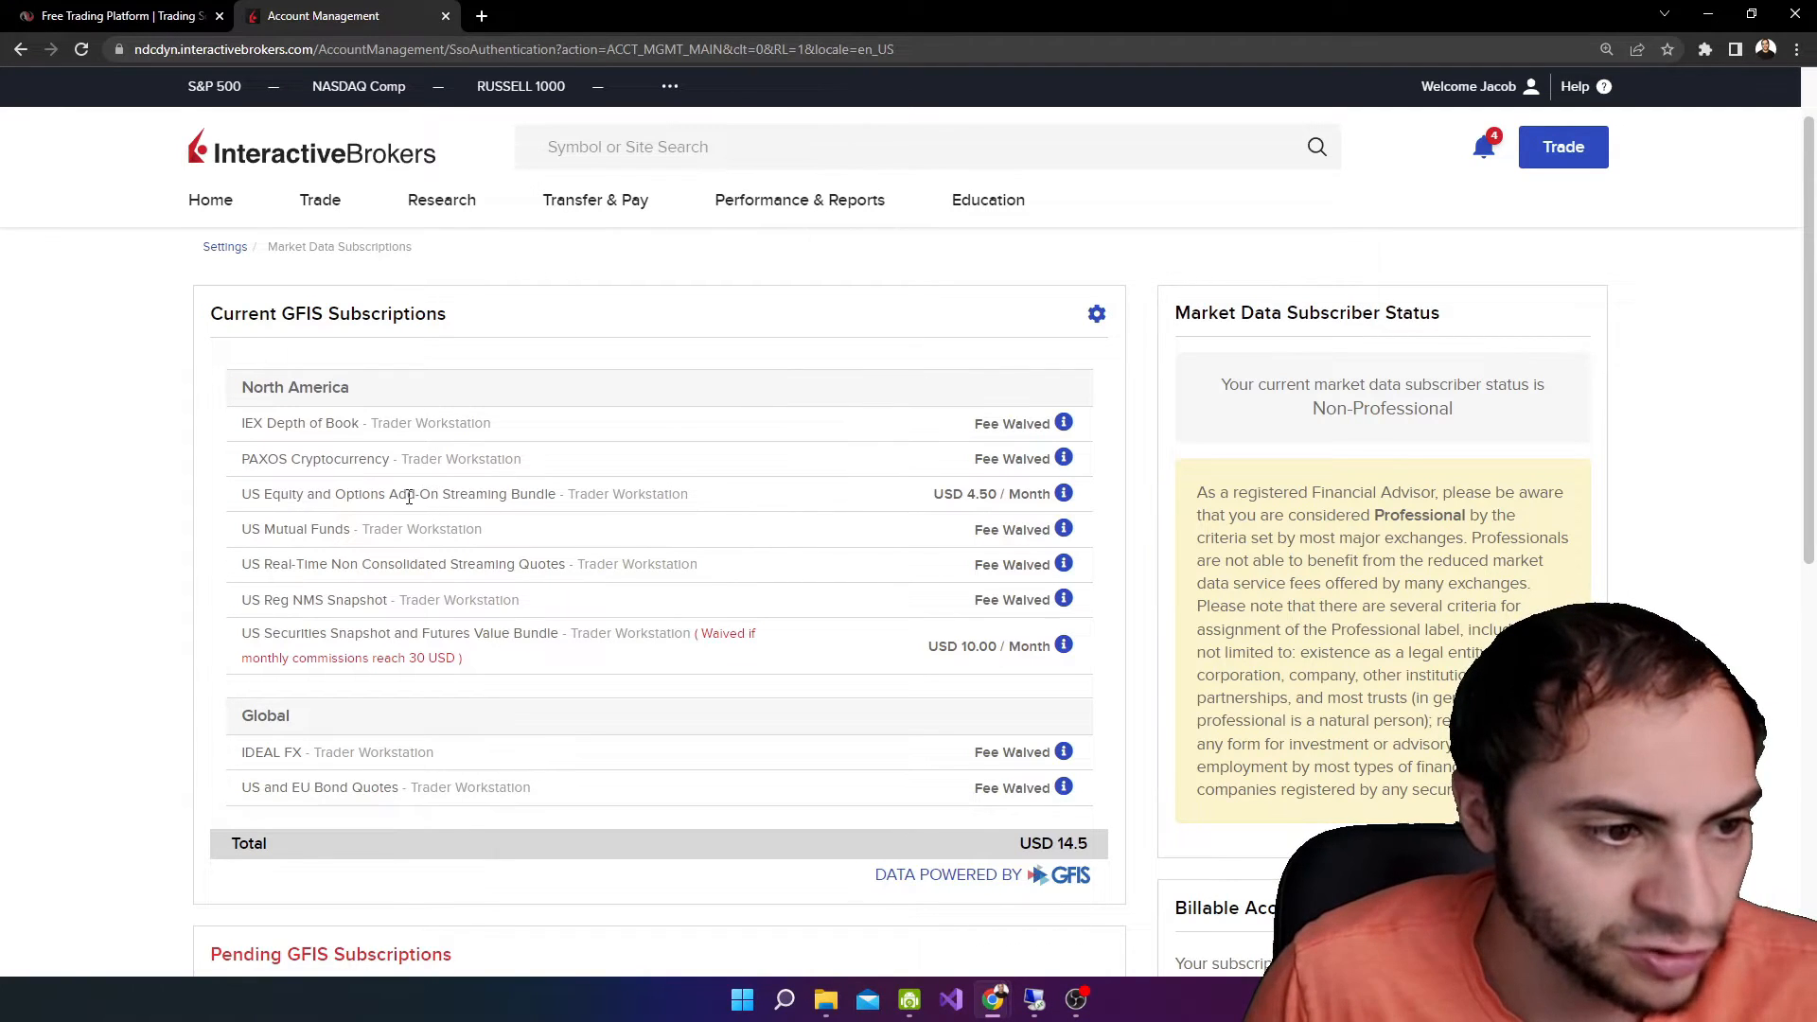
{"action": "double_click", "coordinate": [405, 494]}
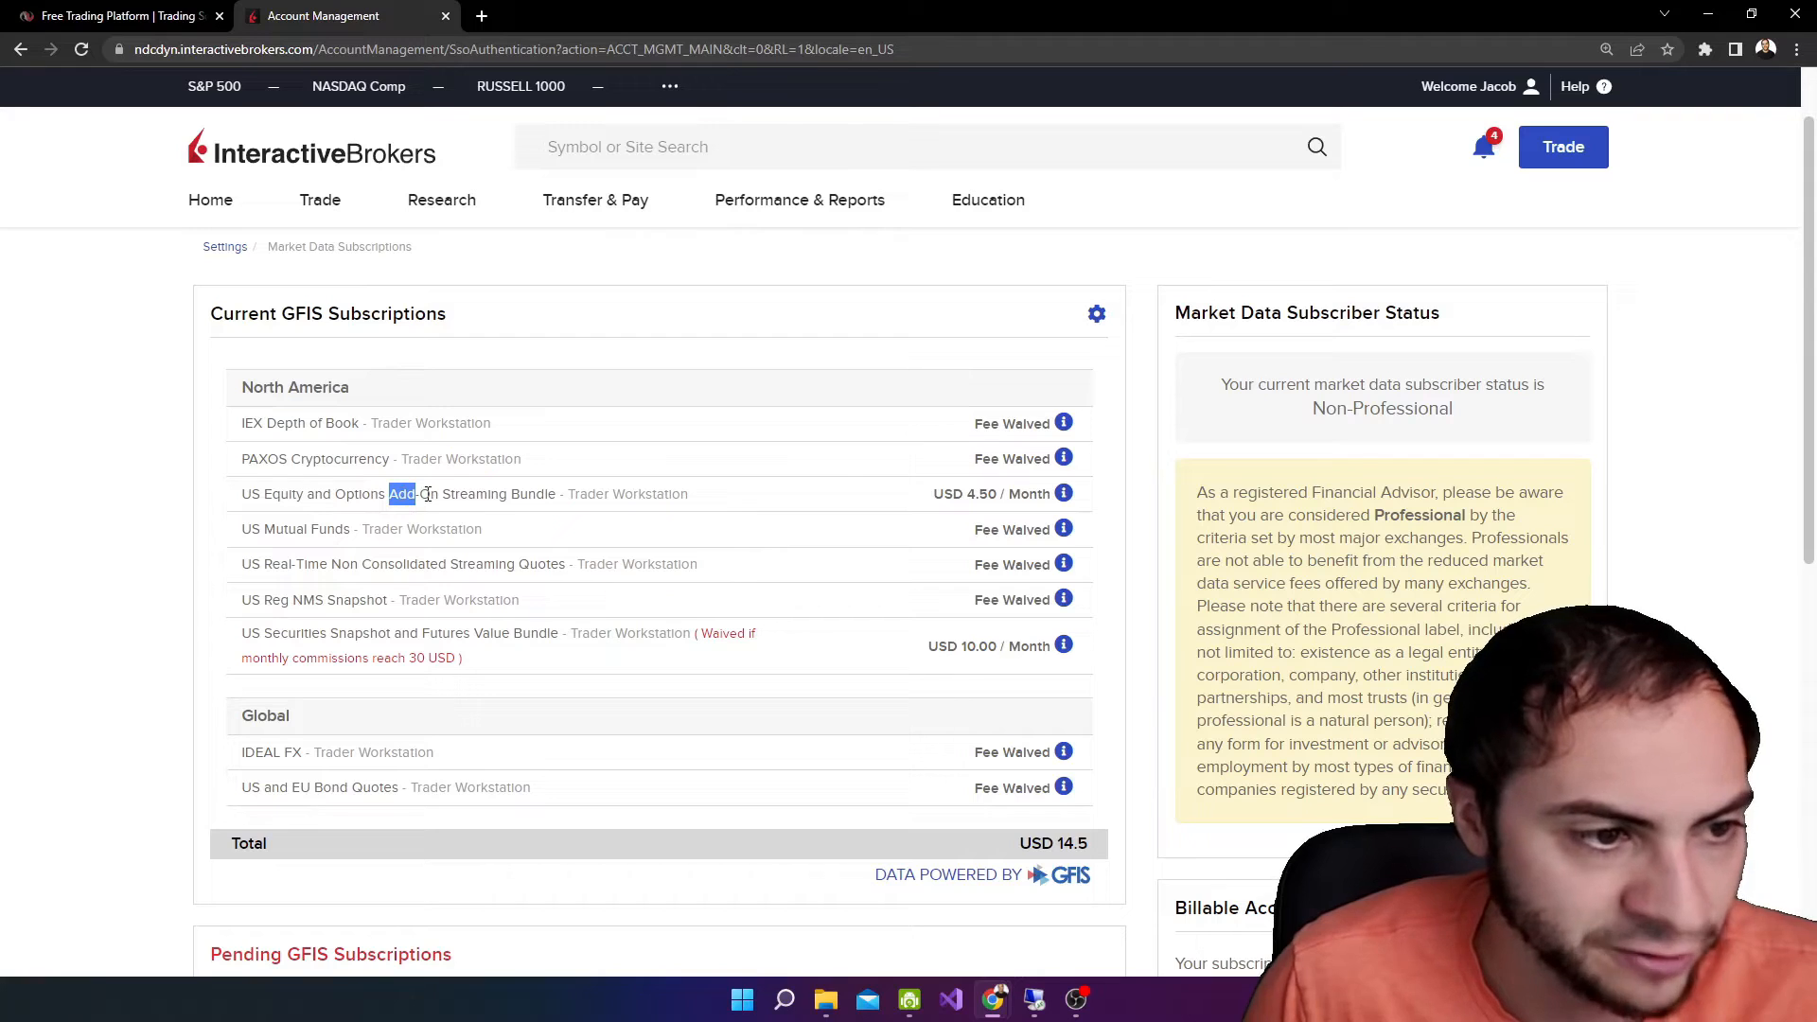
{"action": "triple_click", "coordinate": [463, 494]}
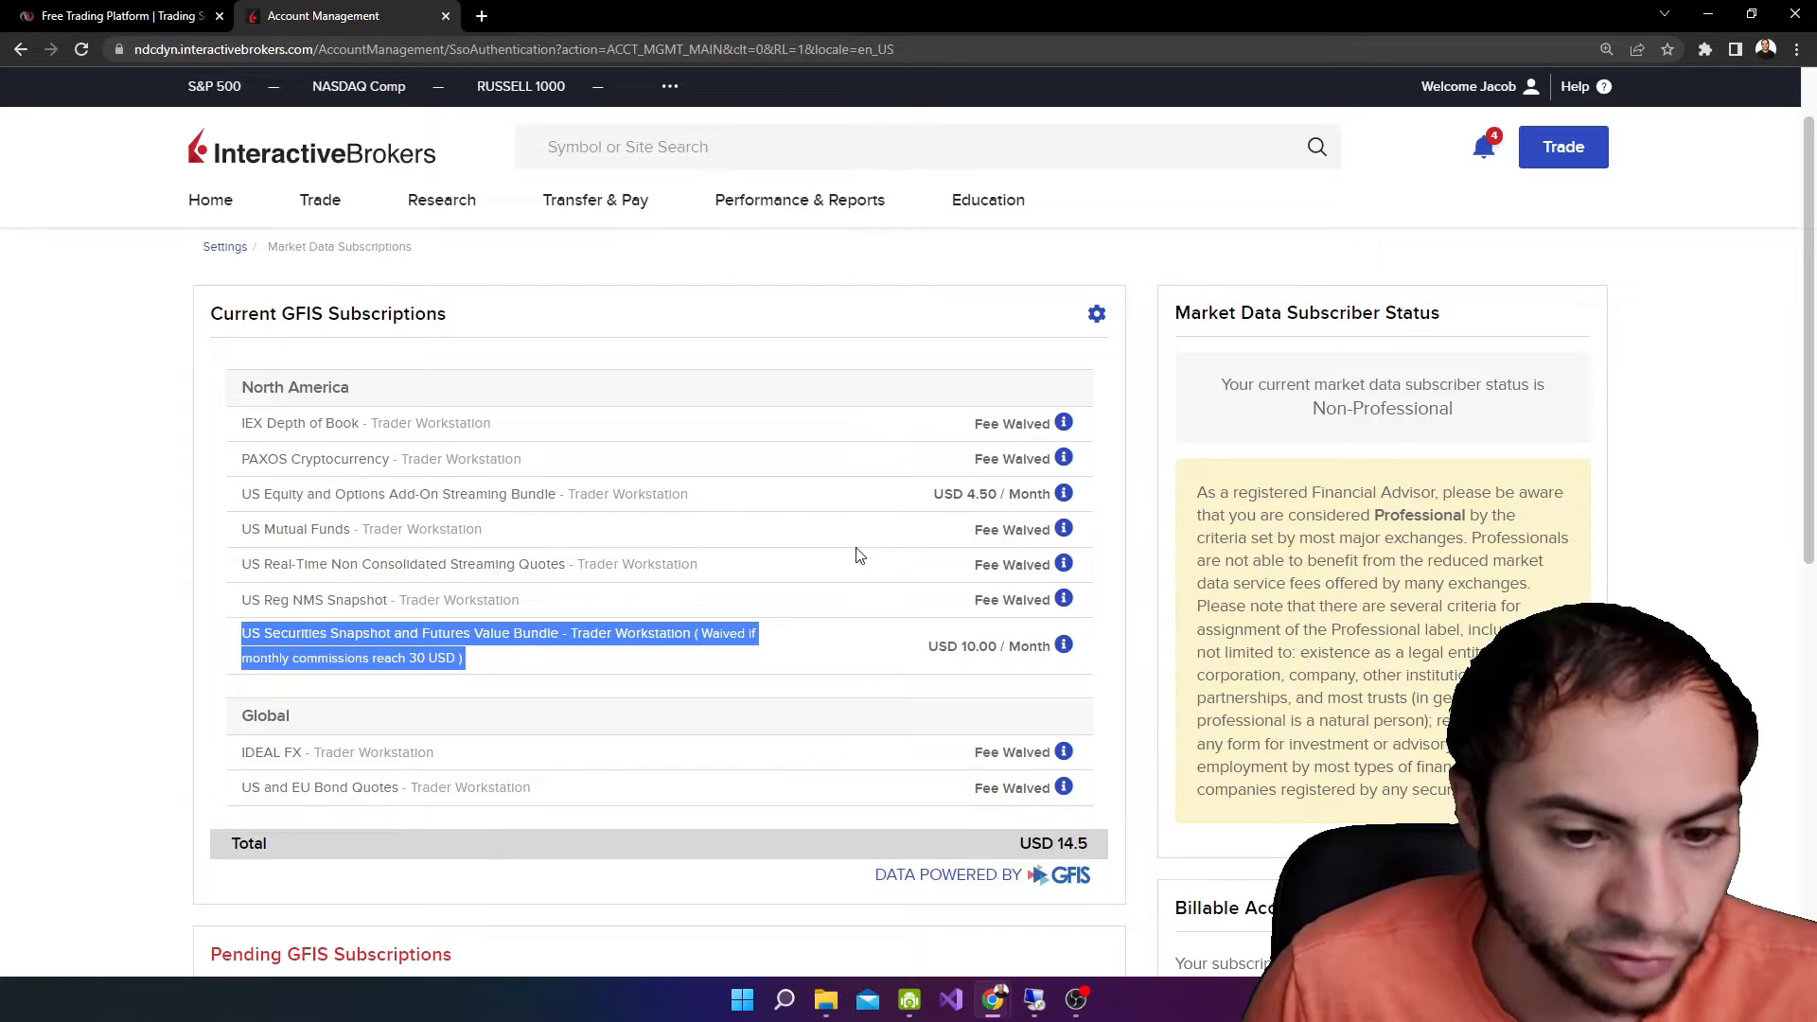
{"action": "mouse_move", "coordinate": [695, 528]}
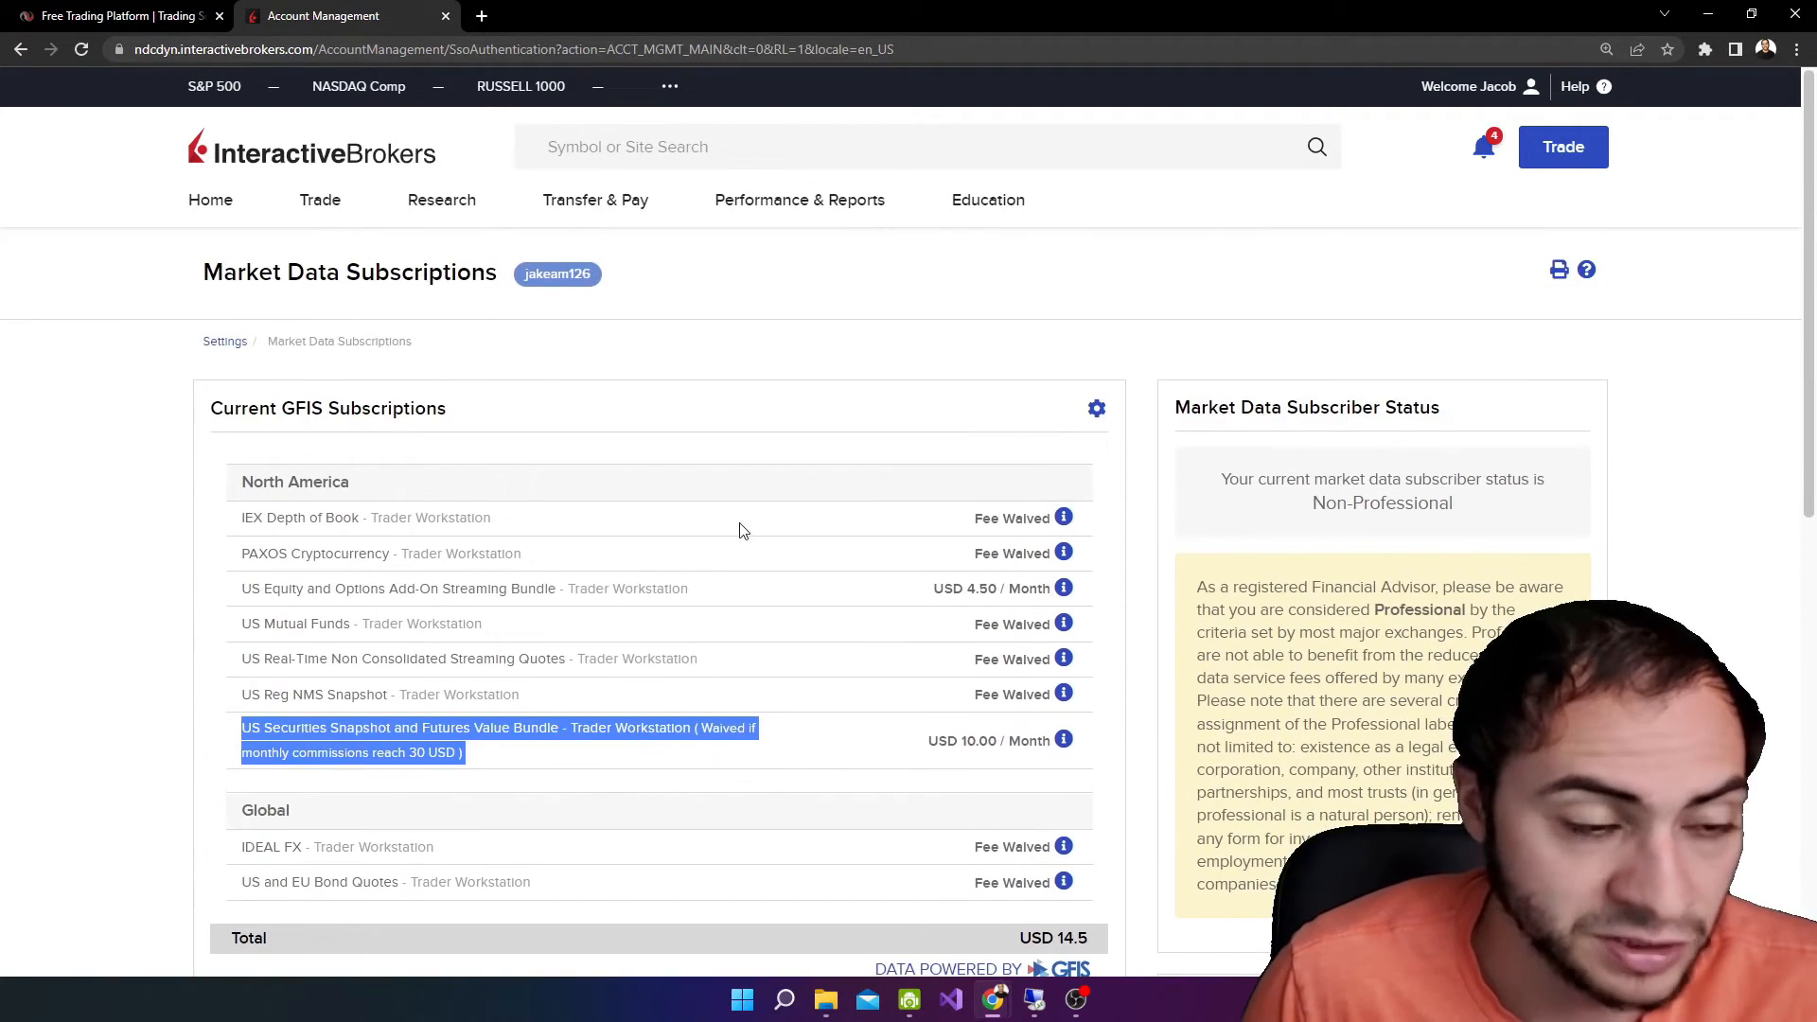
{"action": "mouse_move", "coordinate": [1095, 409]}
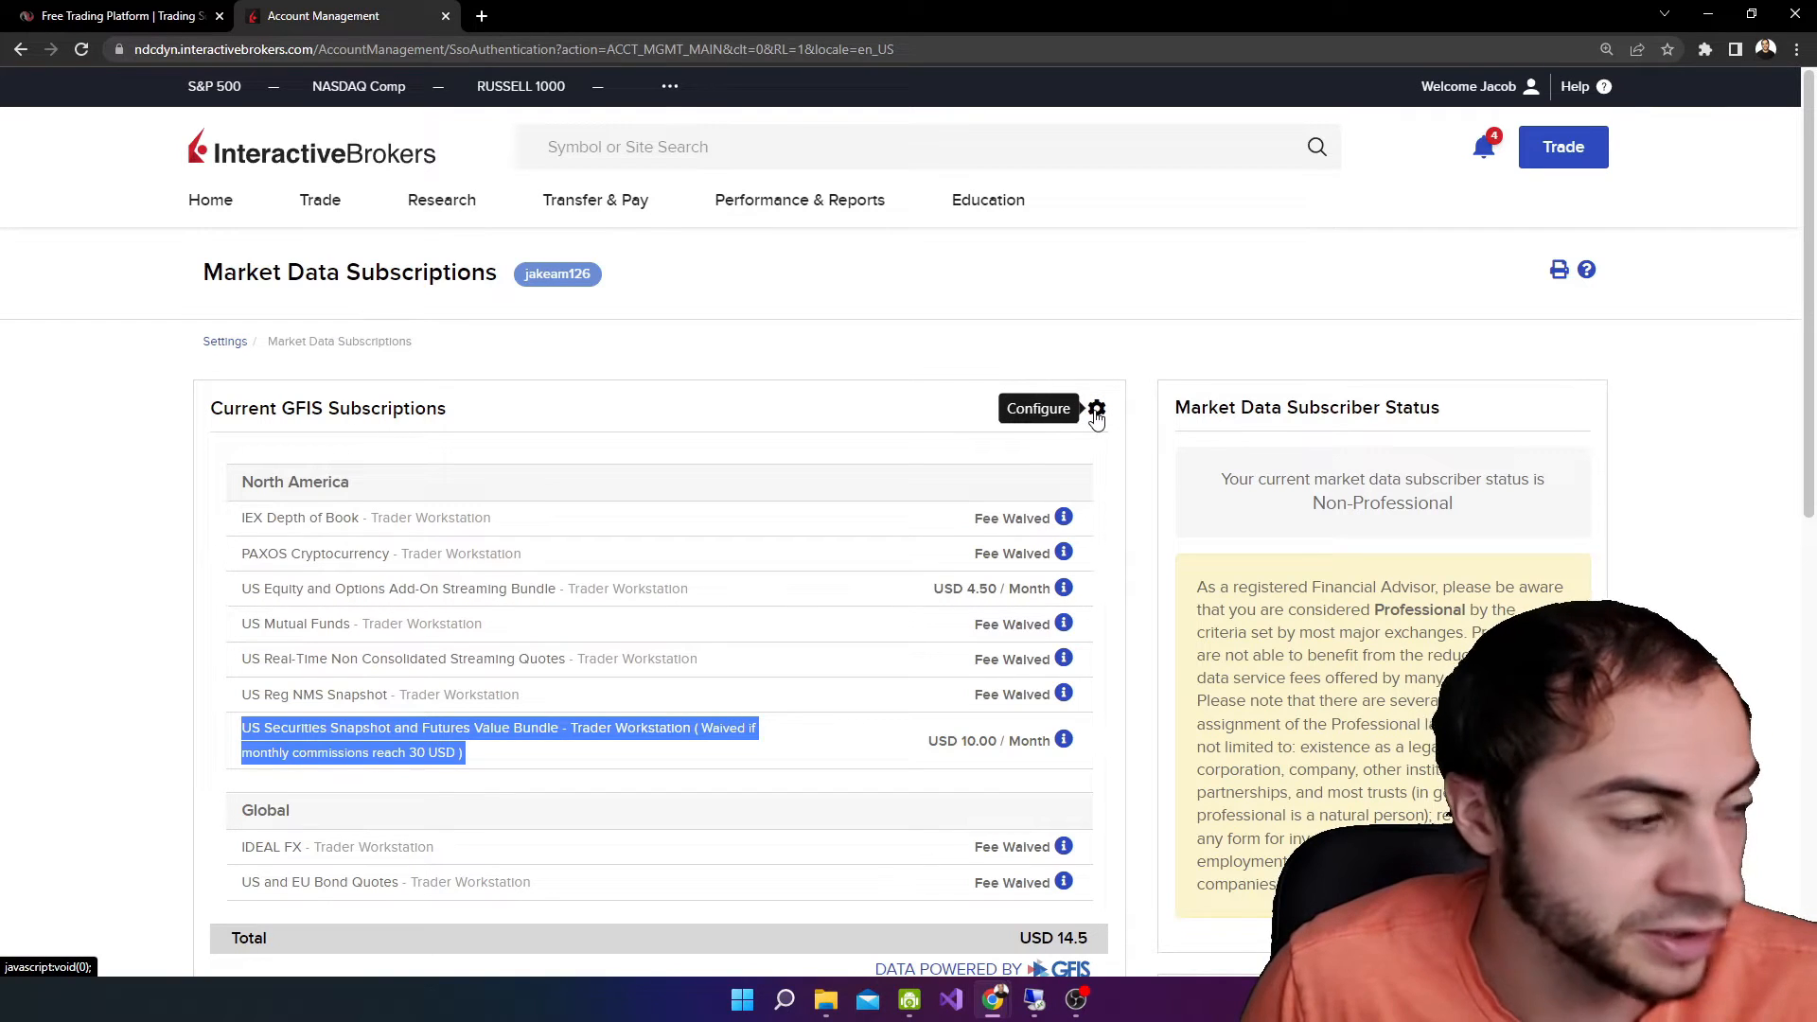
Bring up Configure Market Data with the North America quote bundles expanded and reviewed.
{"action": "left_click", "coordinate": [1037, 409]}
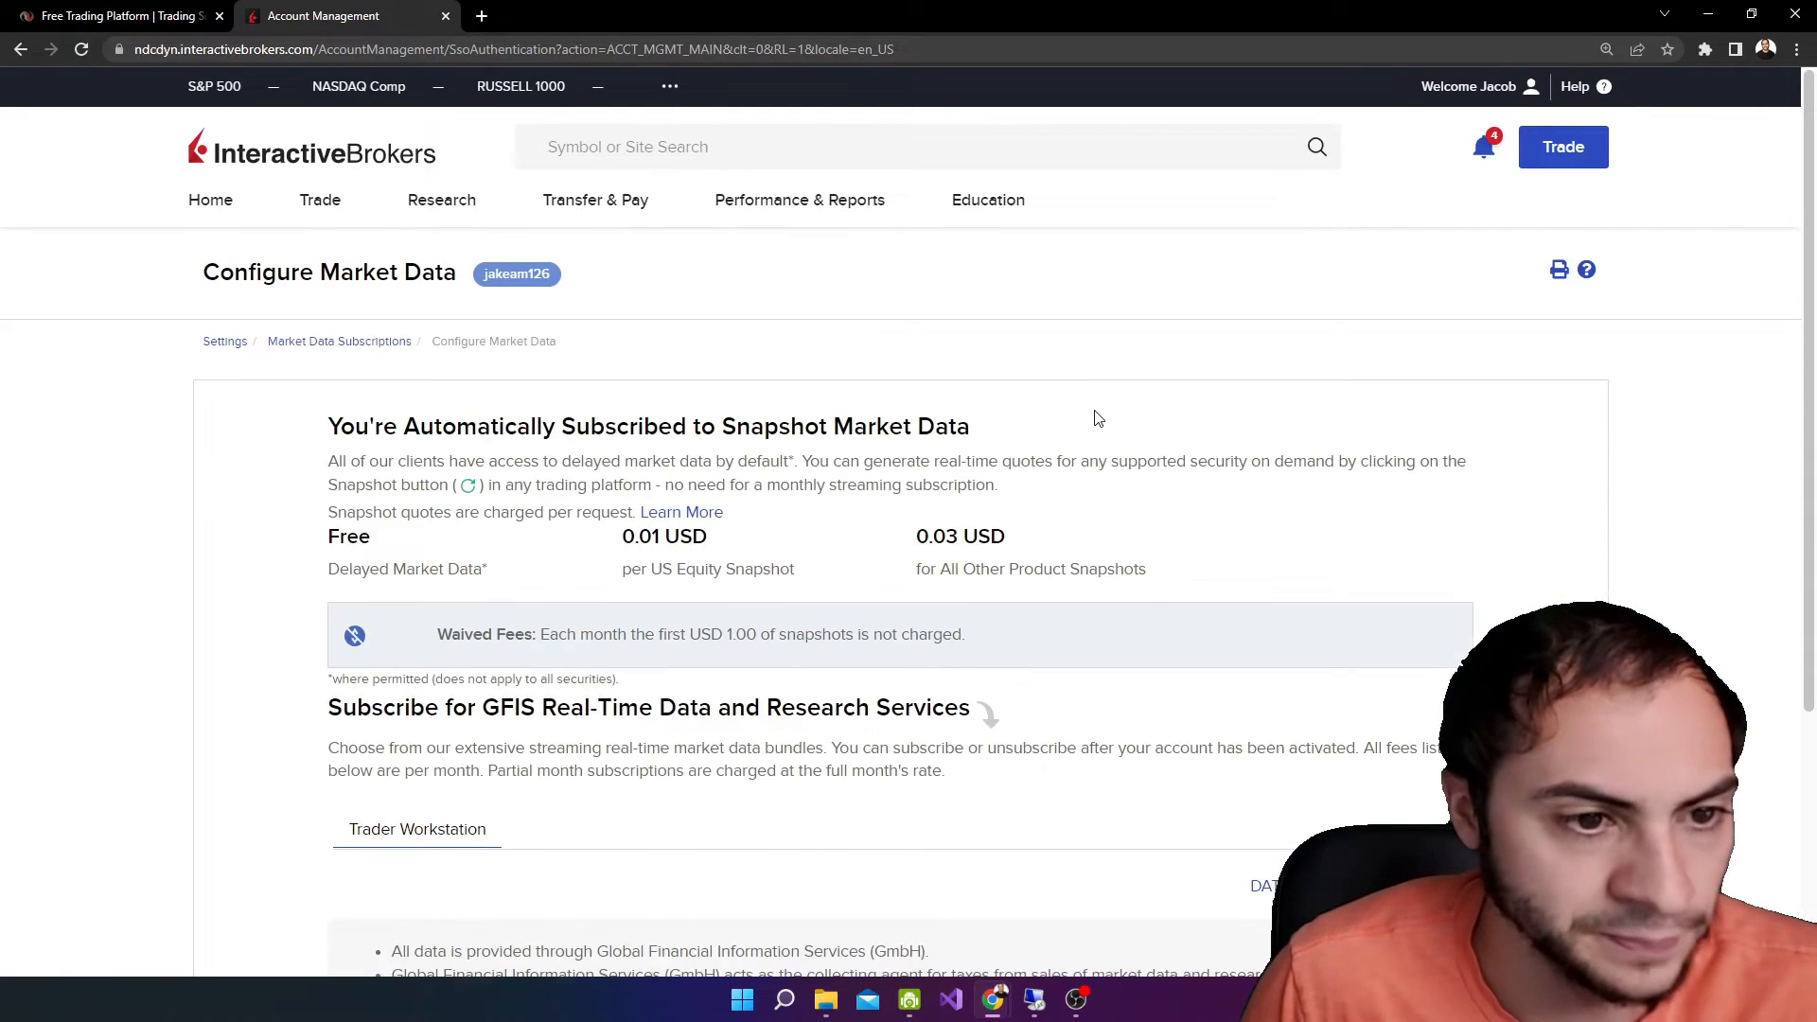
{"action": "scroll", "scroll_direction": "down", "scroll_amount": 3}
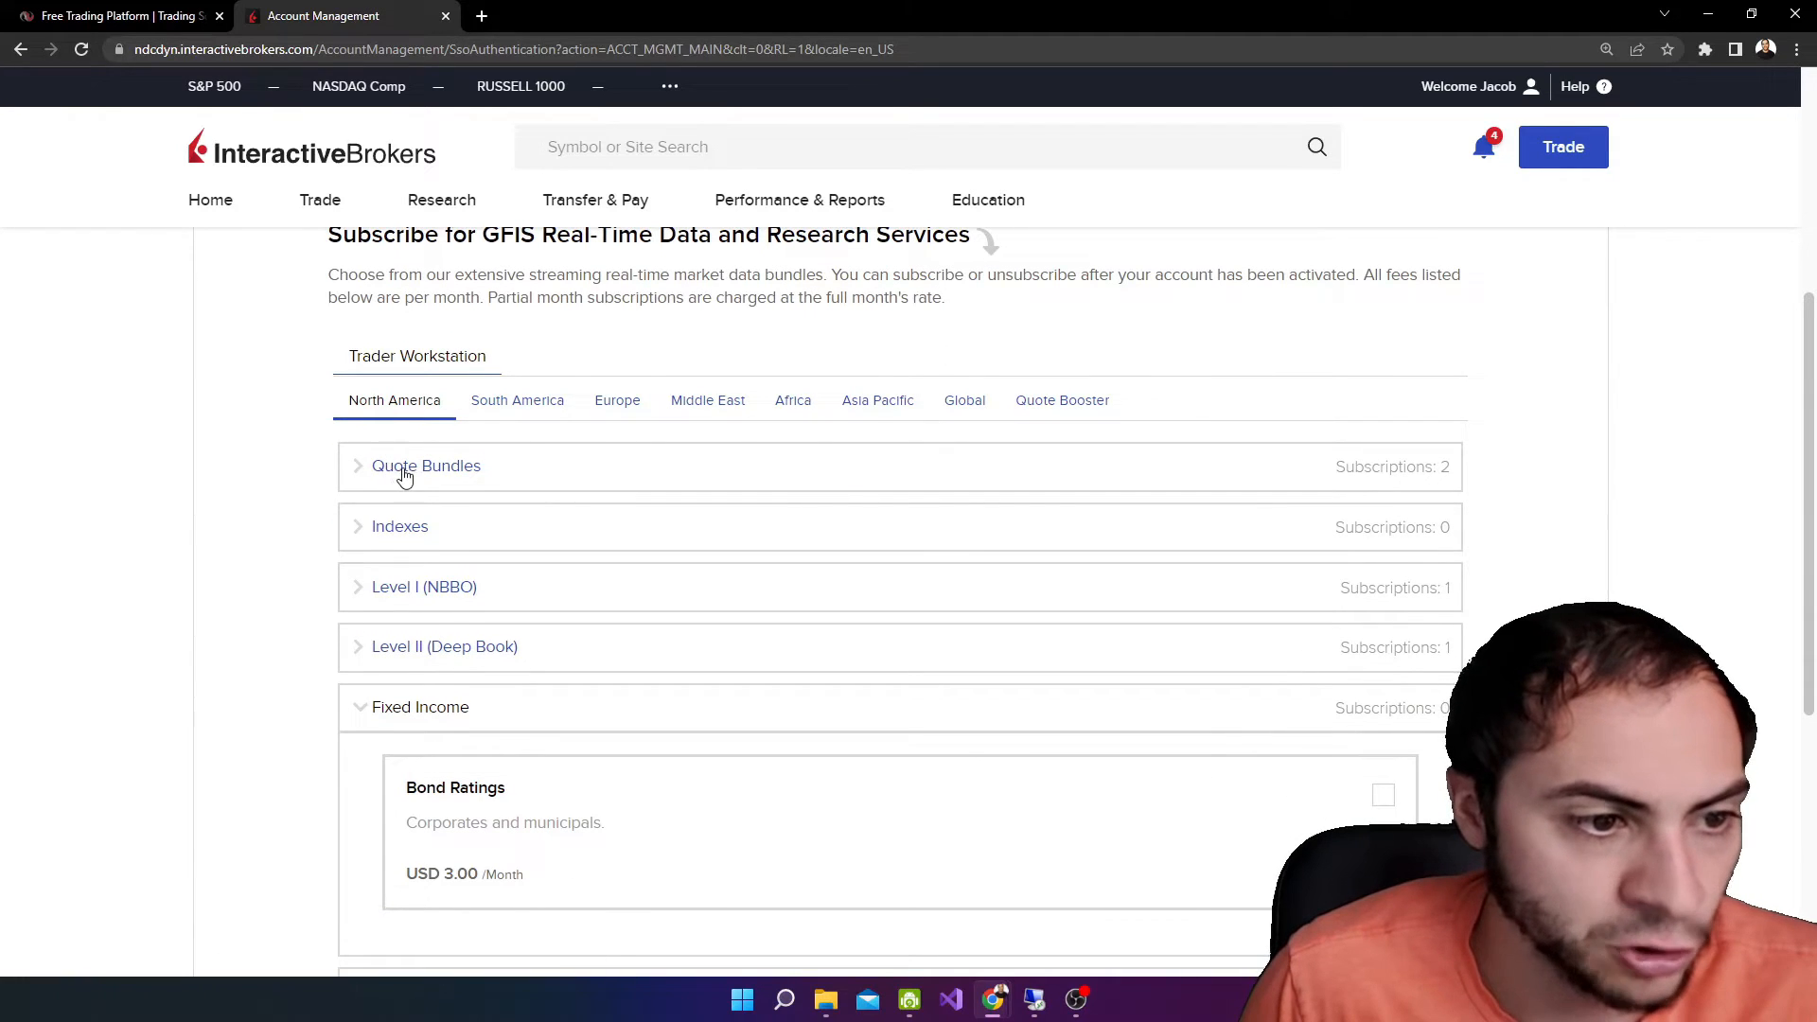
{"action": "left_click", "coordinate": [426, 466]}
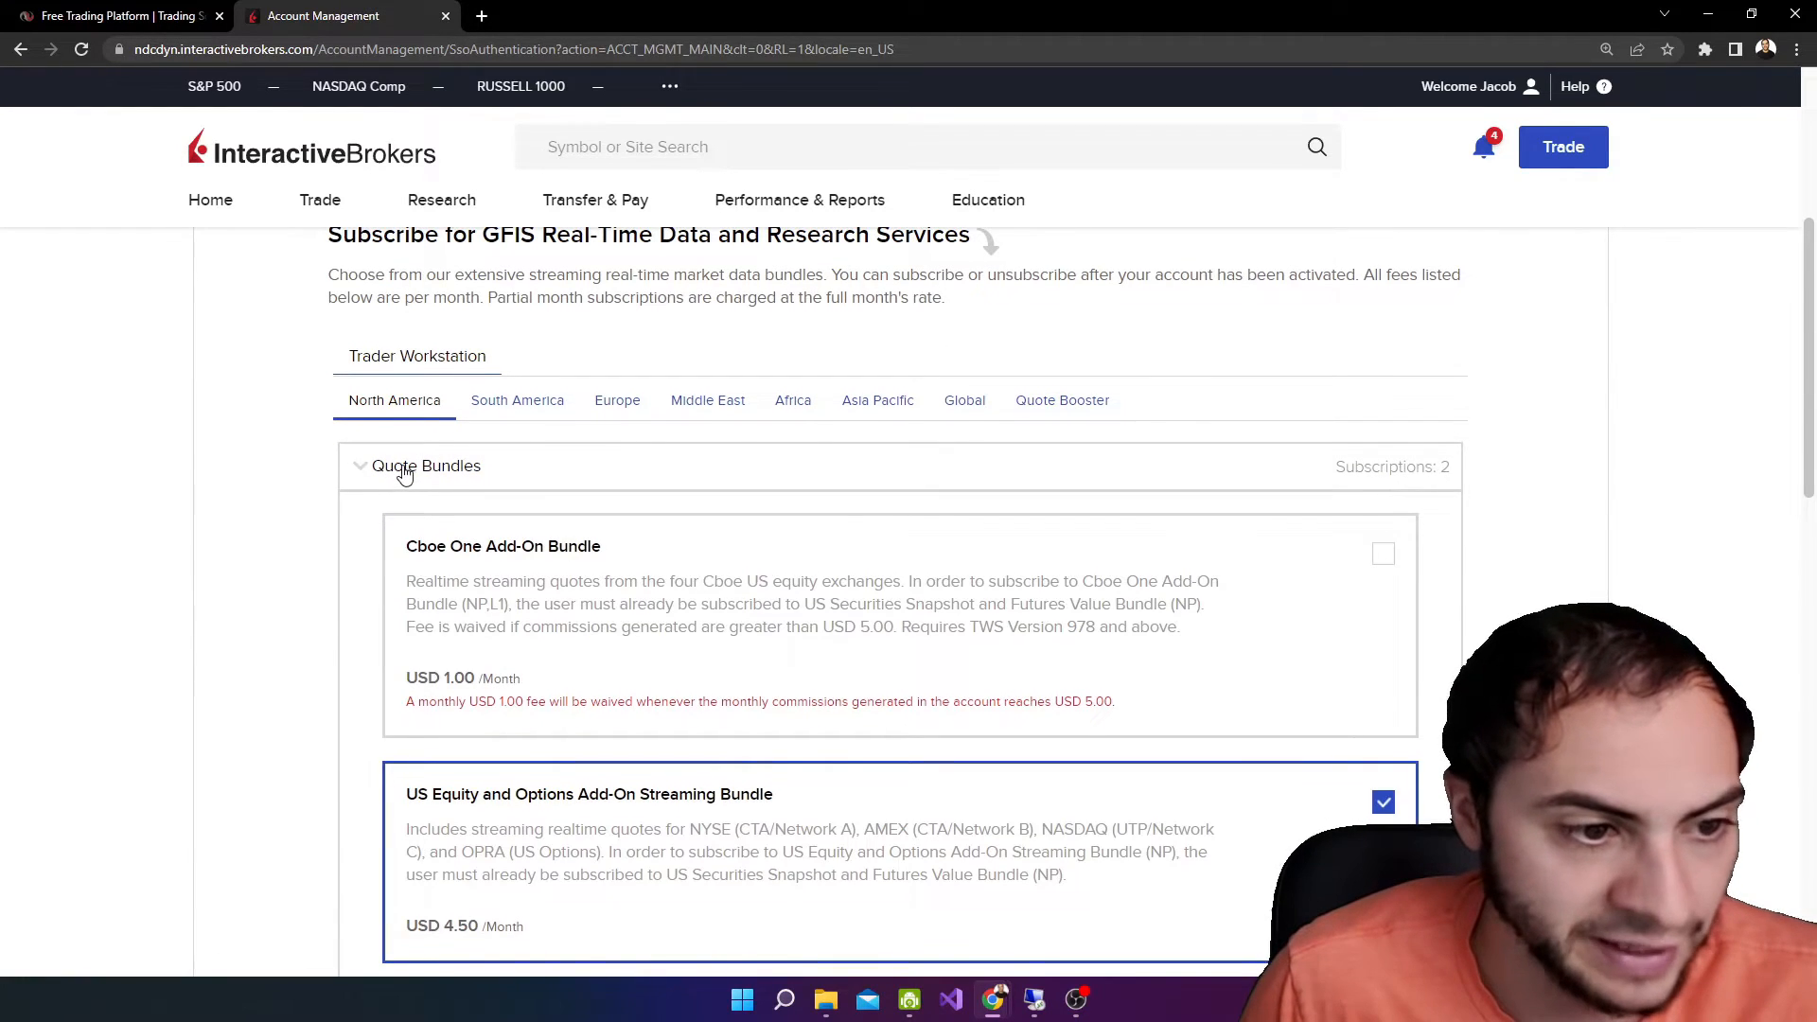
{"action": "scroll", "scroll_direction": "down", "scroll_amount": 3}
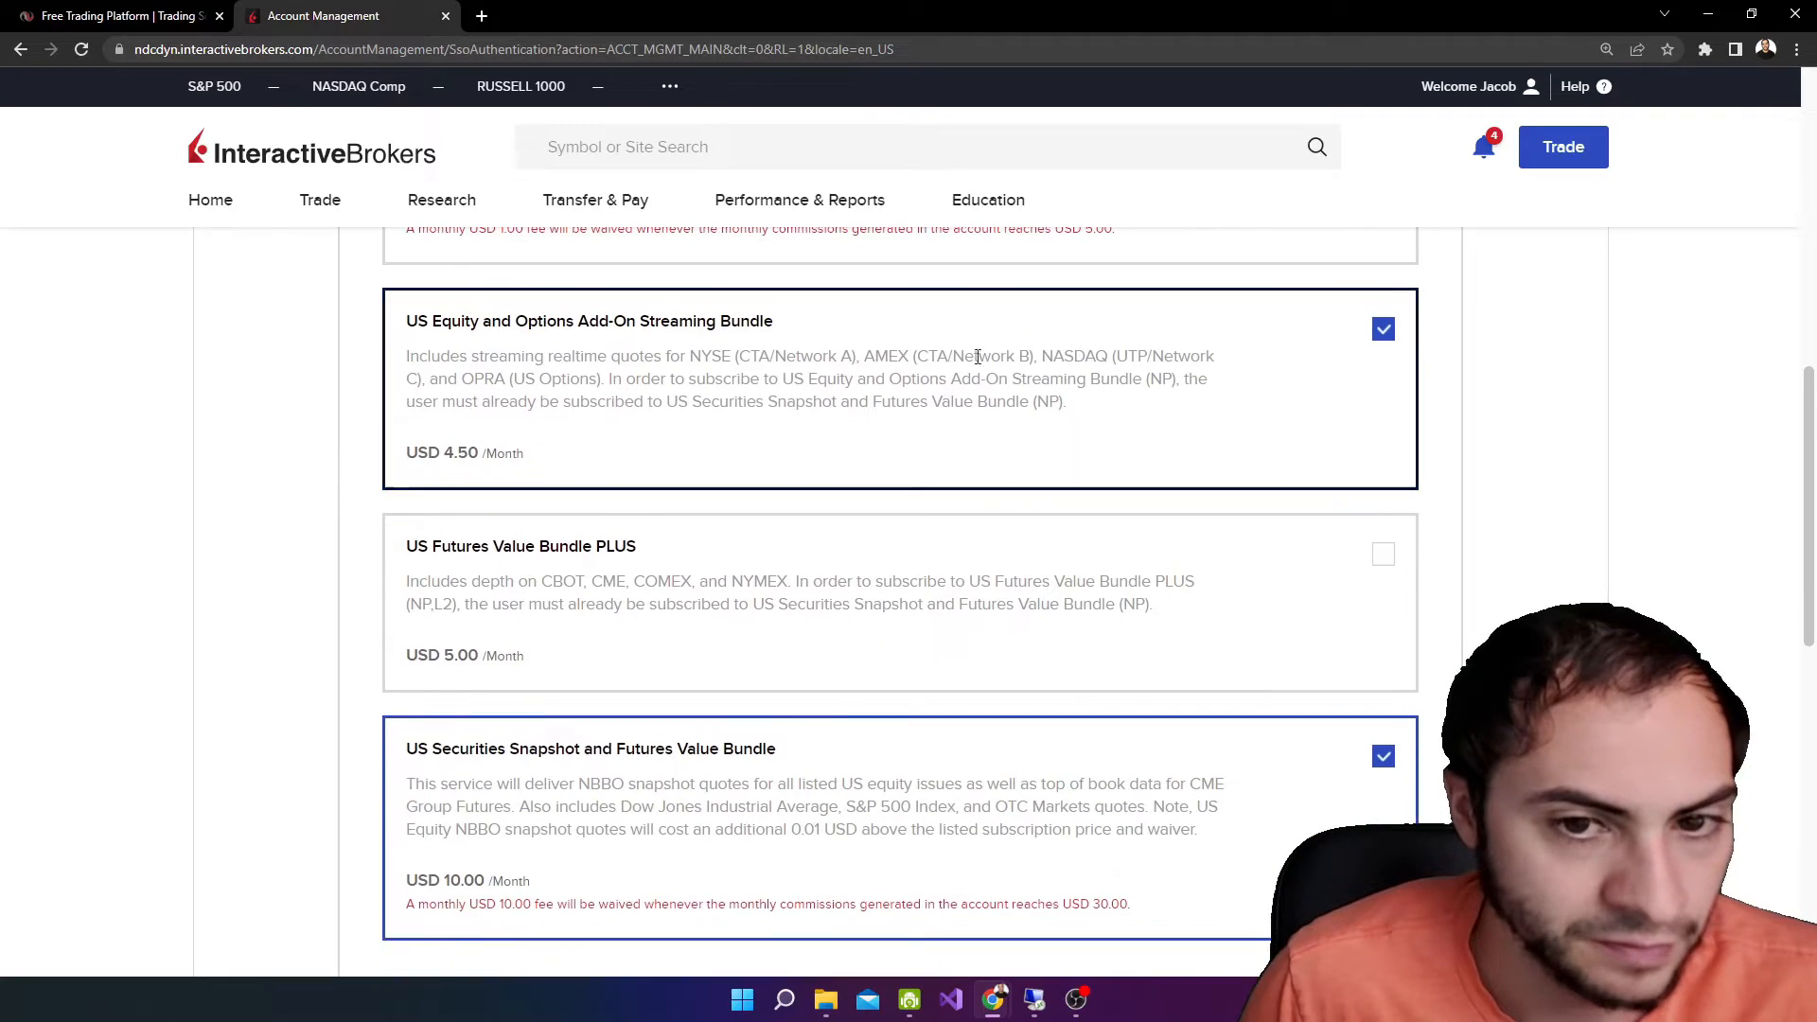
{"action": "scroll", "scroll_direction": "down", "scroll_amount": 3}
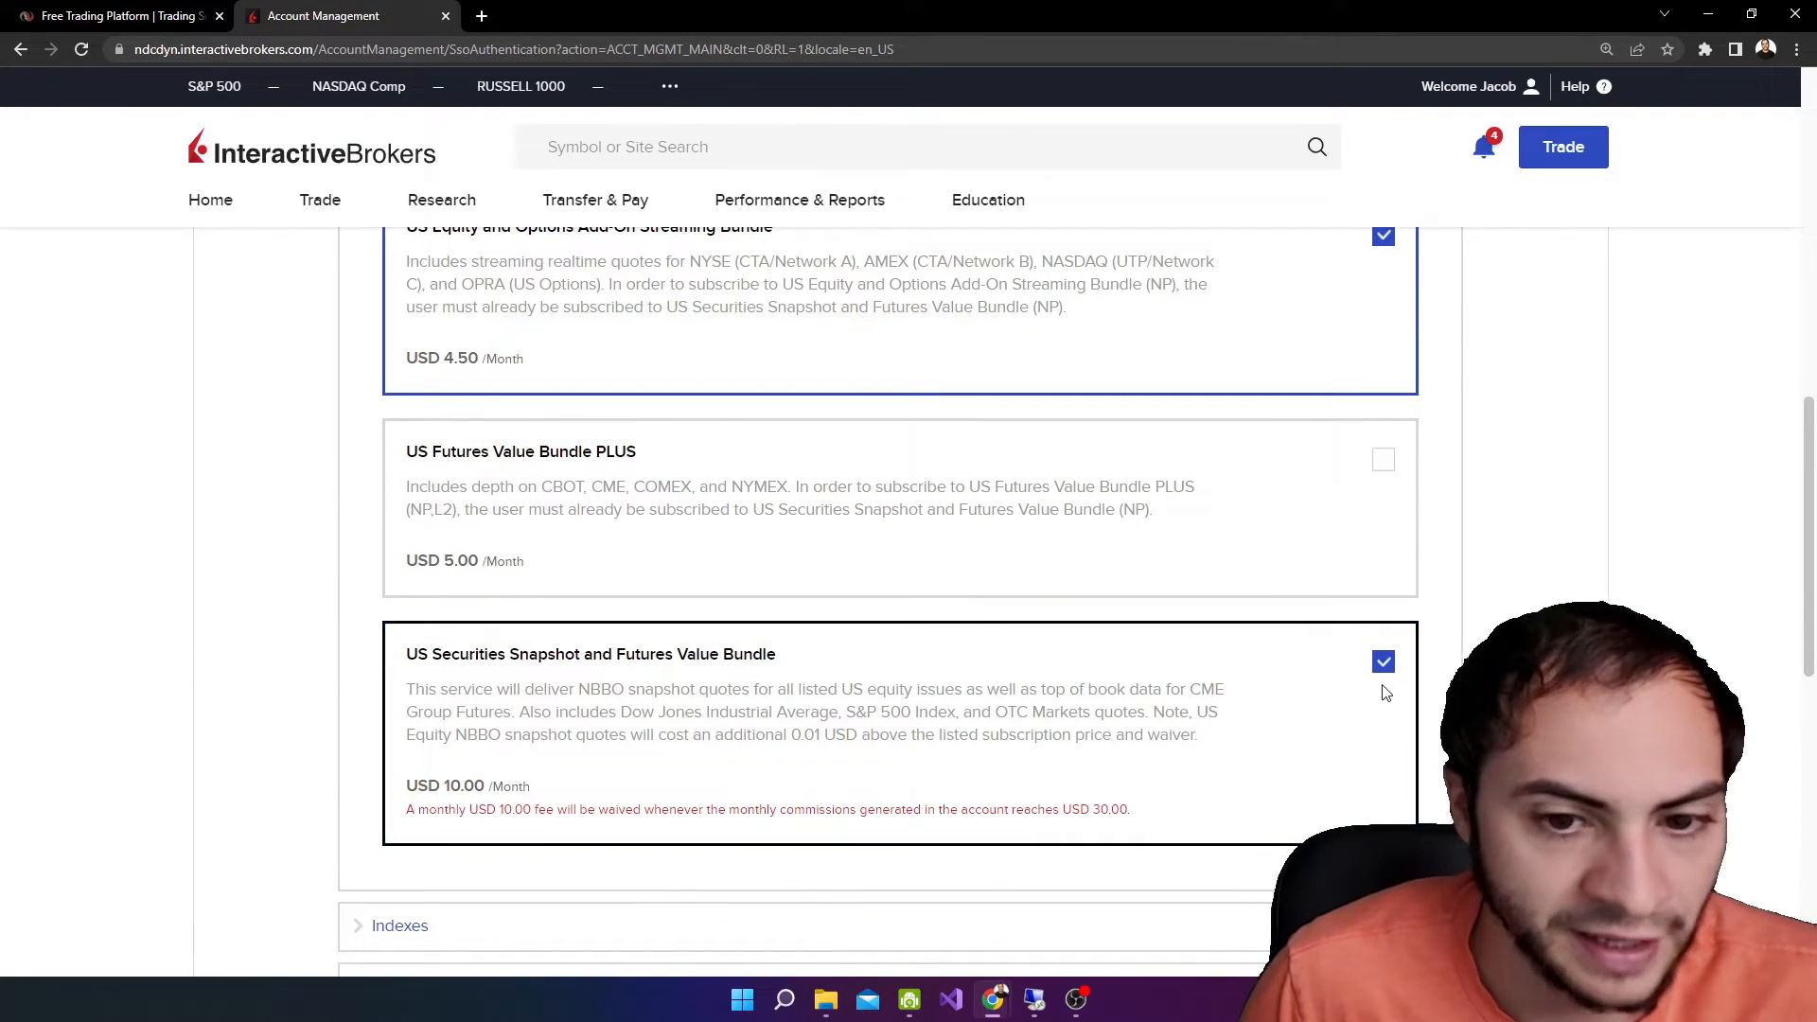
{"action": "scroll", "scroll_direction": "down", "scroll_amount": 3}
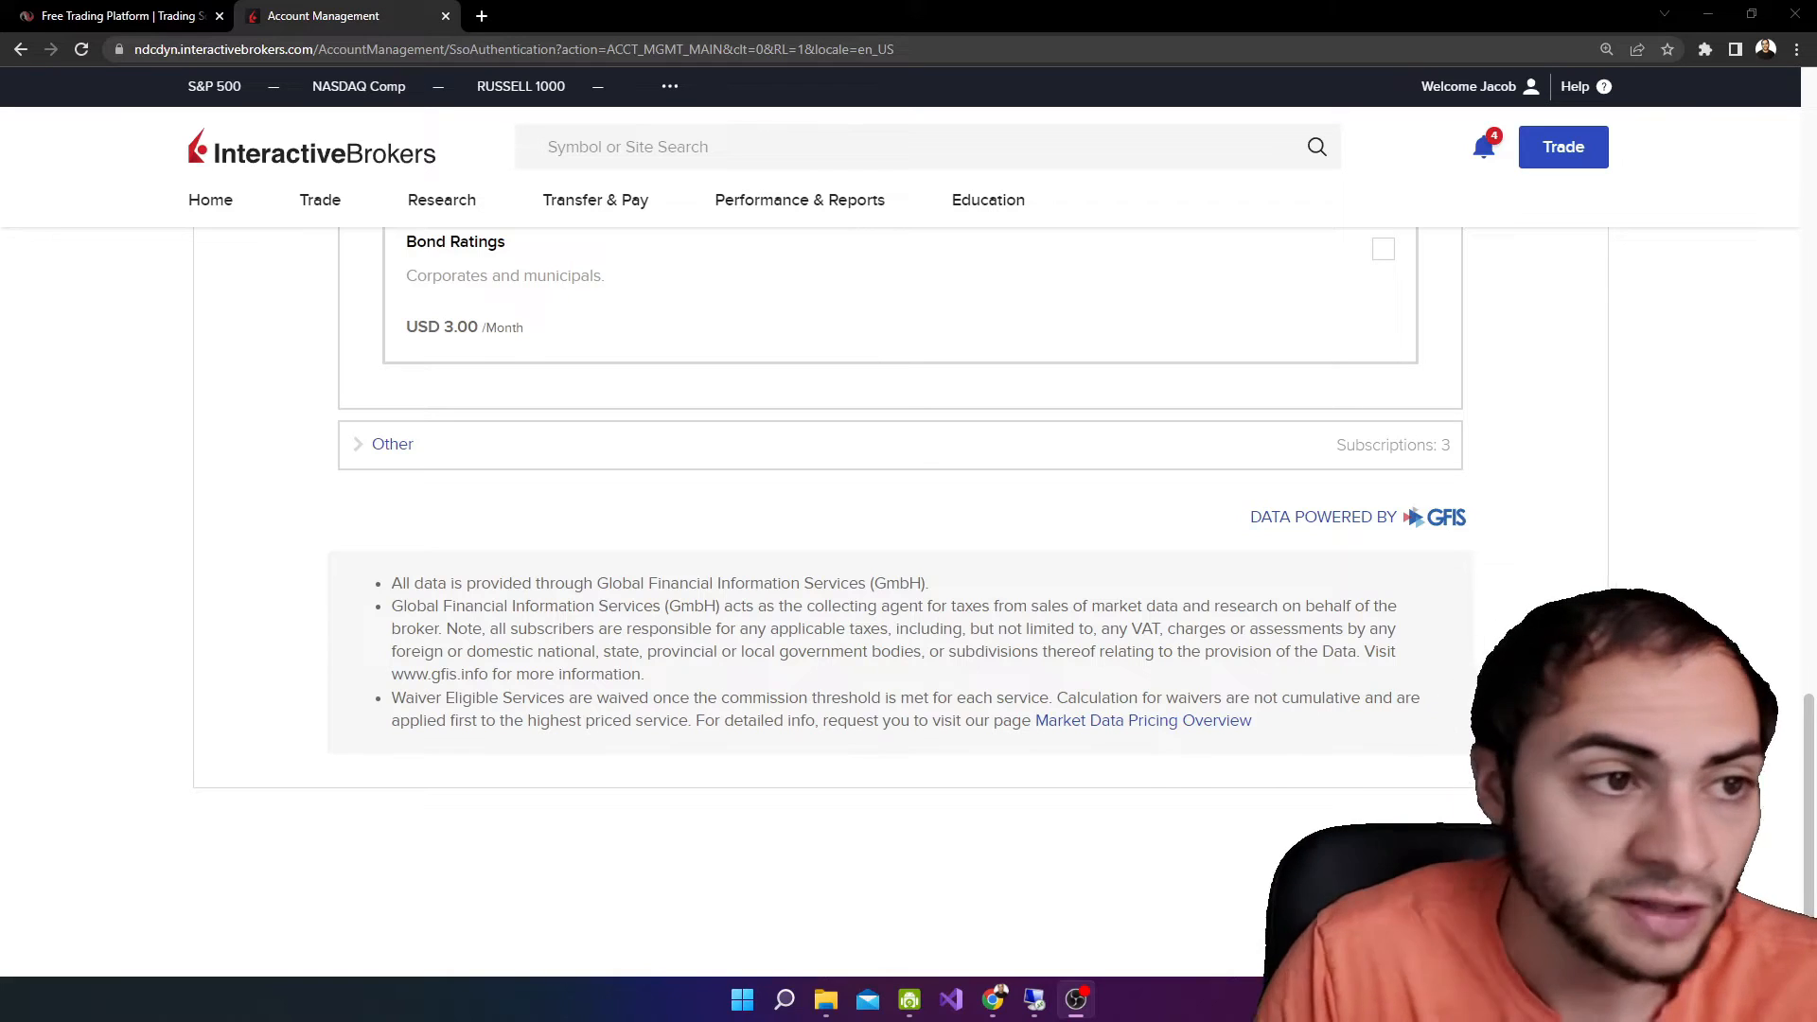
{"action": "mouse_move", "coordinate": [901, 678]}
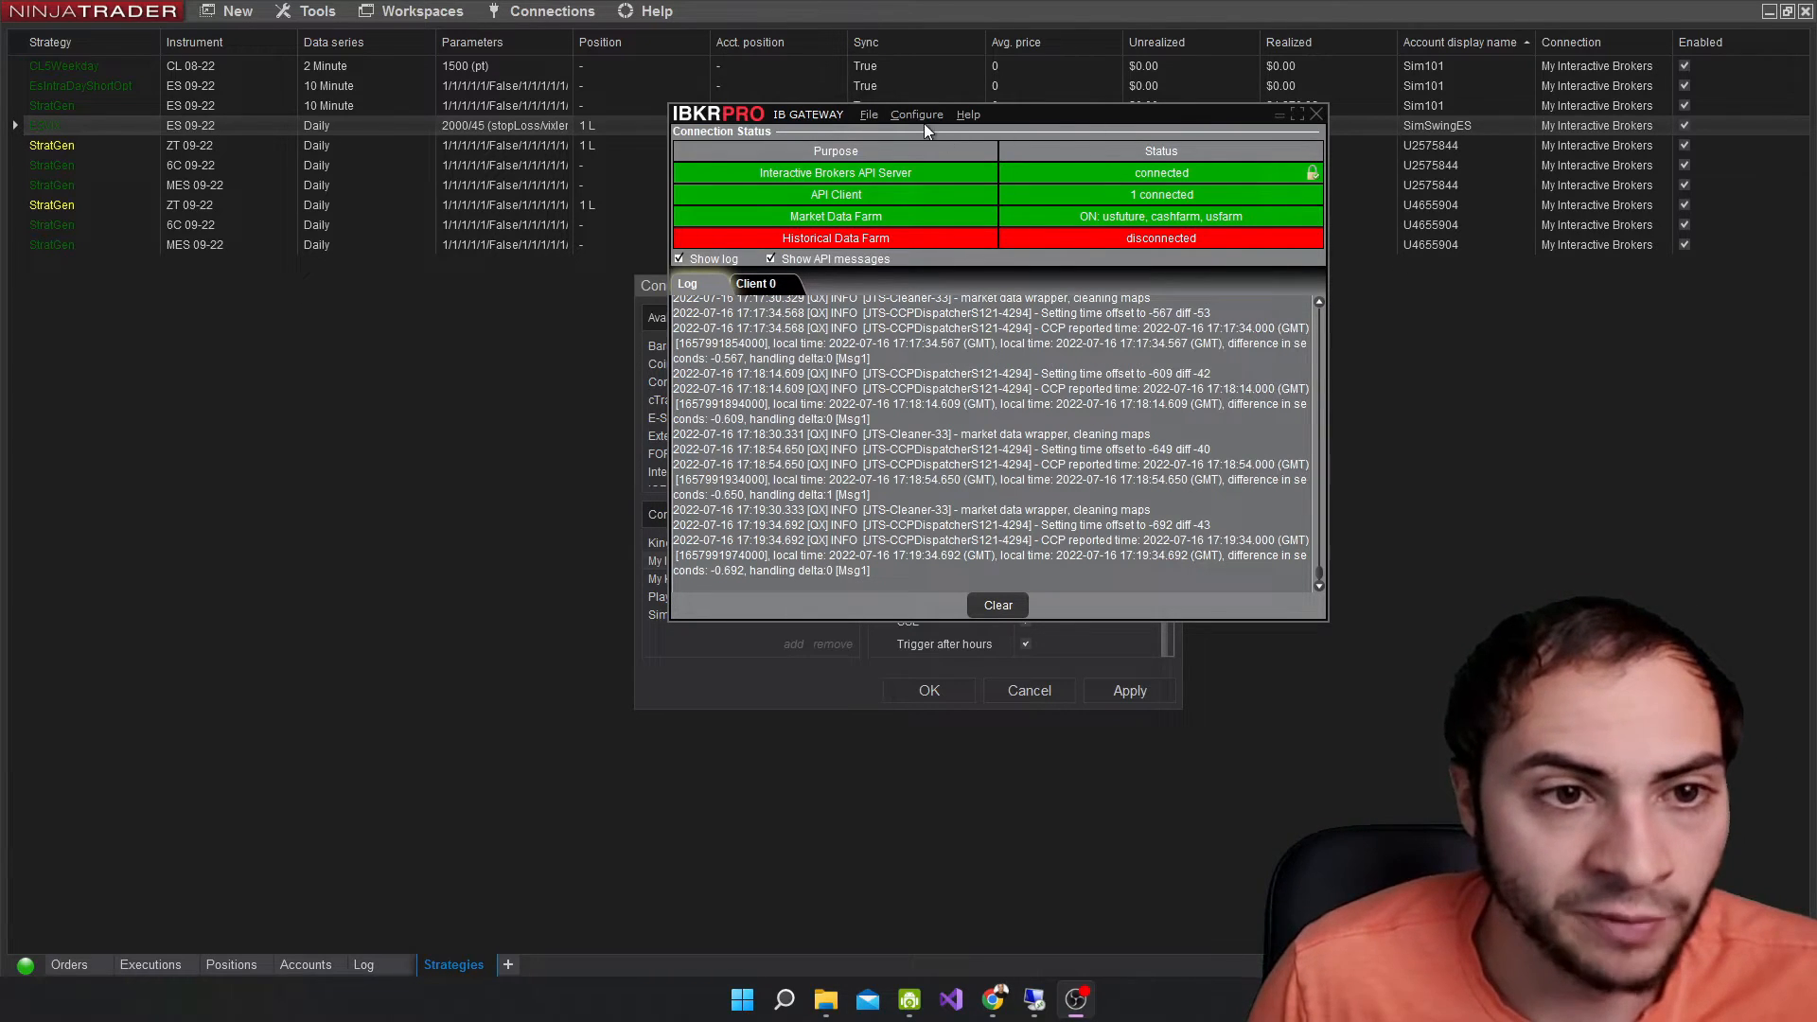
Bring up Gateway Configure > Settings on the API Settings page showing socket port 4001.
{"action": "left_click", "coordinate": [916, 114]}
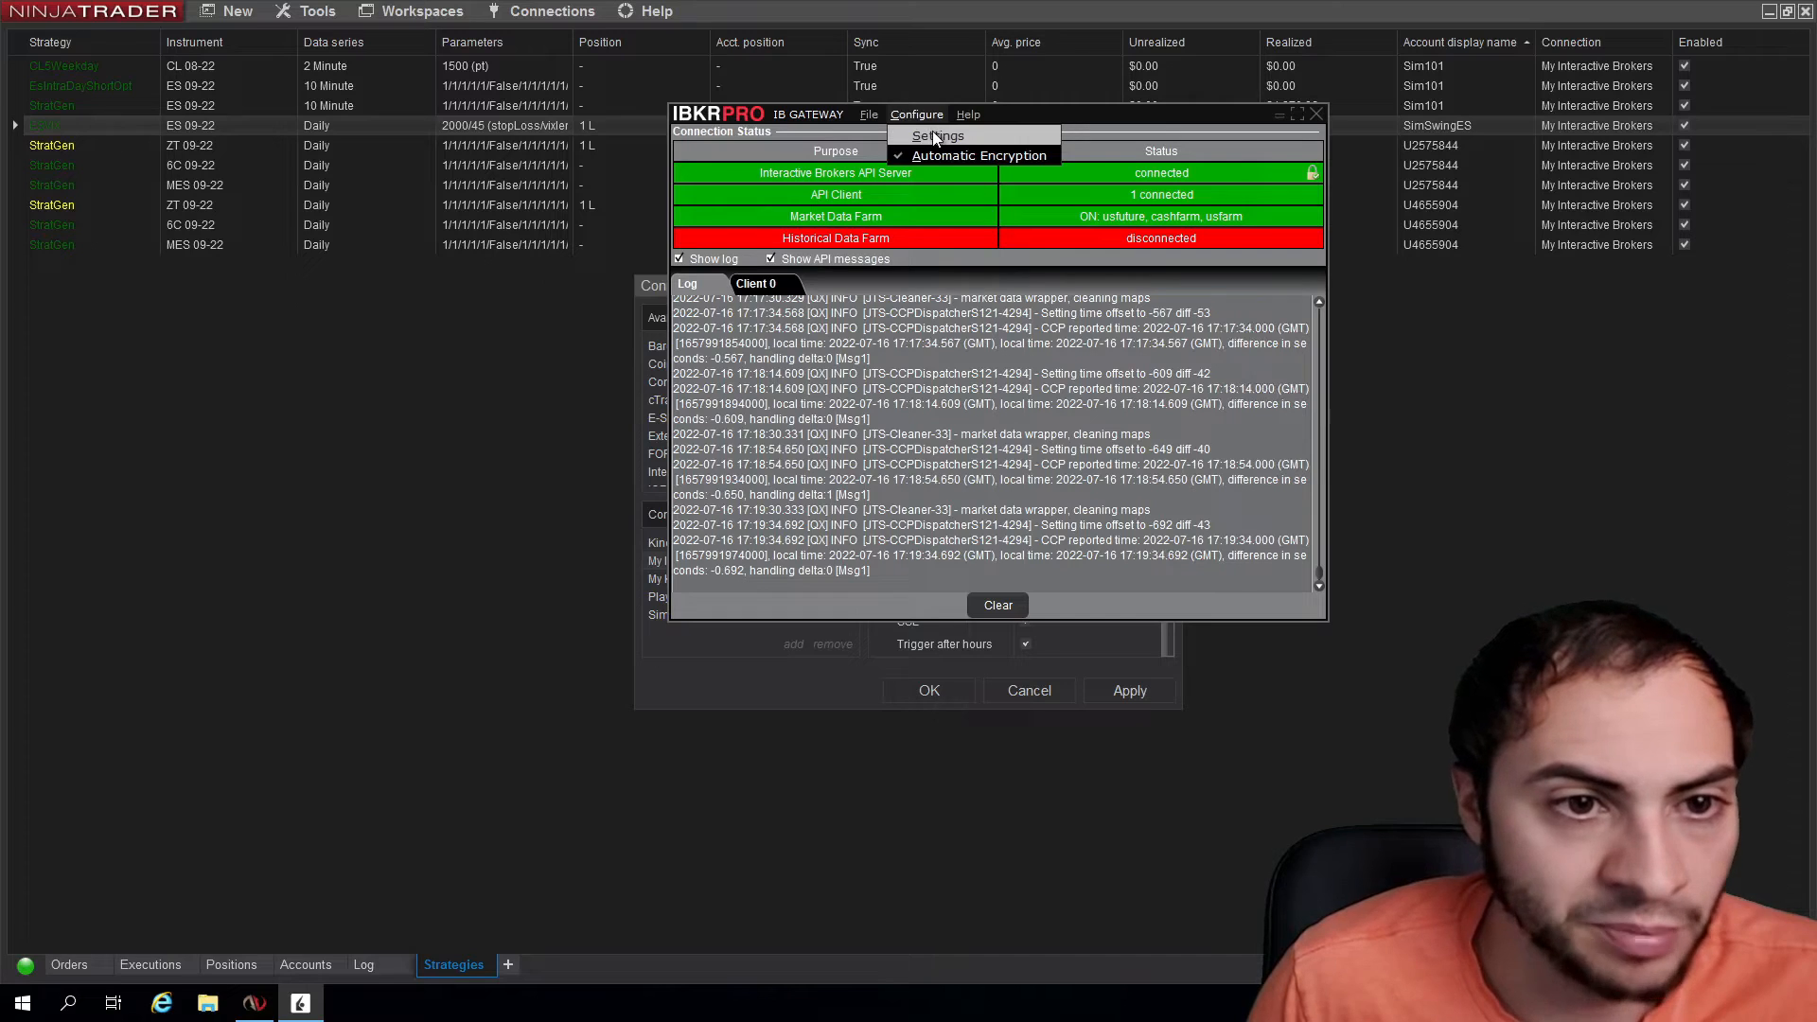
{"action": "left_click", "coordinate": [941, 137]}
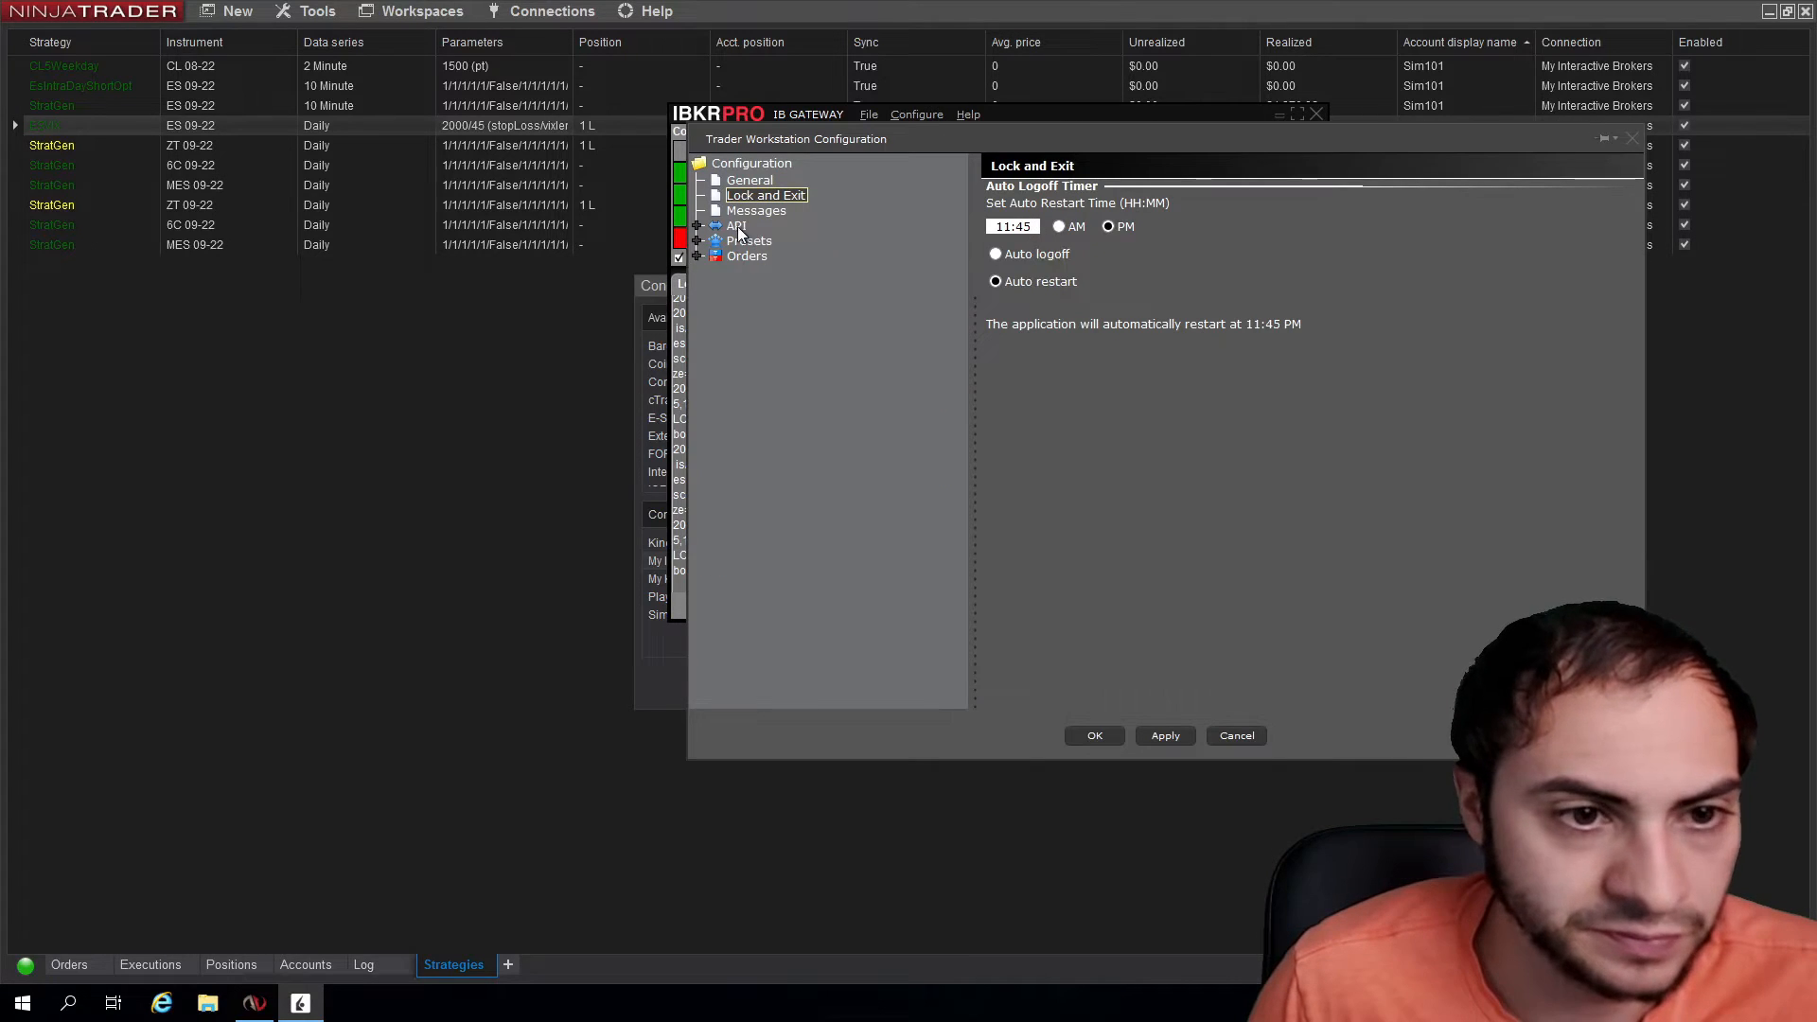
{"action": "left_click", "coordinate": [736, 226]}
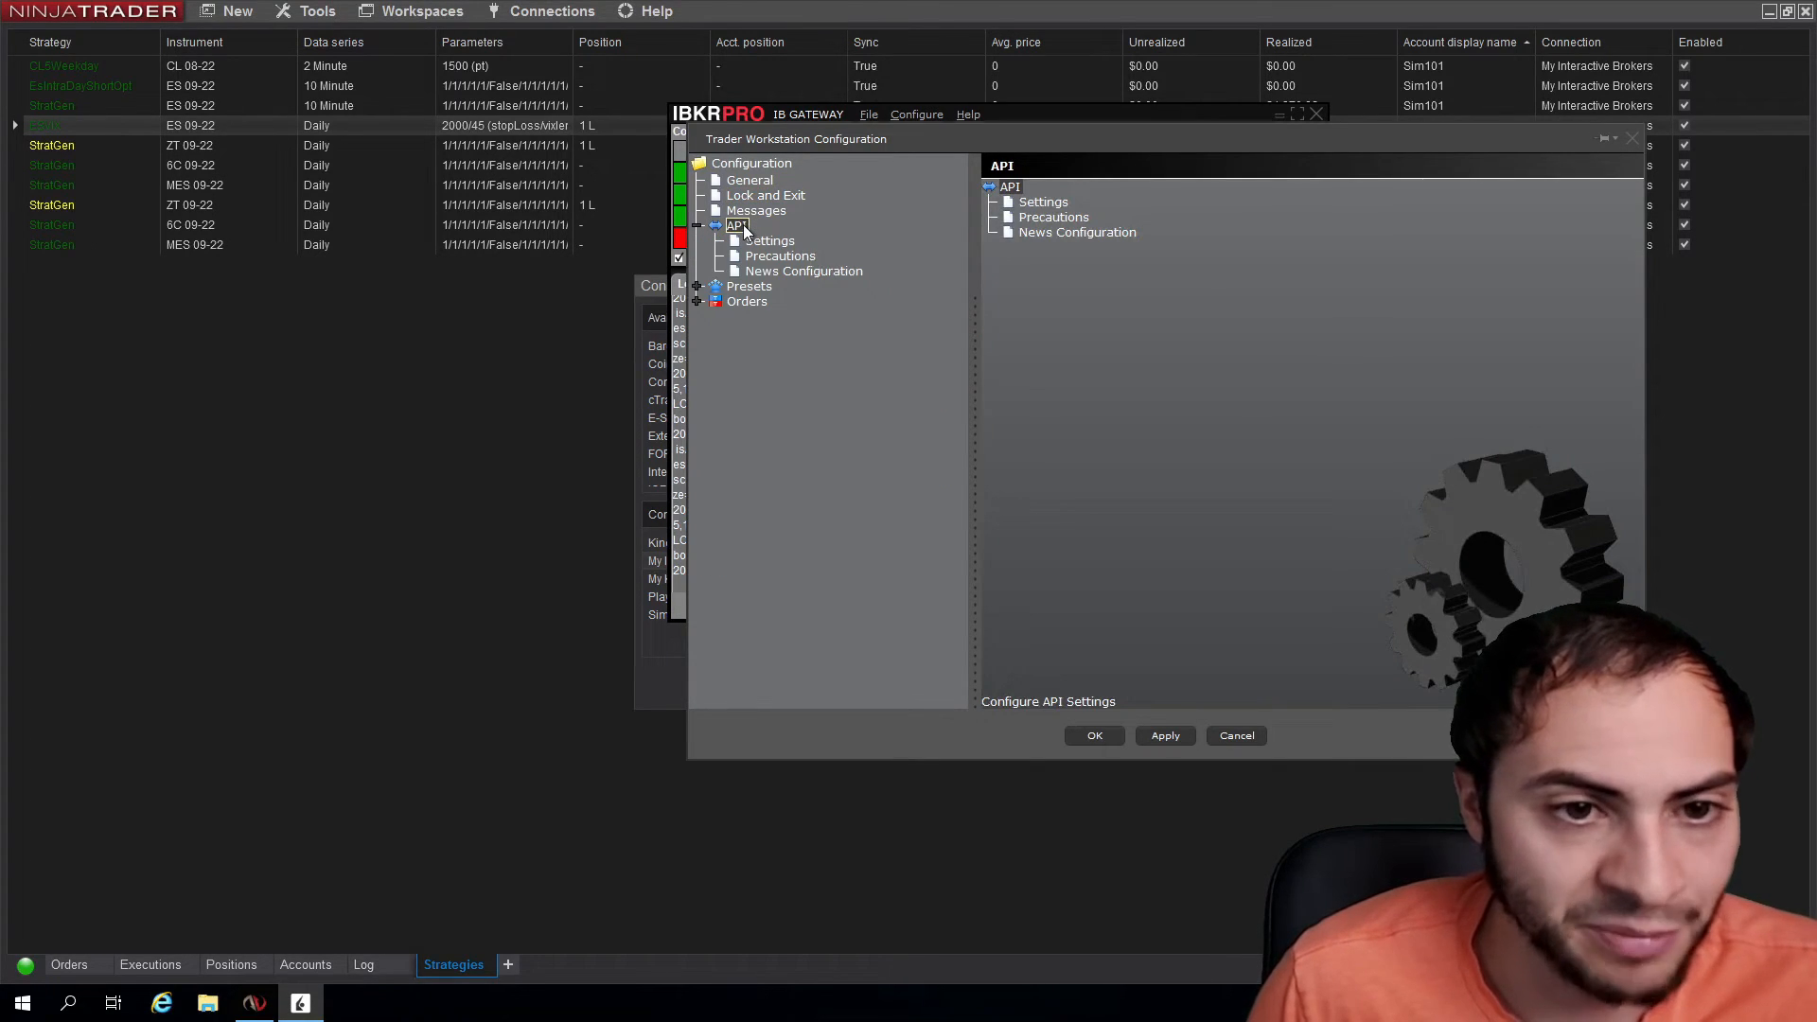
{"action": "left_click", "coordinate": [771, 240]}
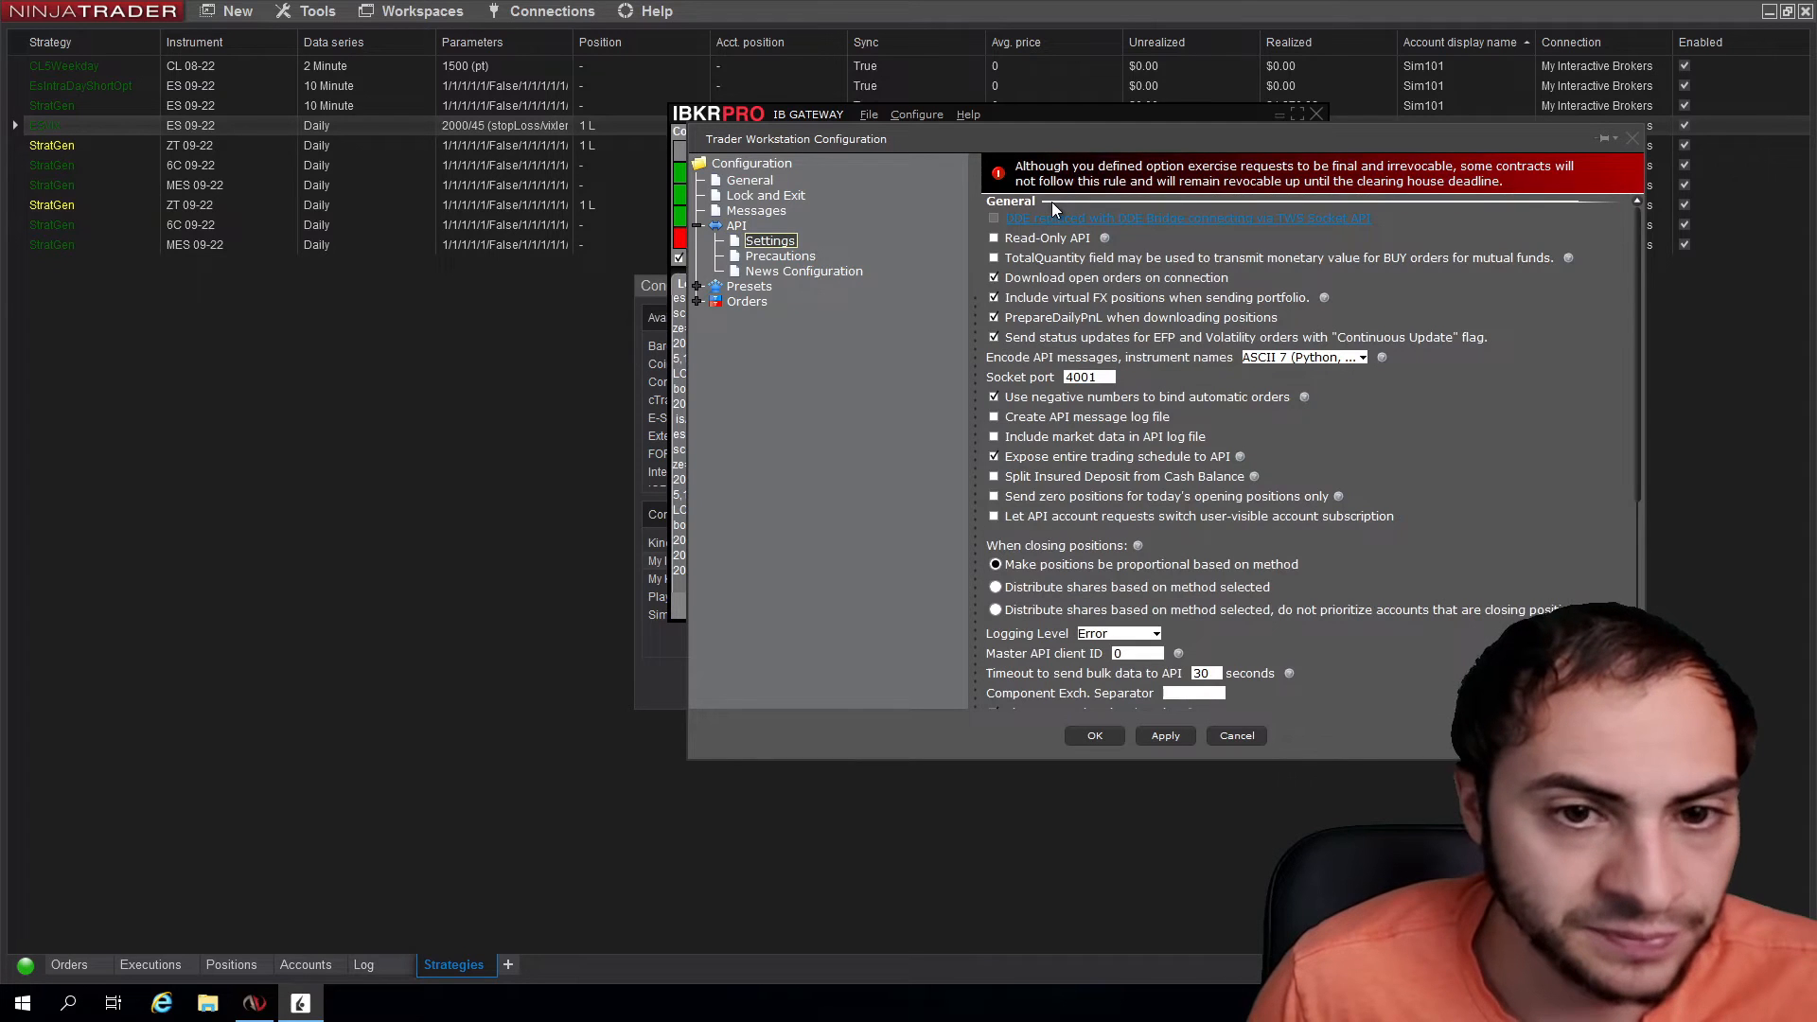
{"action": "mouse_move", "coordinate": [1022, 244]}
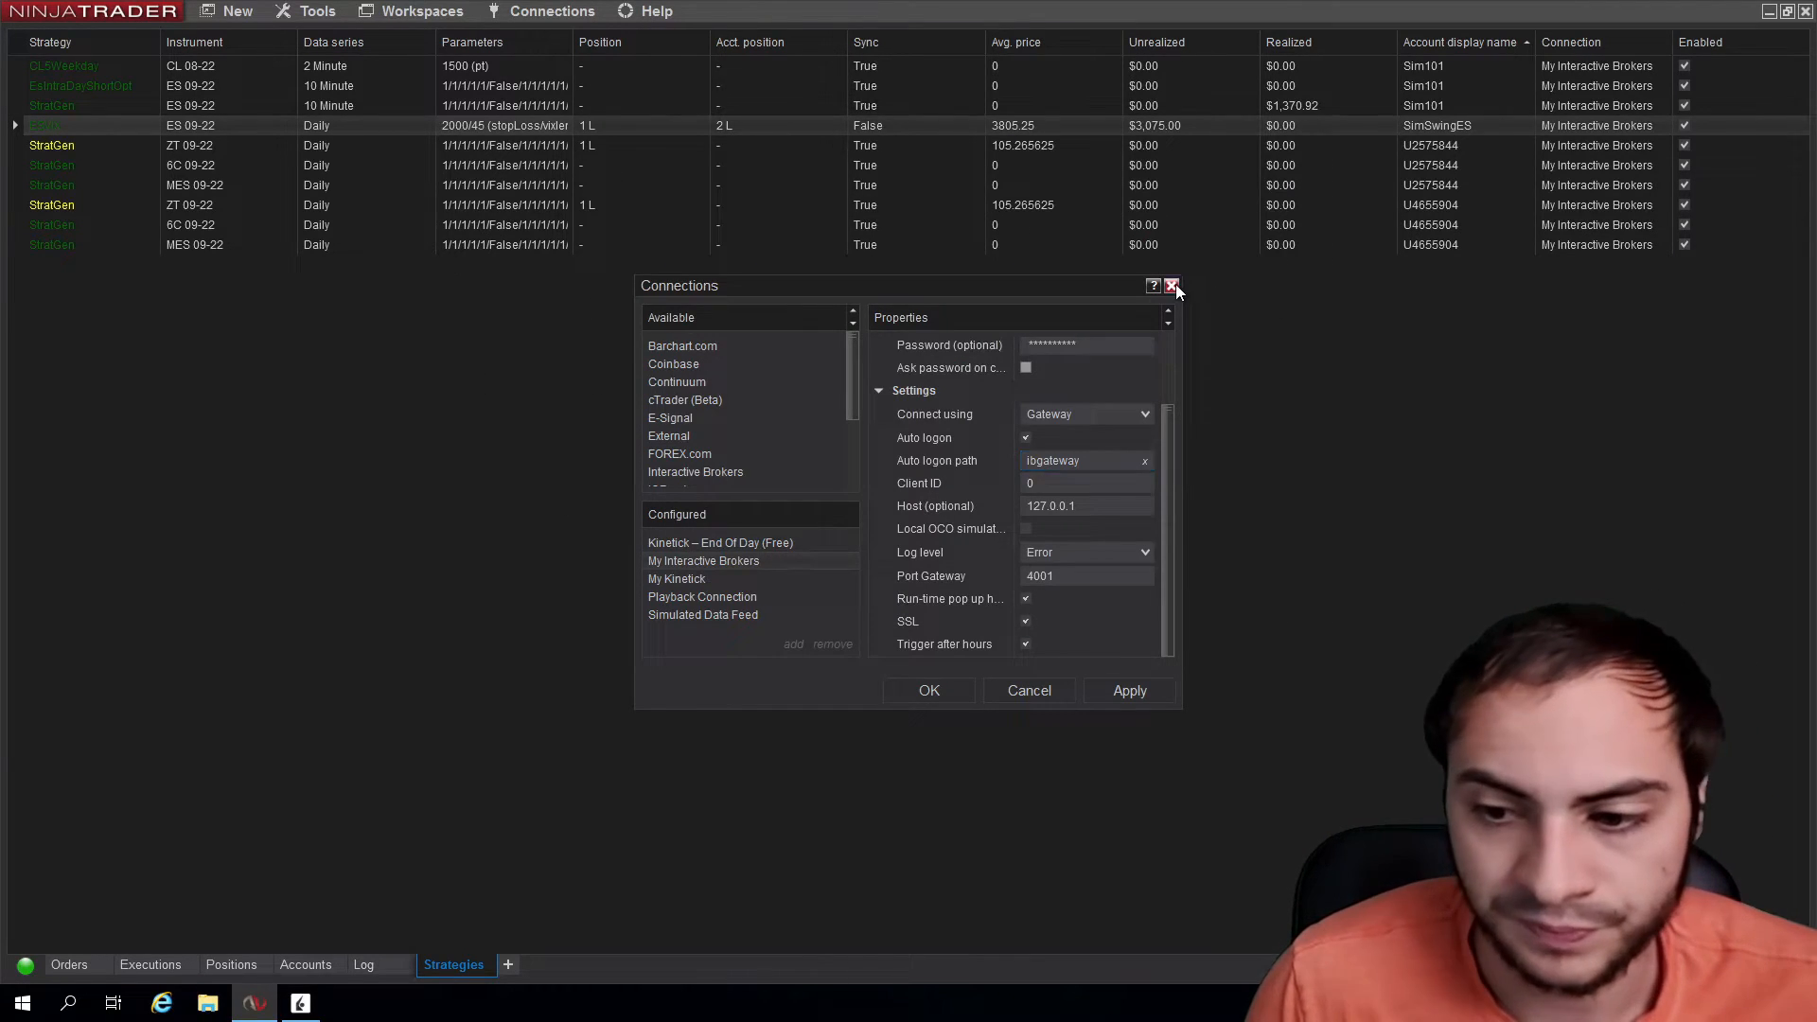
Reopen the Connections setup and show the existing My Interactive Brokers connection's properties.
{"action": "left_click", "coordinate": [1171, 286]}
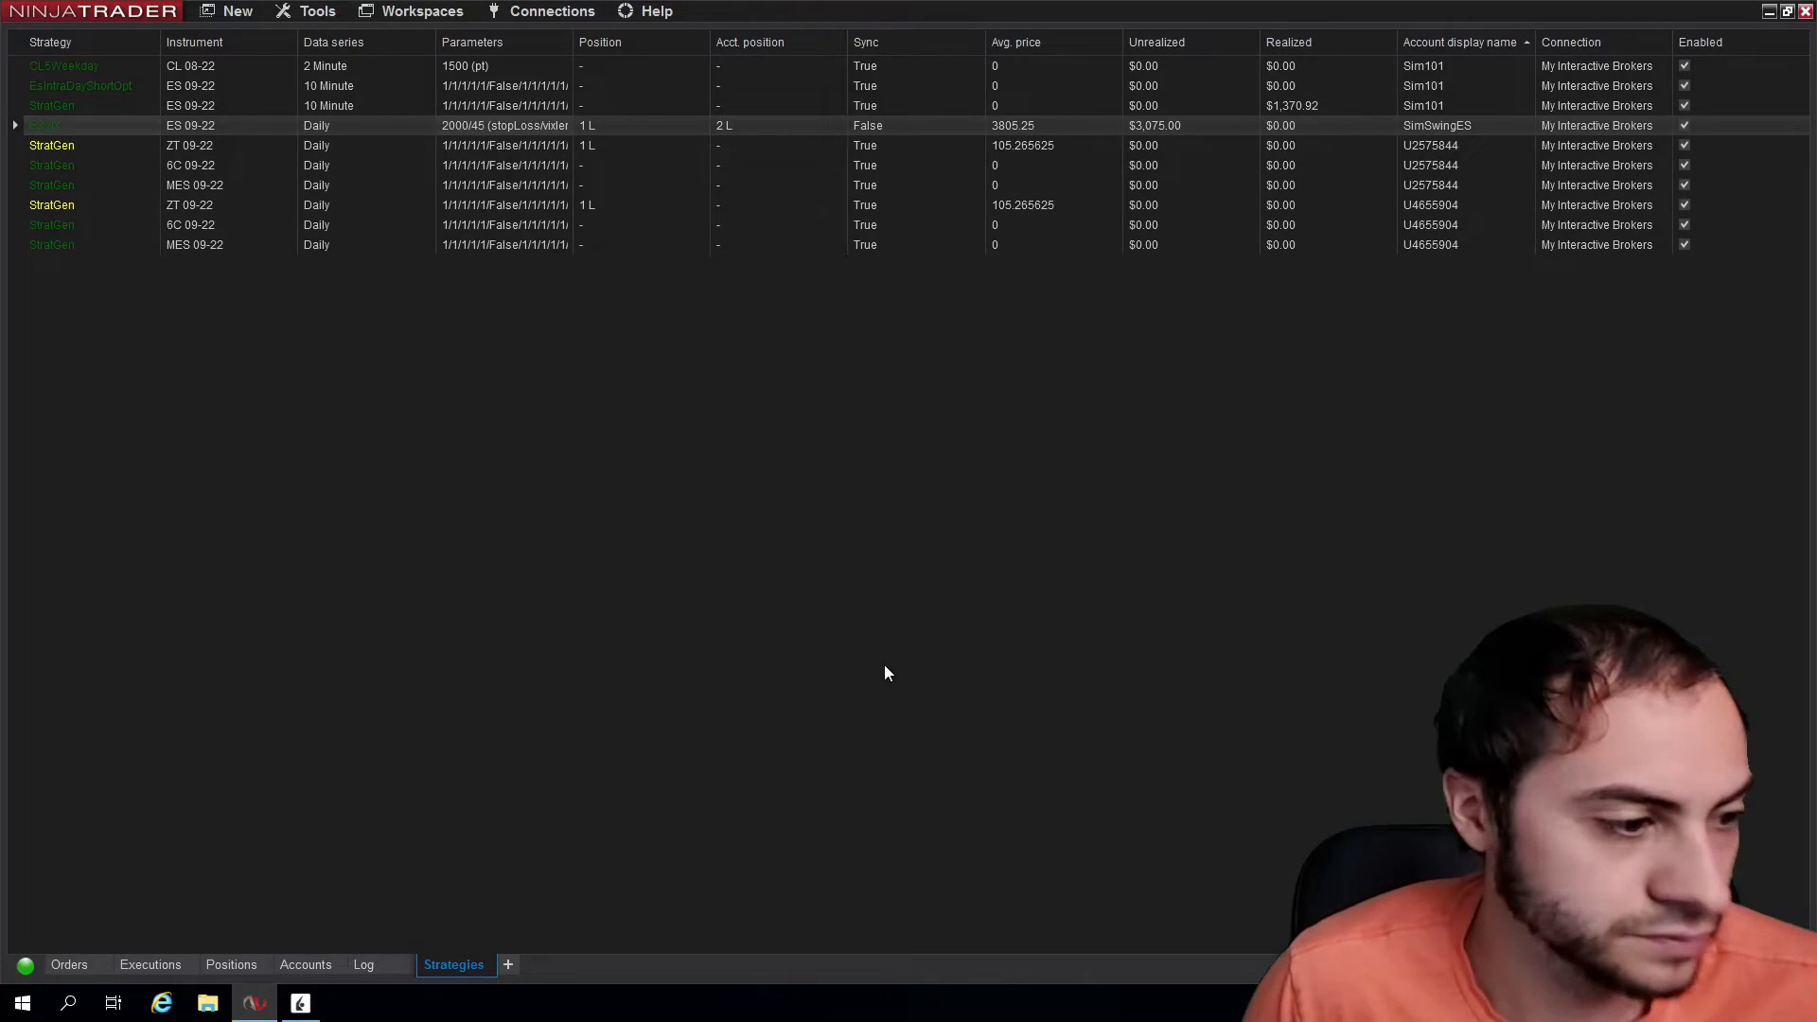
{"action": "mouse_move", "coordinate": [647, 273]}
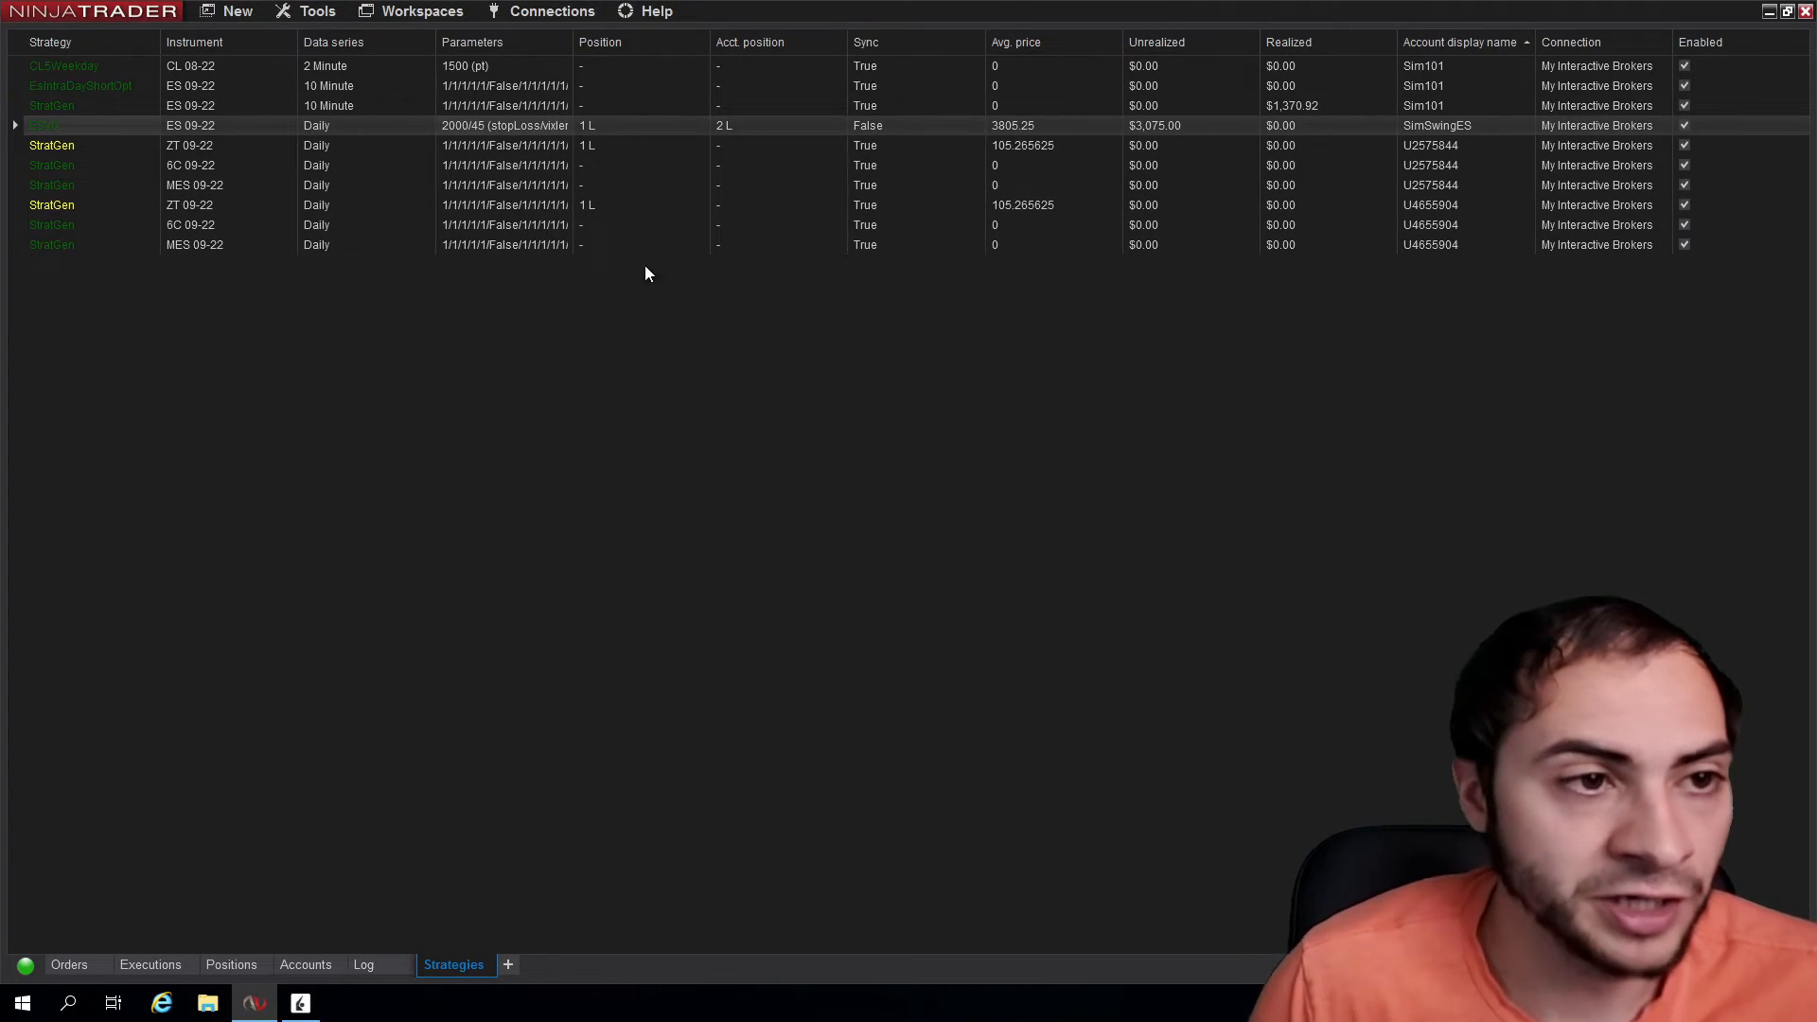
{"action": "left_click", "coordinate": [551, 11]}
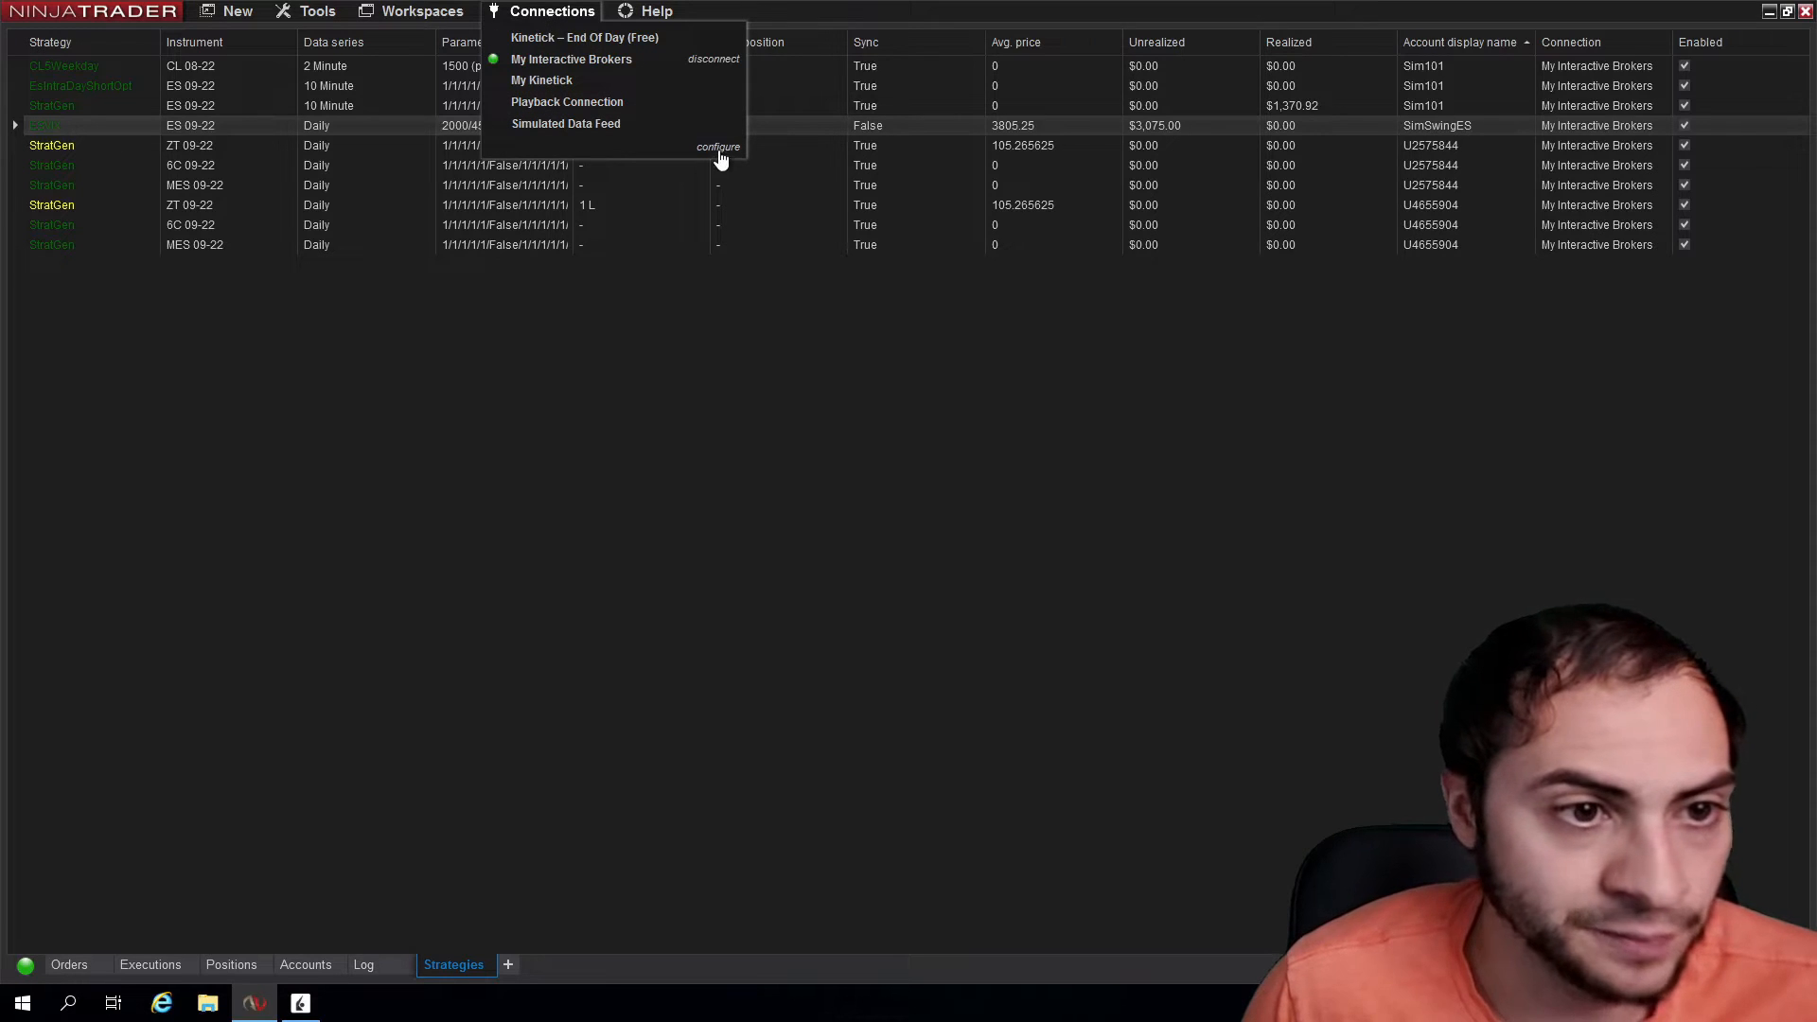
{"action": "left_click", "coordinate": [718, 146]}
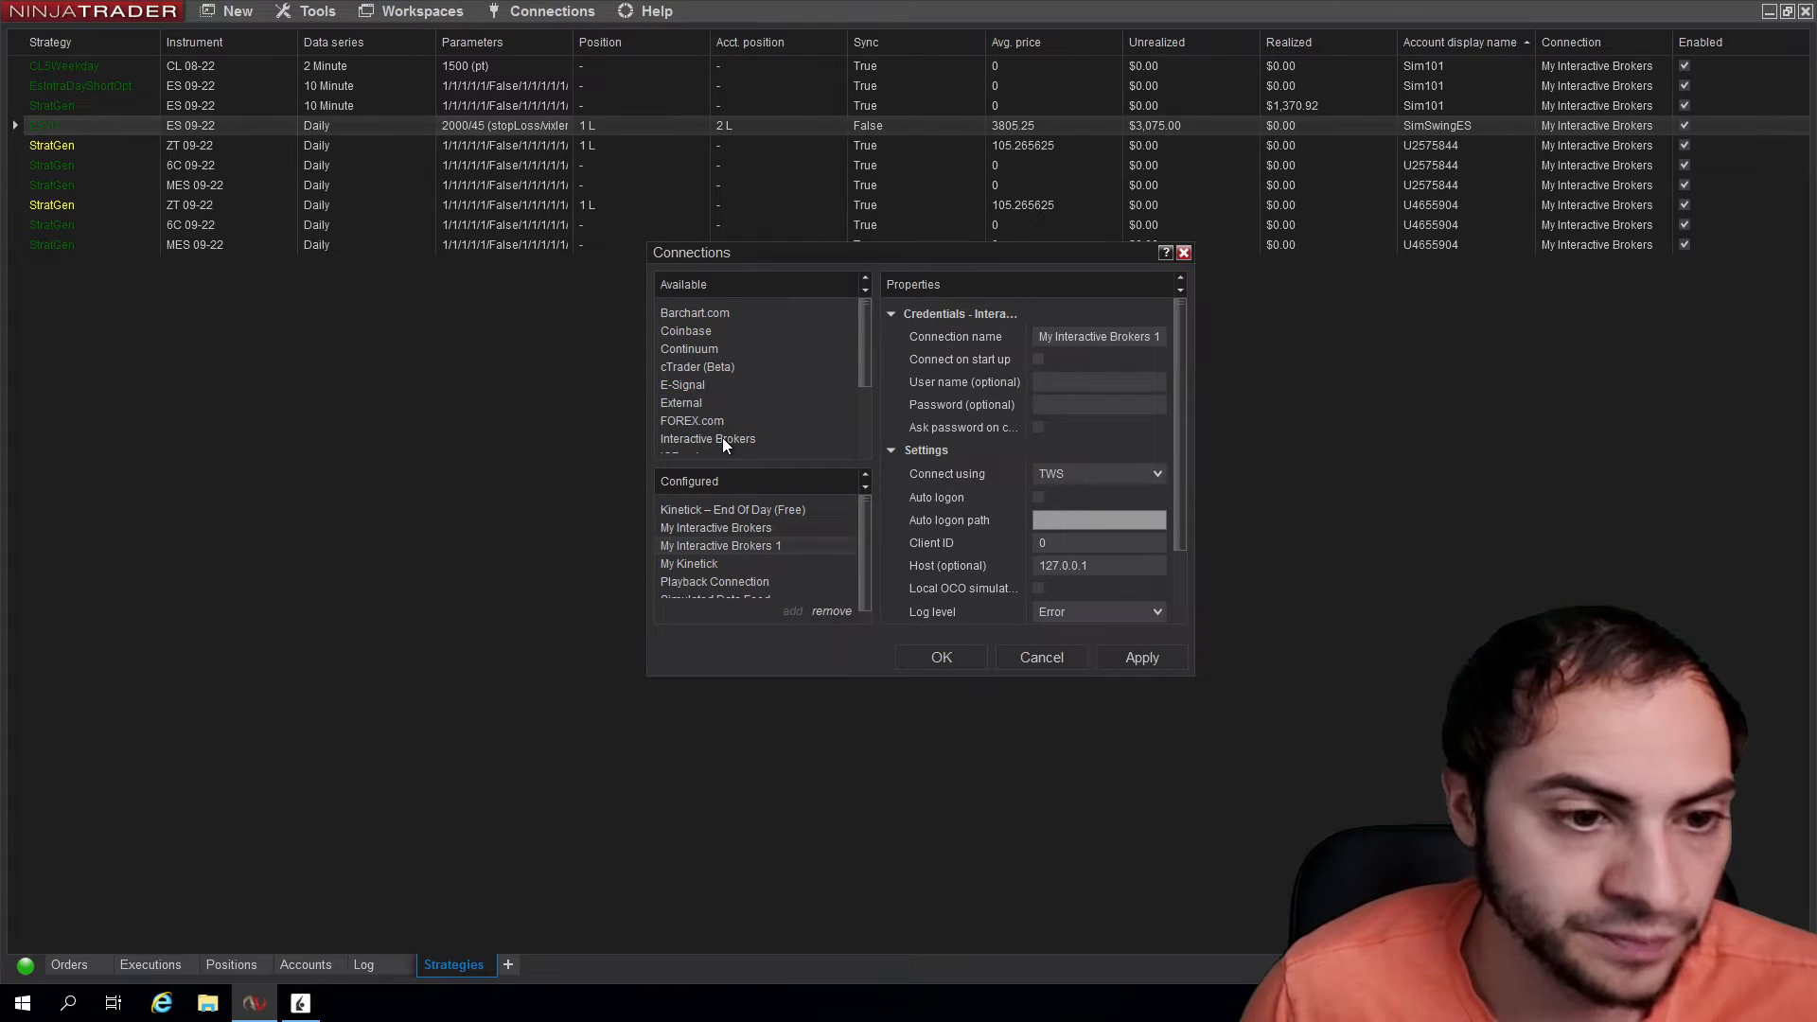
{"action": "left_click", "coordinate": [716, 528]}
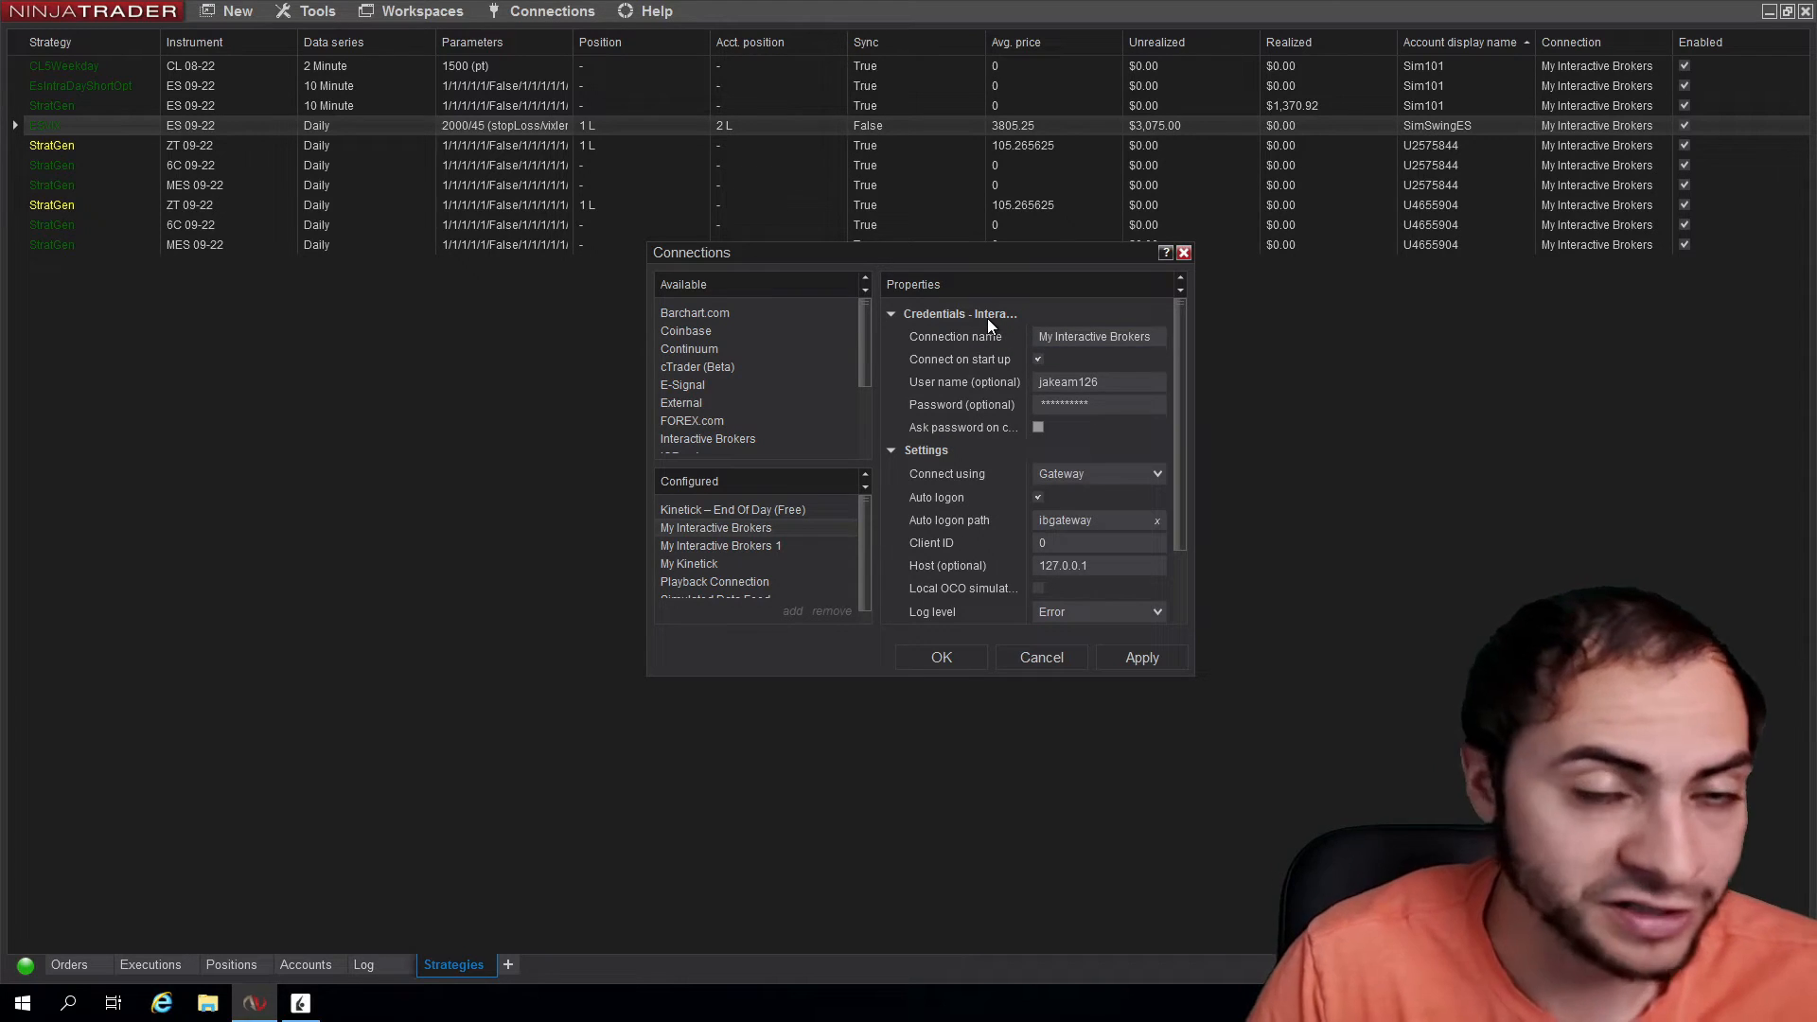
{"action": "mouse_move", "coordinate": [1135, 358]}
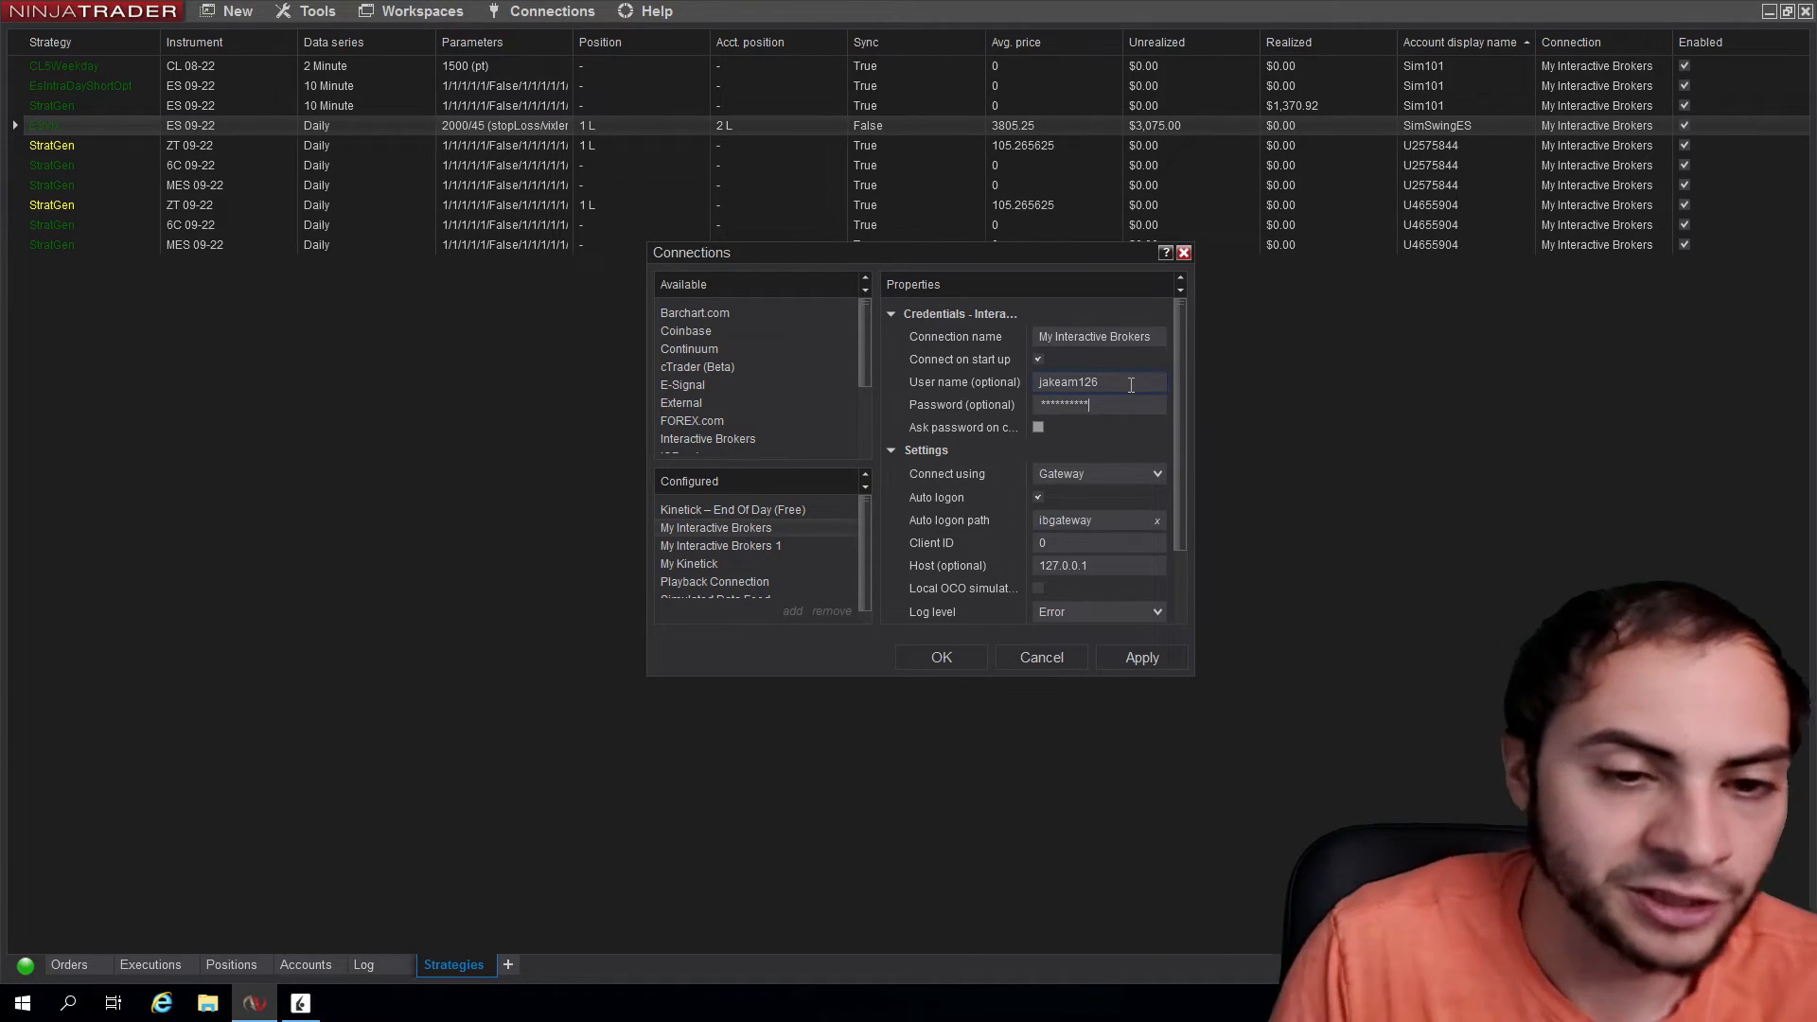
Edit the user name, clear the auto logon path and browse for a new one.
{"action": "left_click", "coordinate": [1098, 381]}
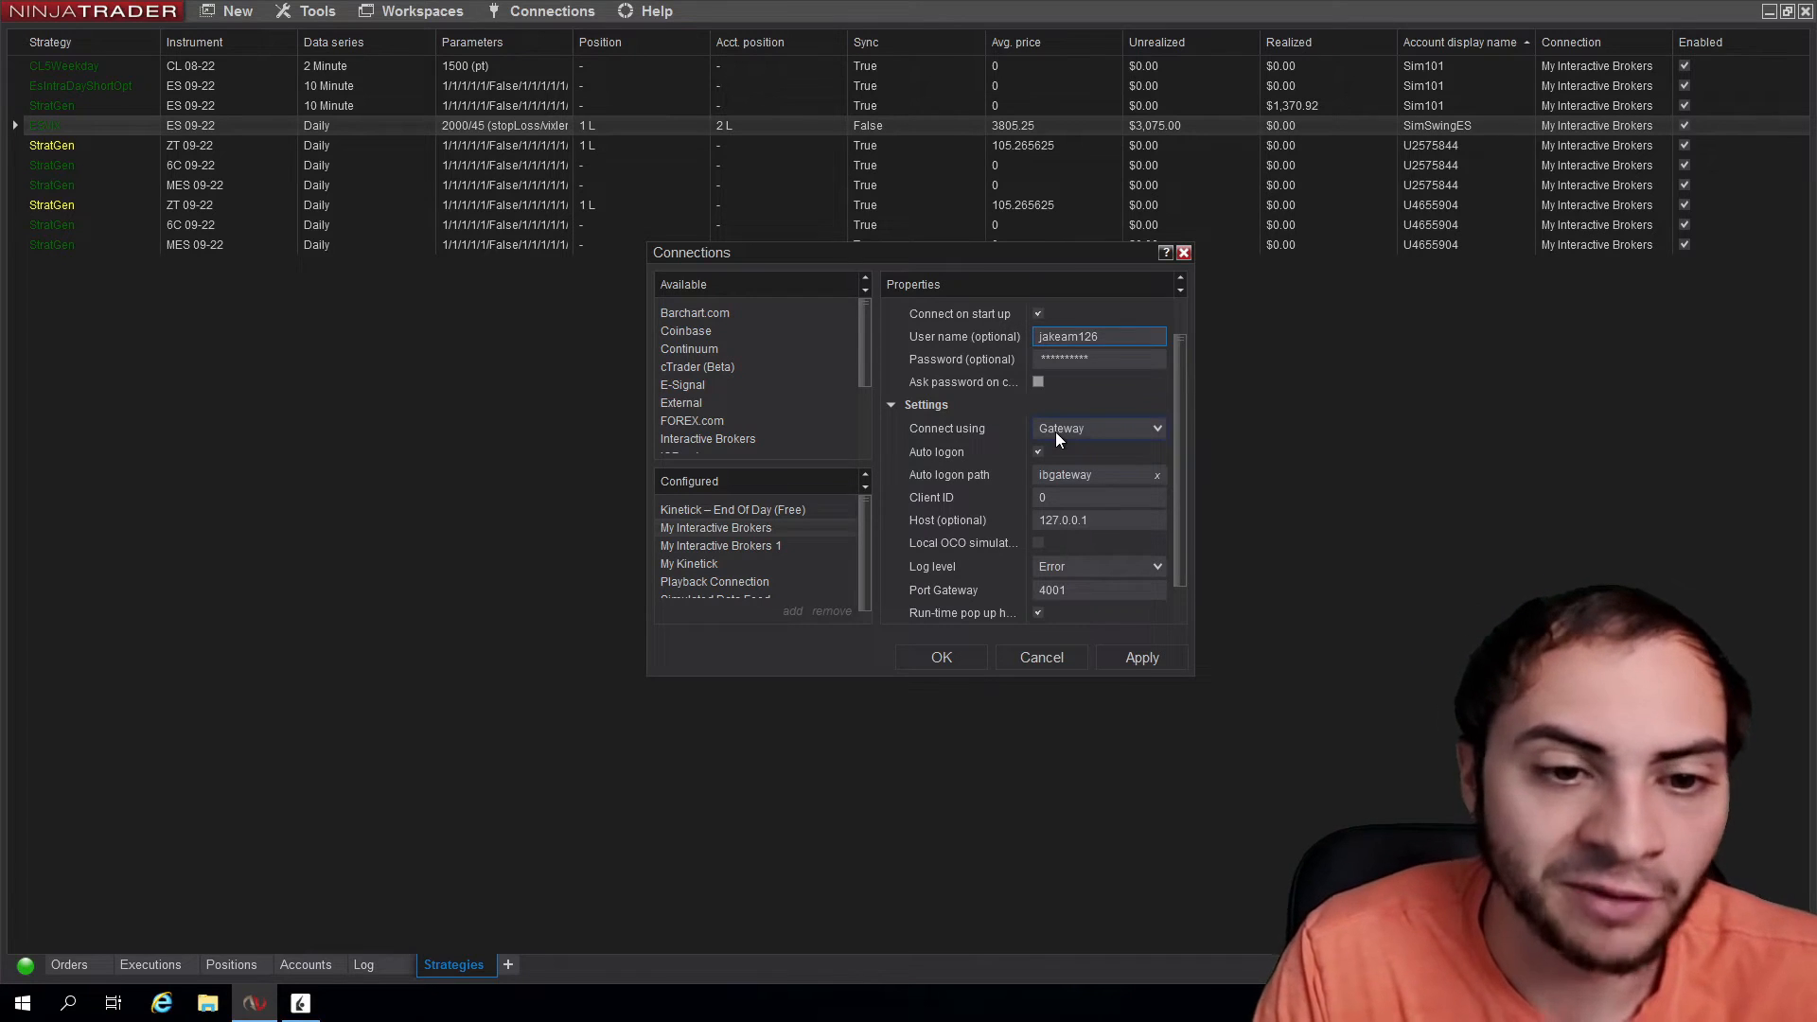
{"action": "mouse_move", "coordinate": [977, 409]}
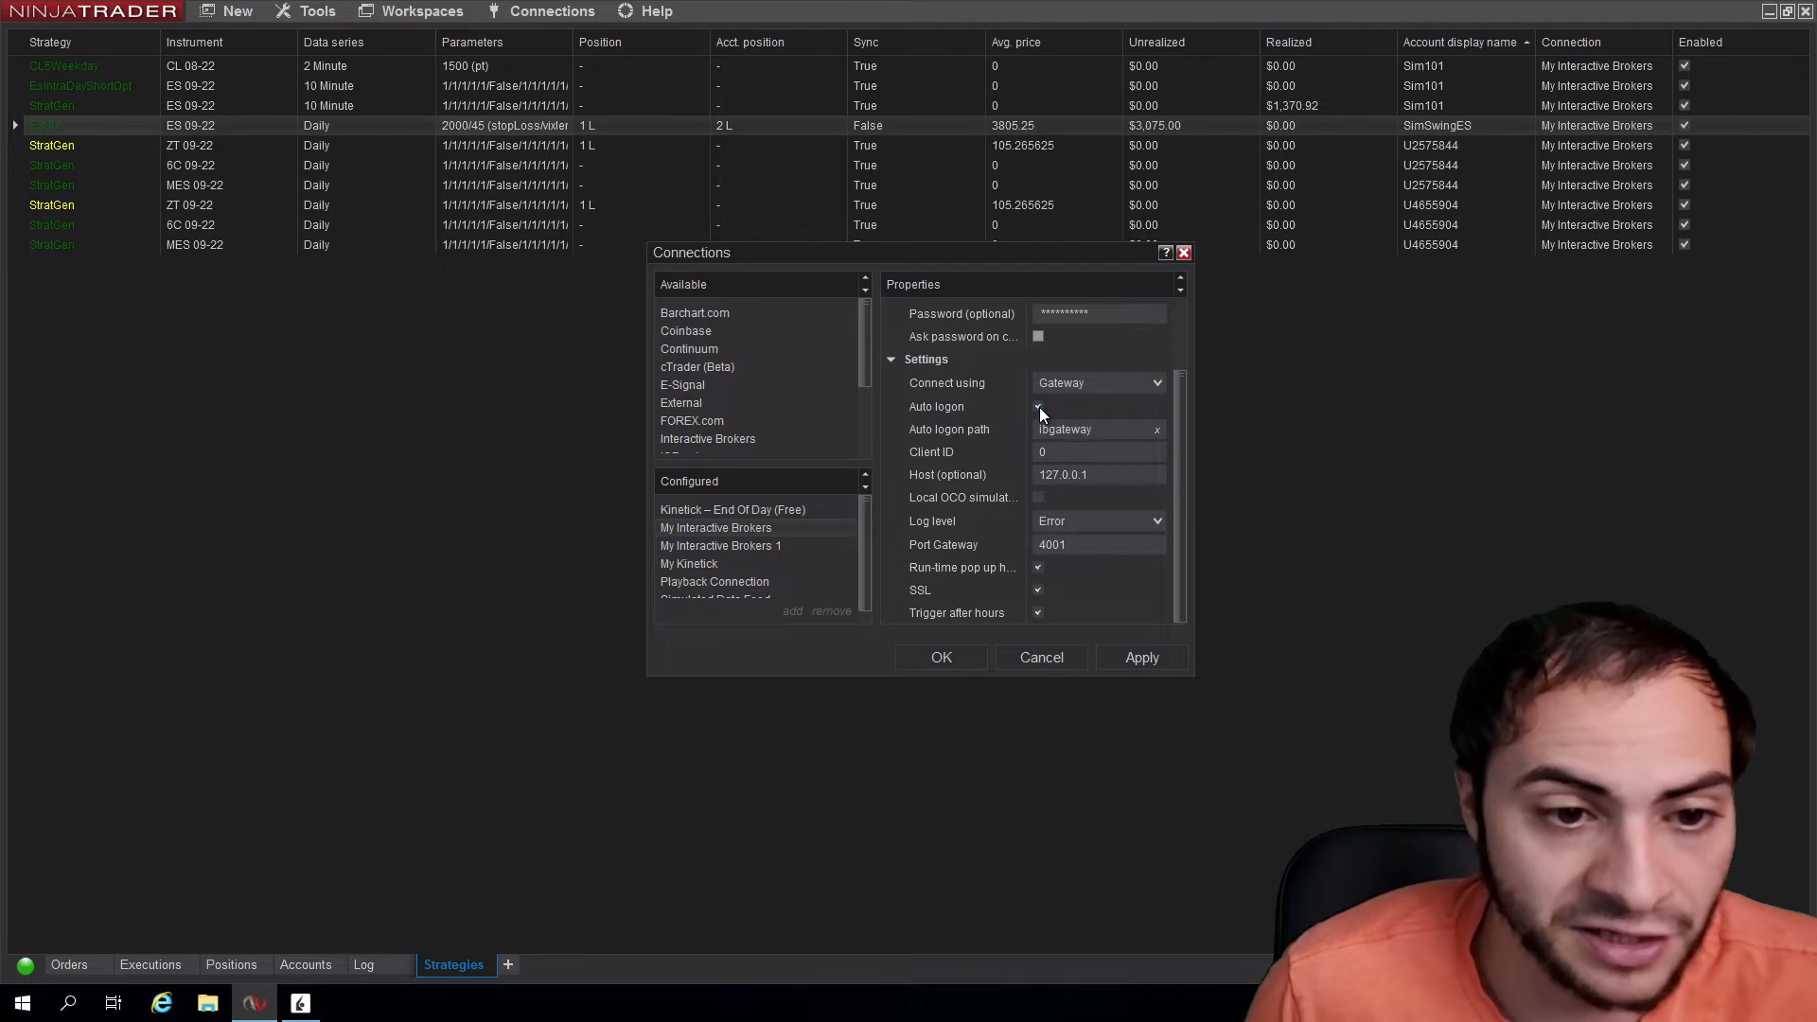
{"action": "left_click", "coordinate": [1040, 407]}
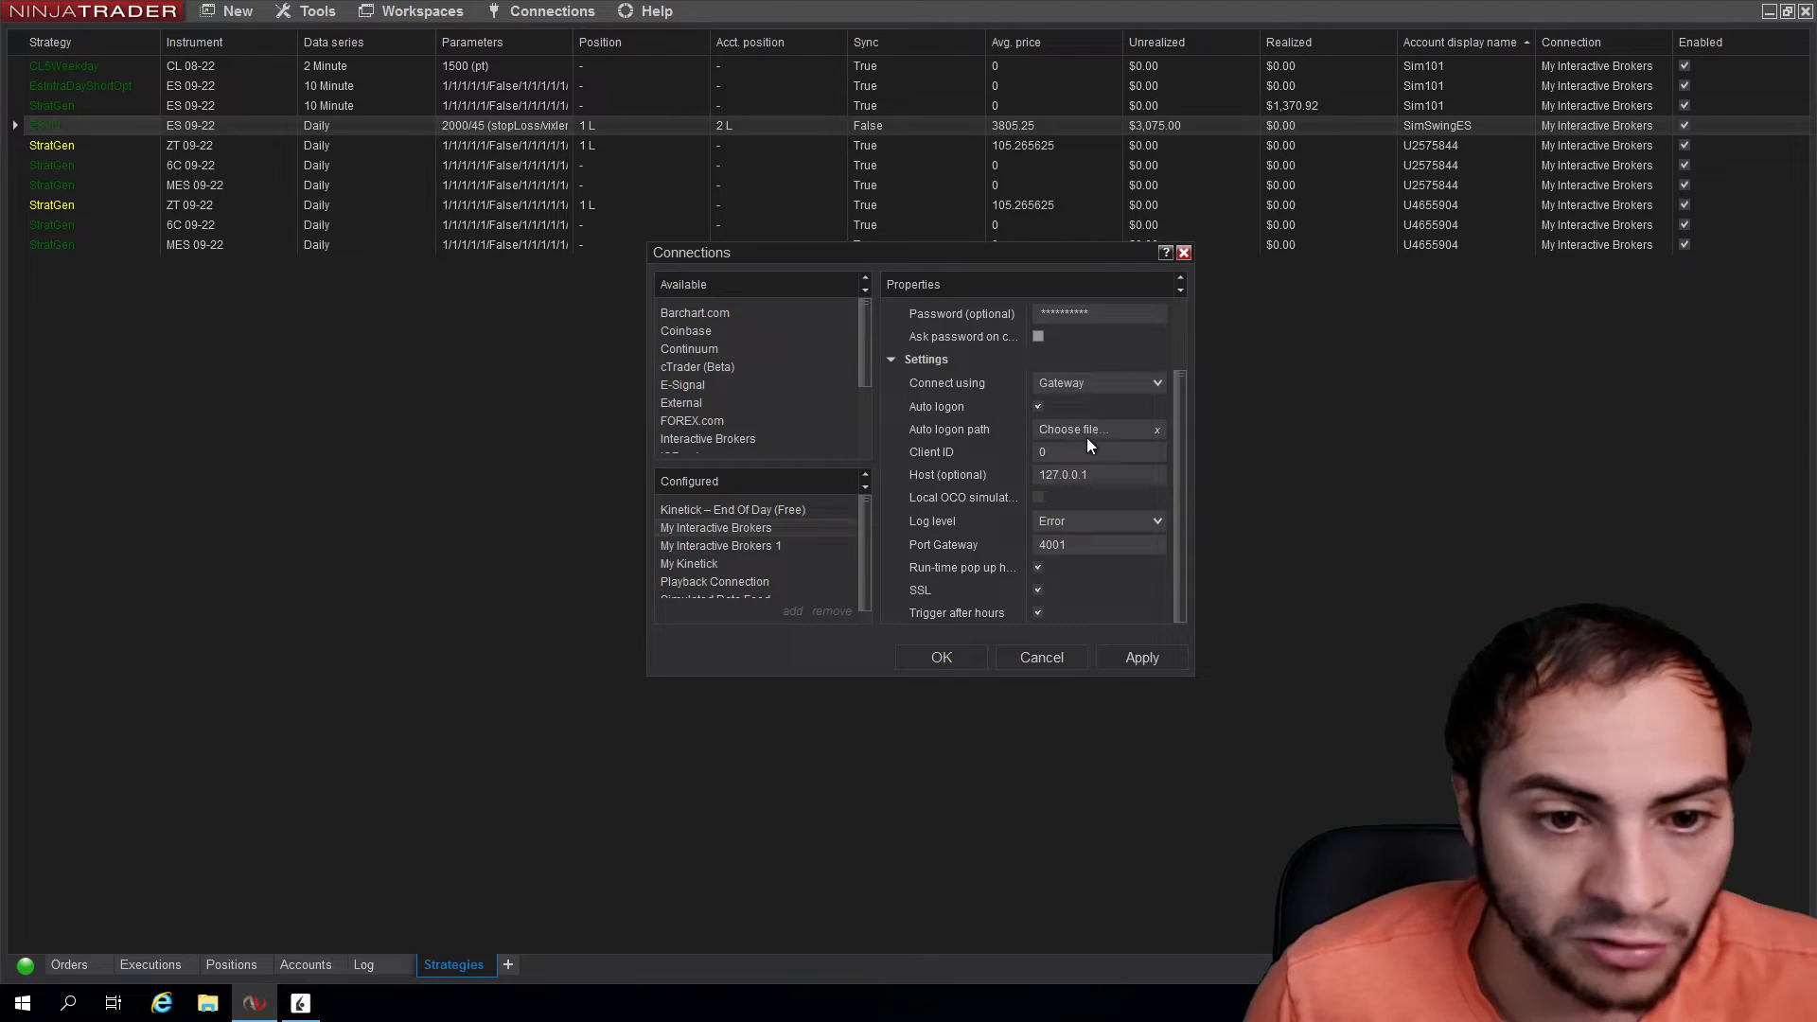
{"action": "left_click", "coordinate": [1071, 430]}
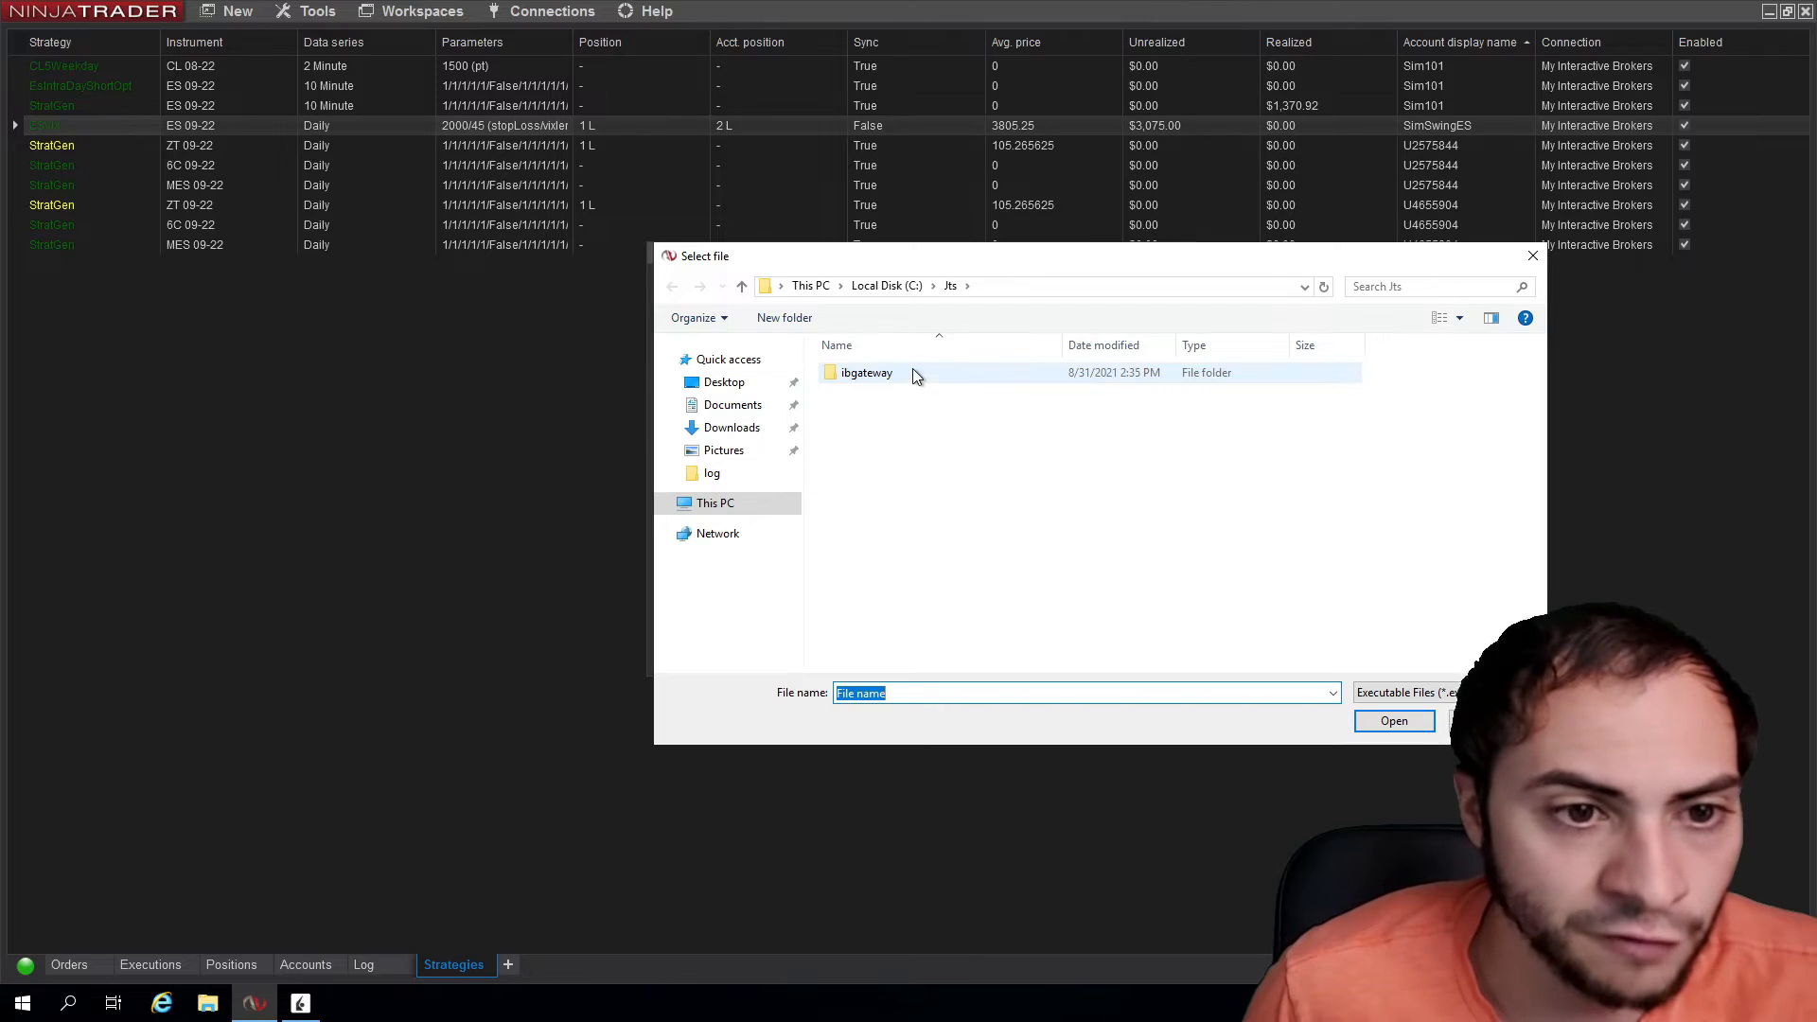
{"action": "mouse_move", "coordinate": [865, 373]}
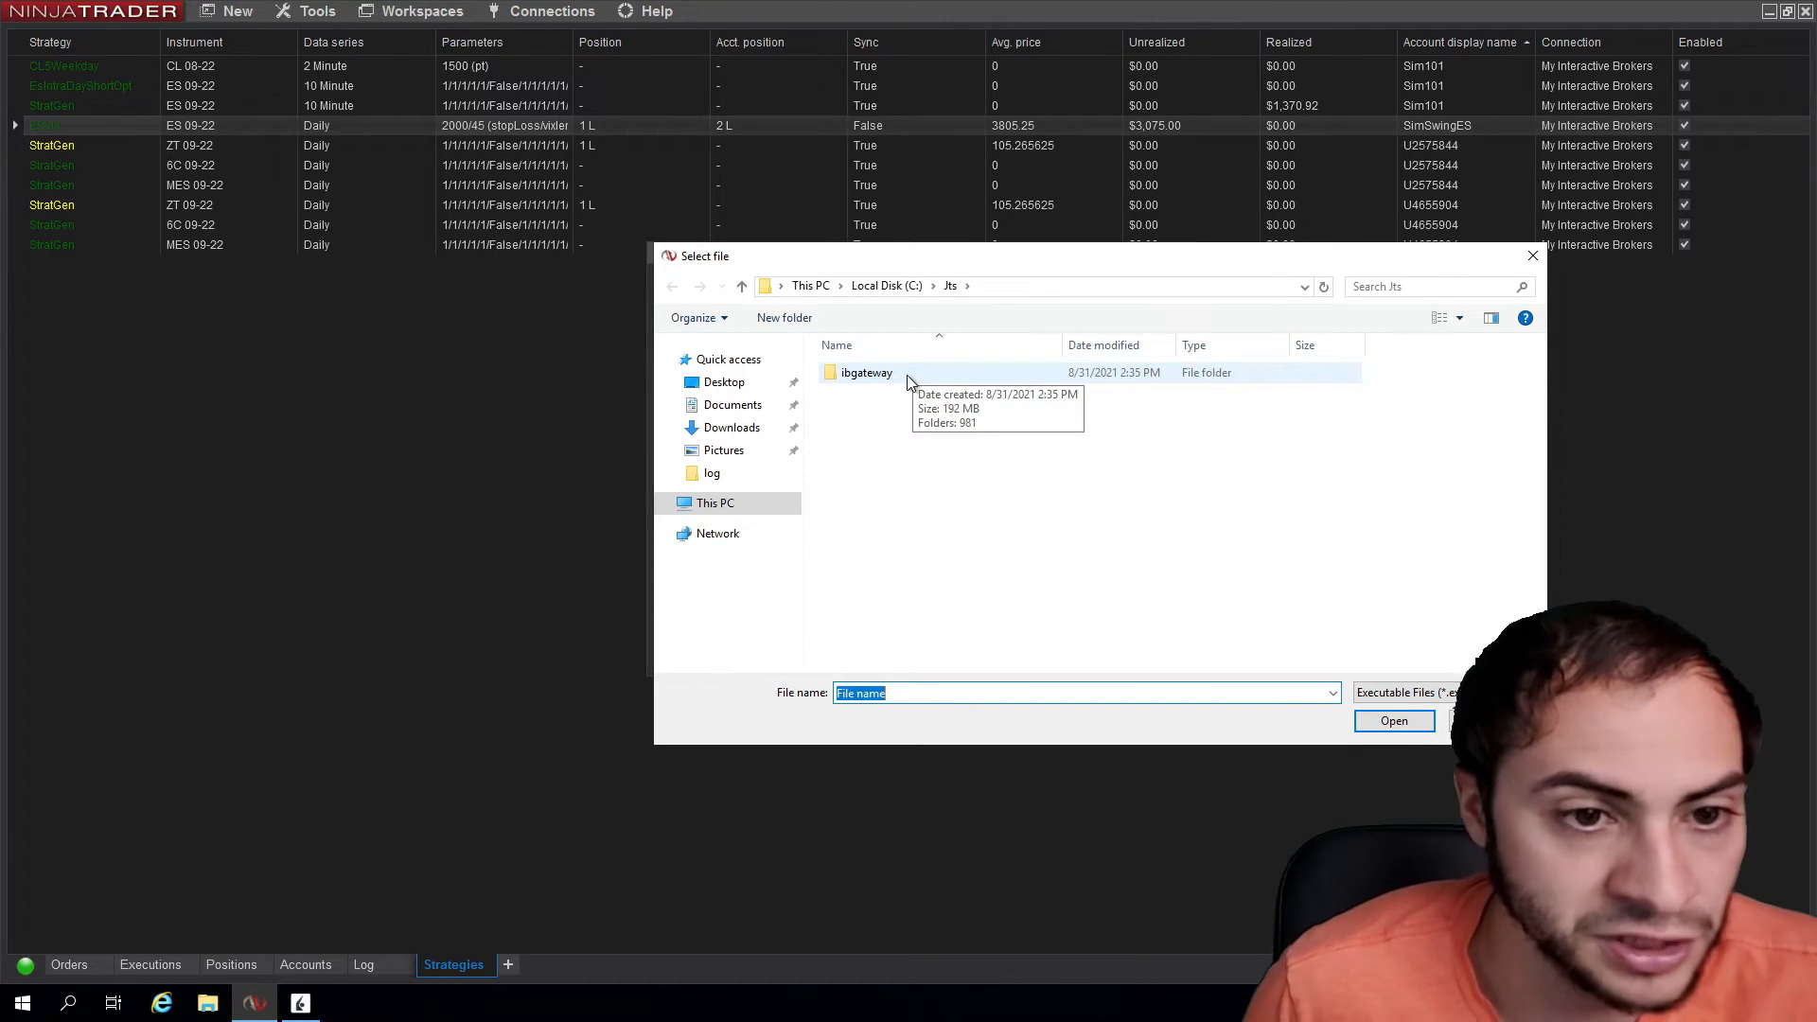
Select the ibgateway application in C:\Jts\ibgateway\981 as the auto logon path.
{"action": "double_click", "coordinate": [865, 373]}
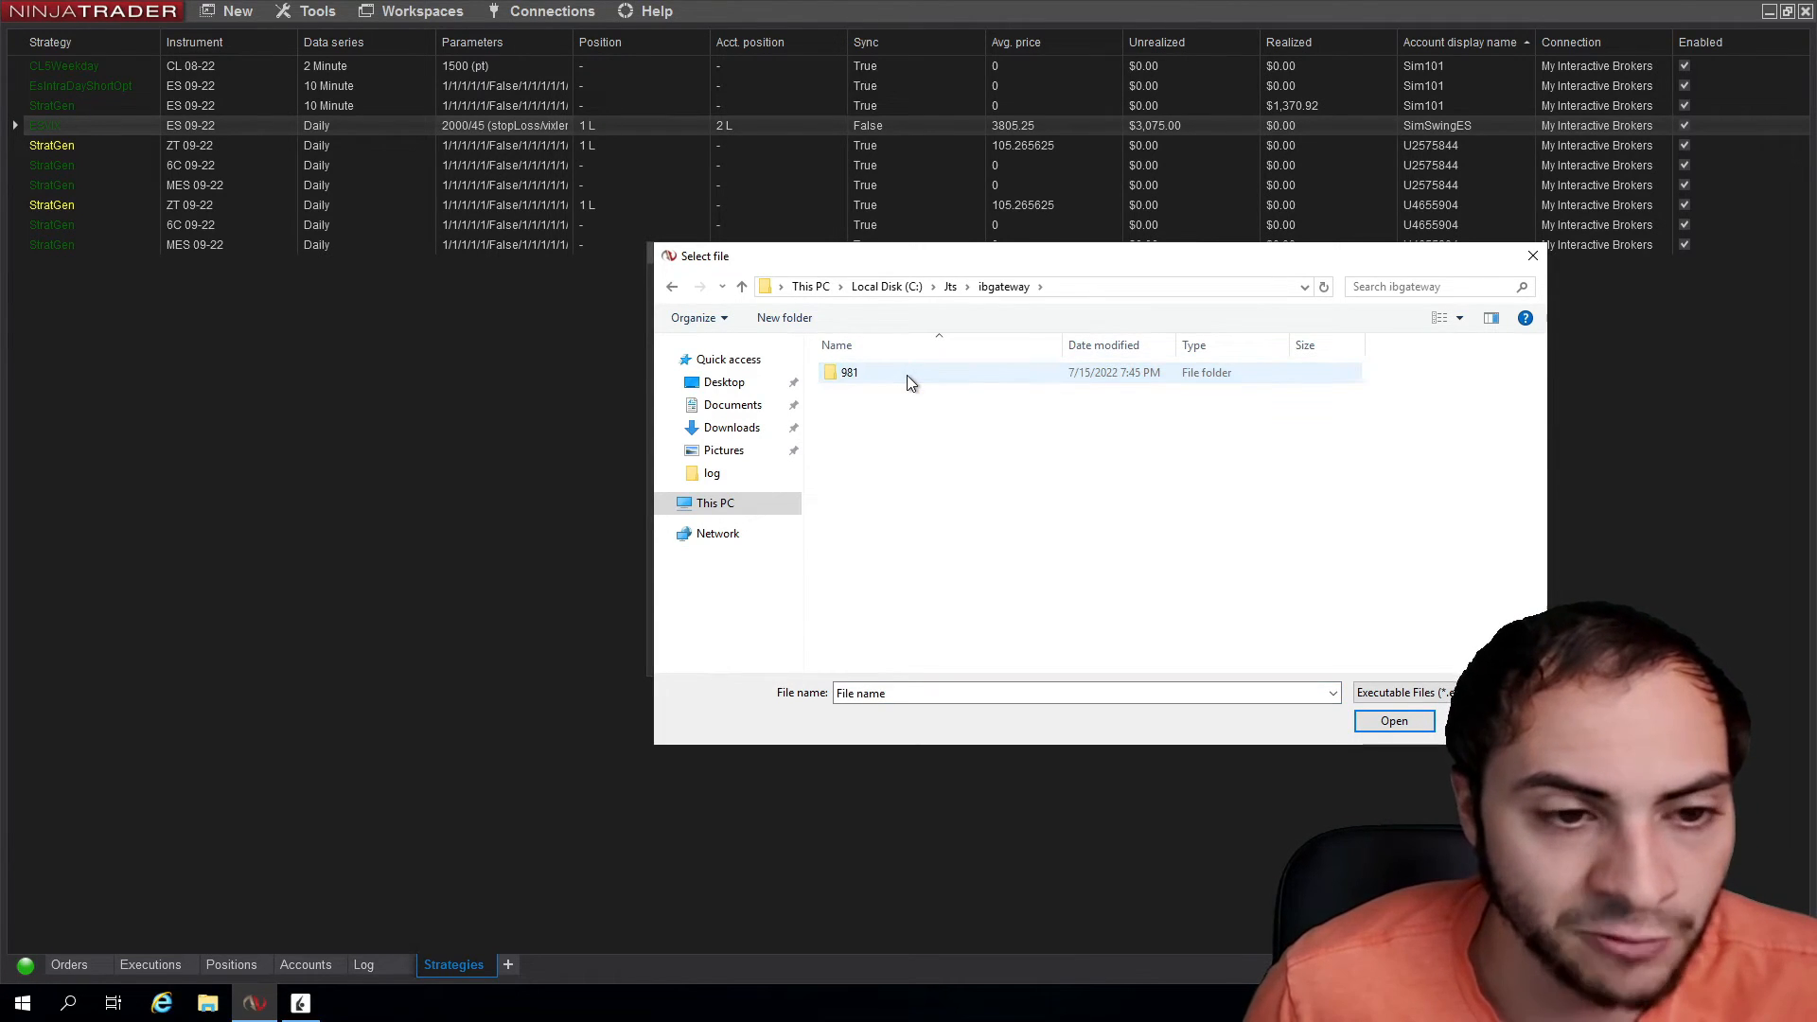
{"action": "mouse_move", "coordinate": [884, 379]}
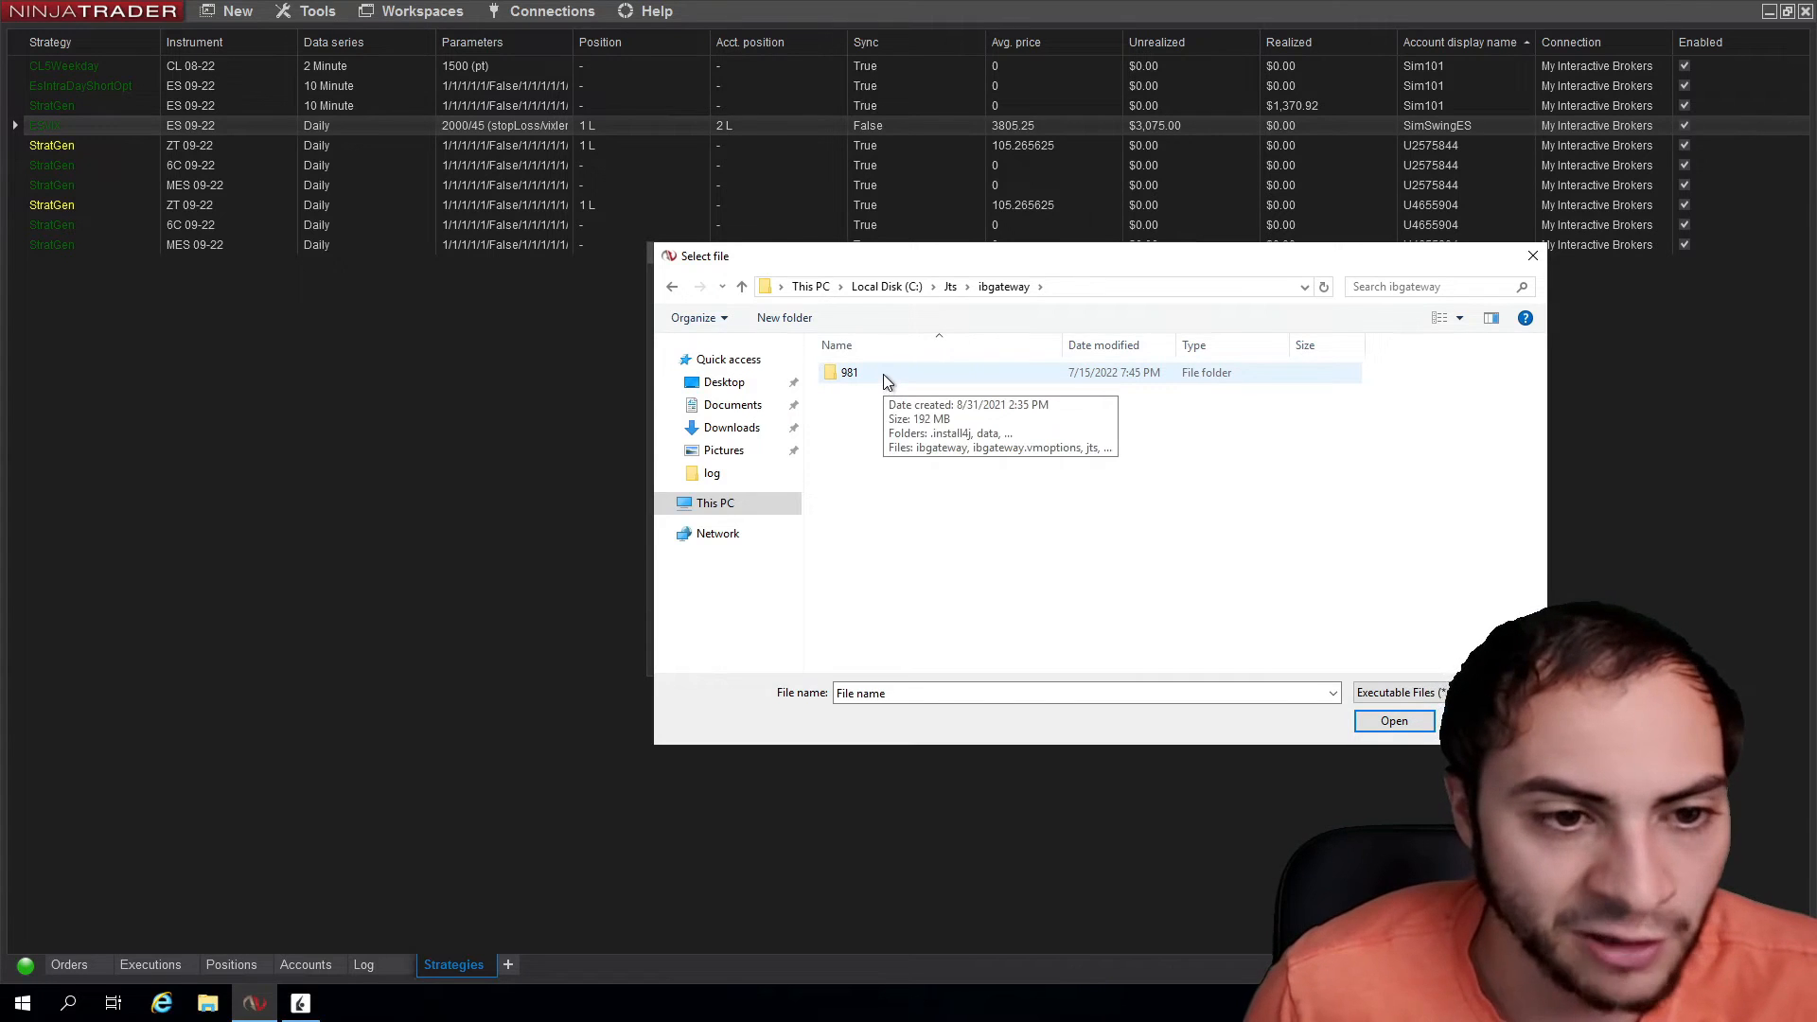
{"action": "double_click", "coordinate": [850, 373]}
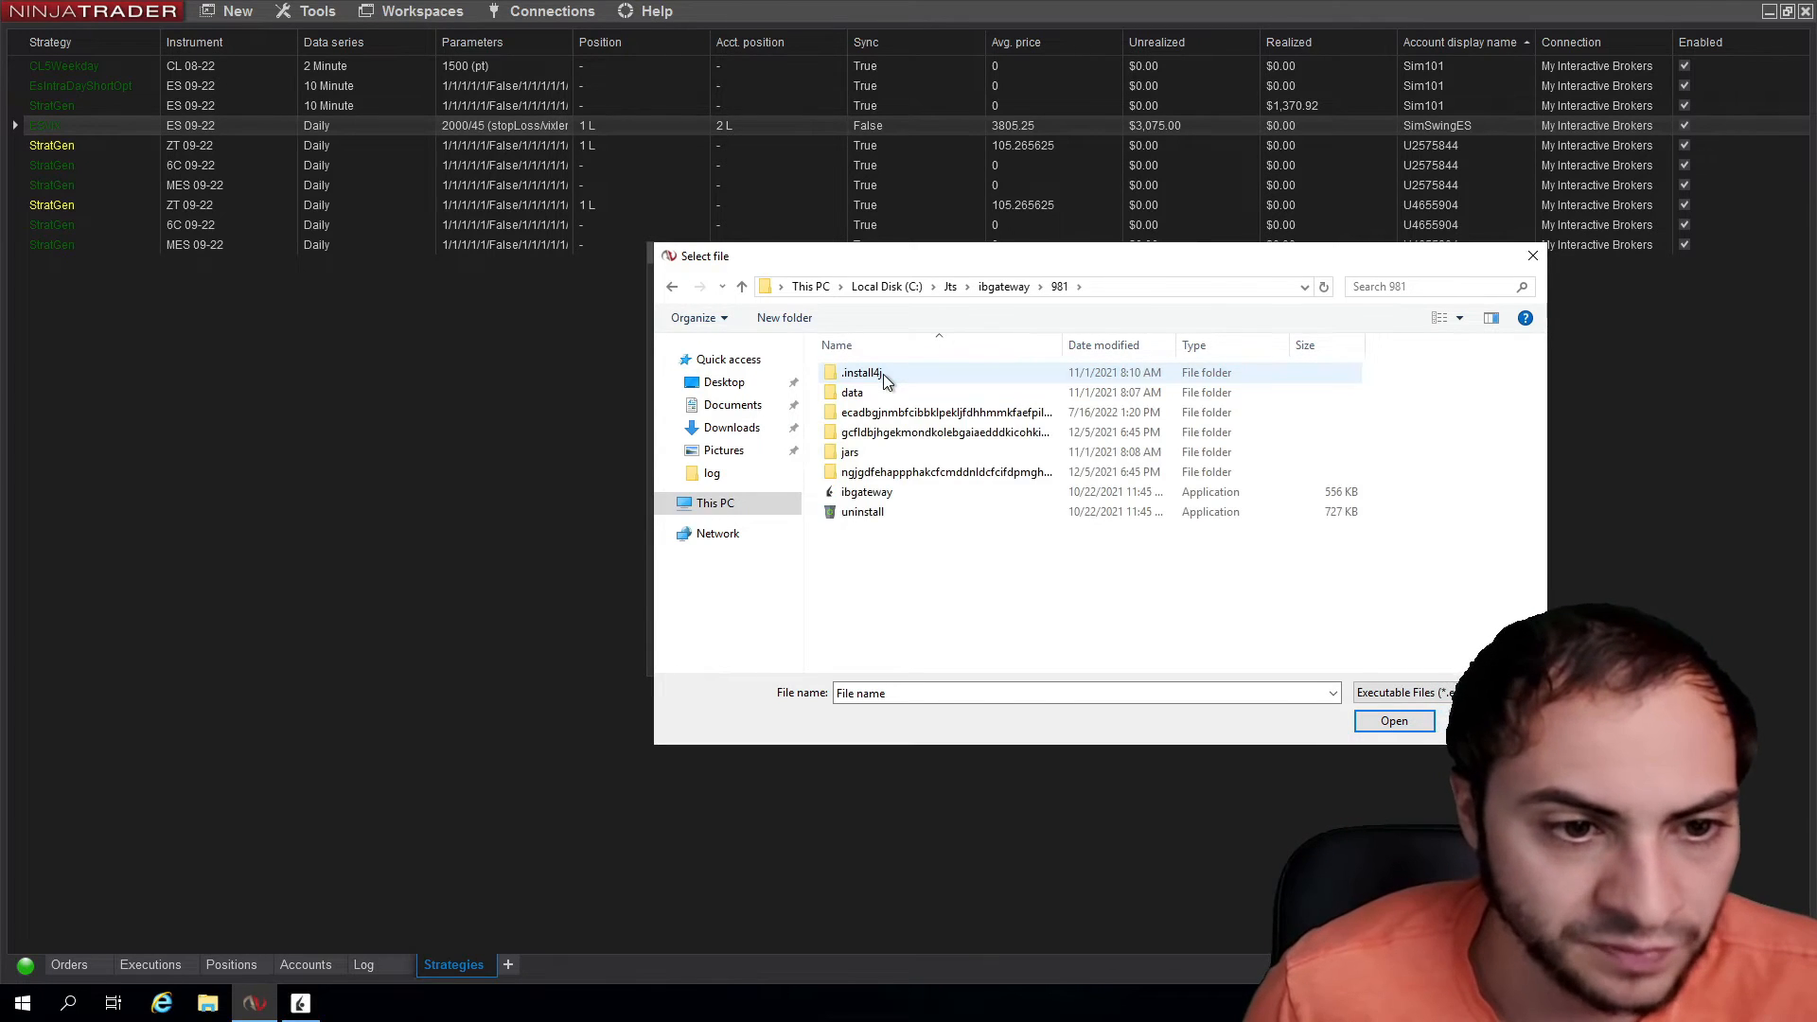
{"action": "left_click", "coordinate": [865, 493]}
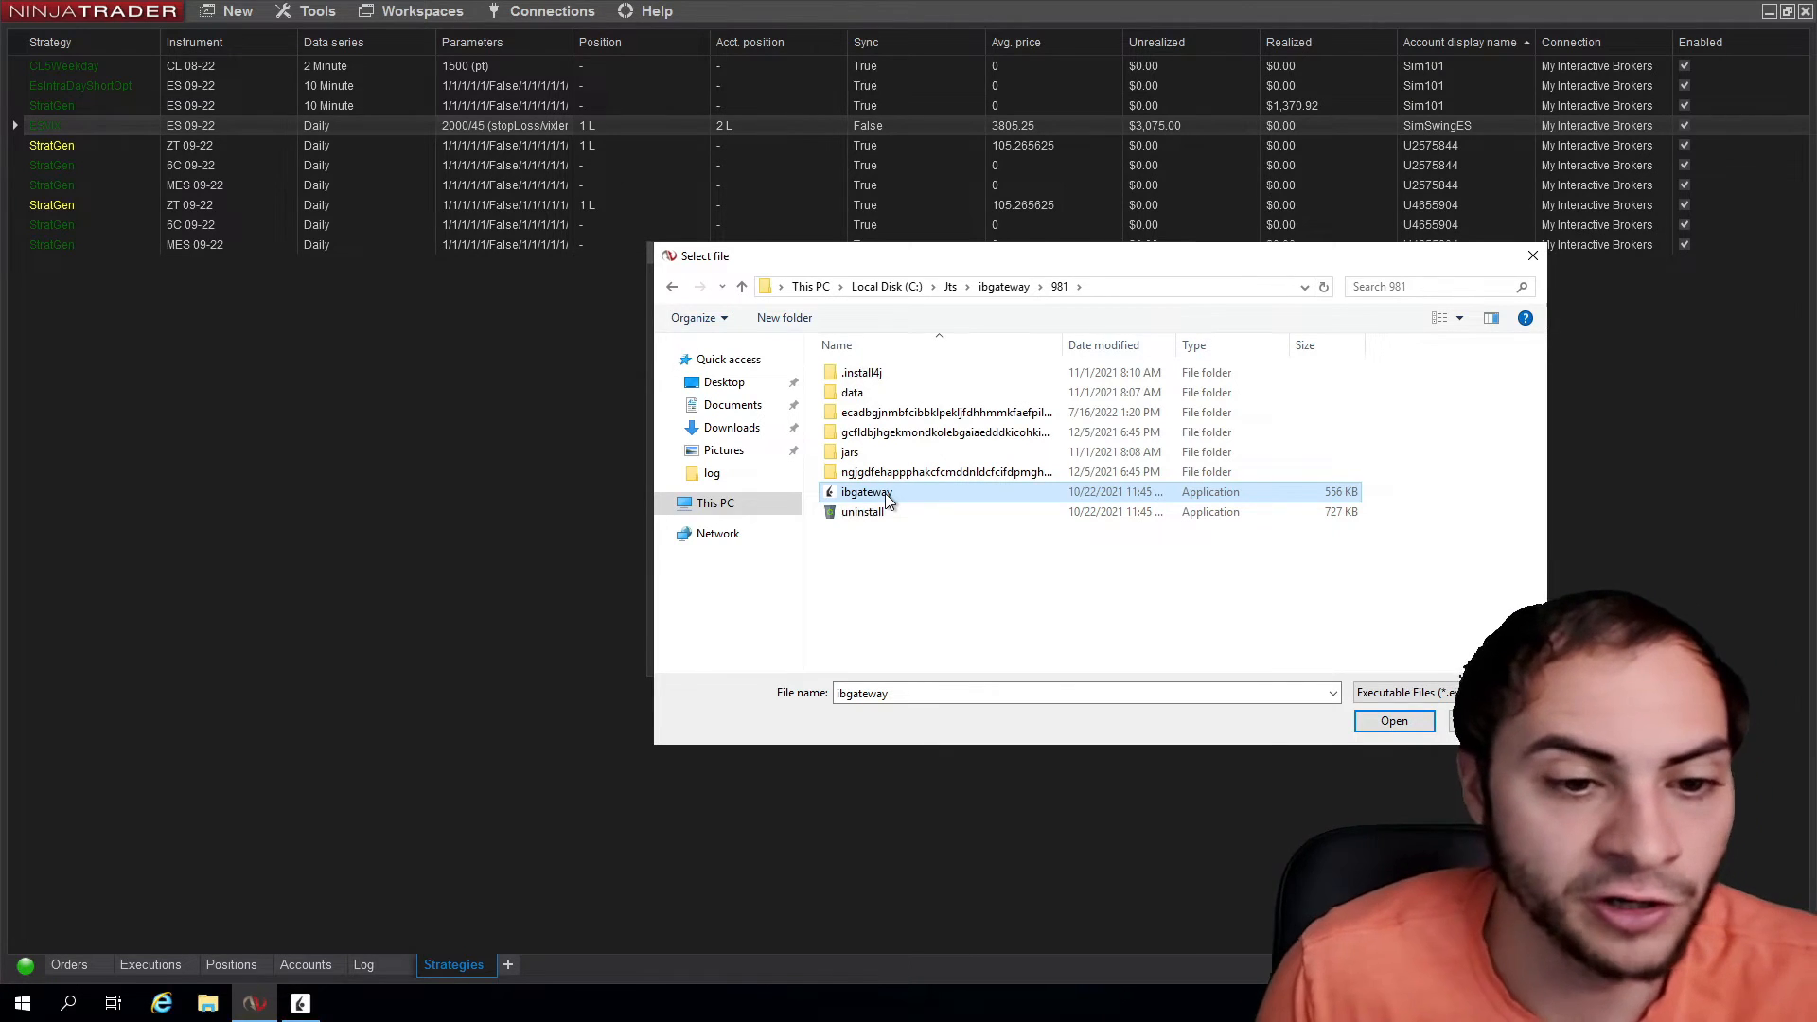
{"action": "left_click", "coordinate": [1393, 722]}
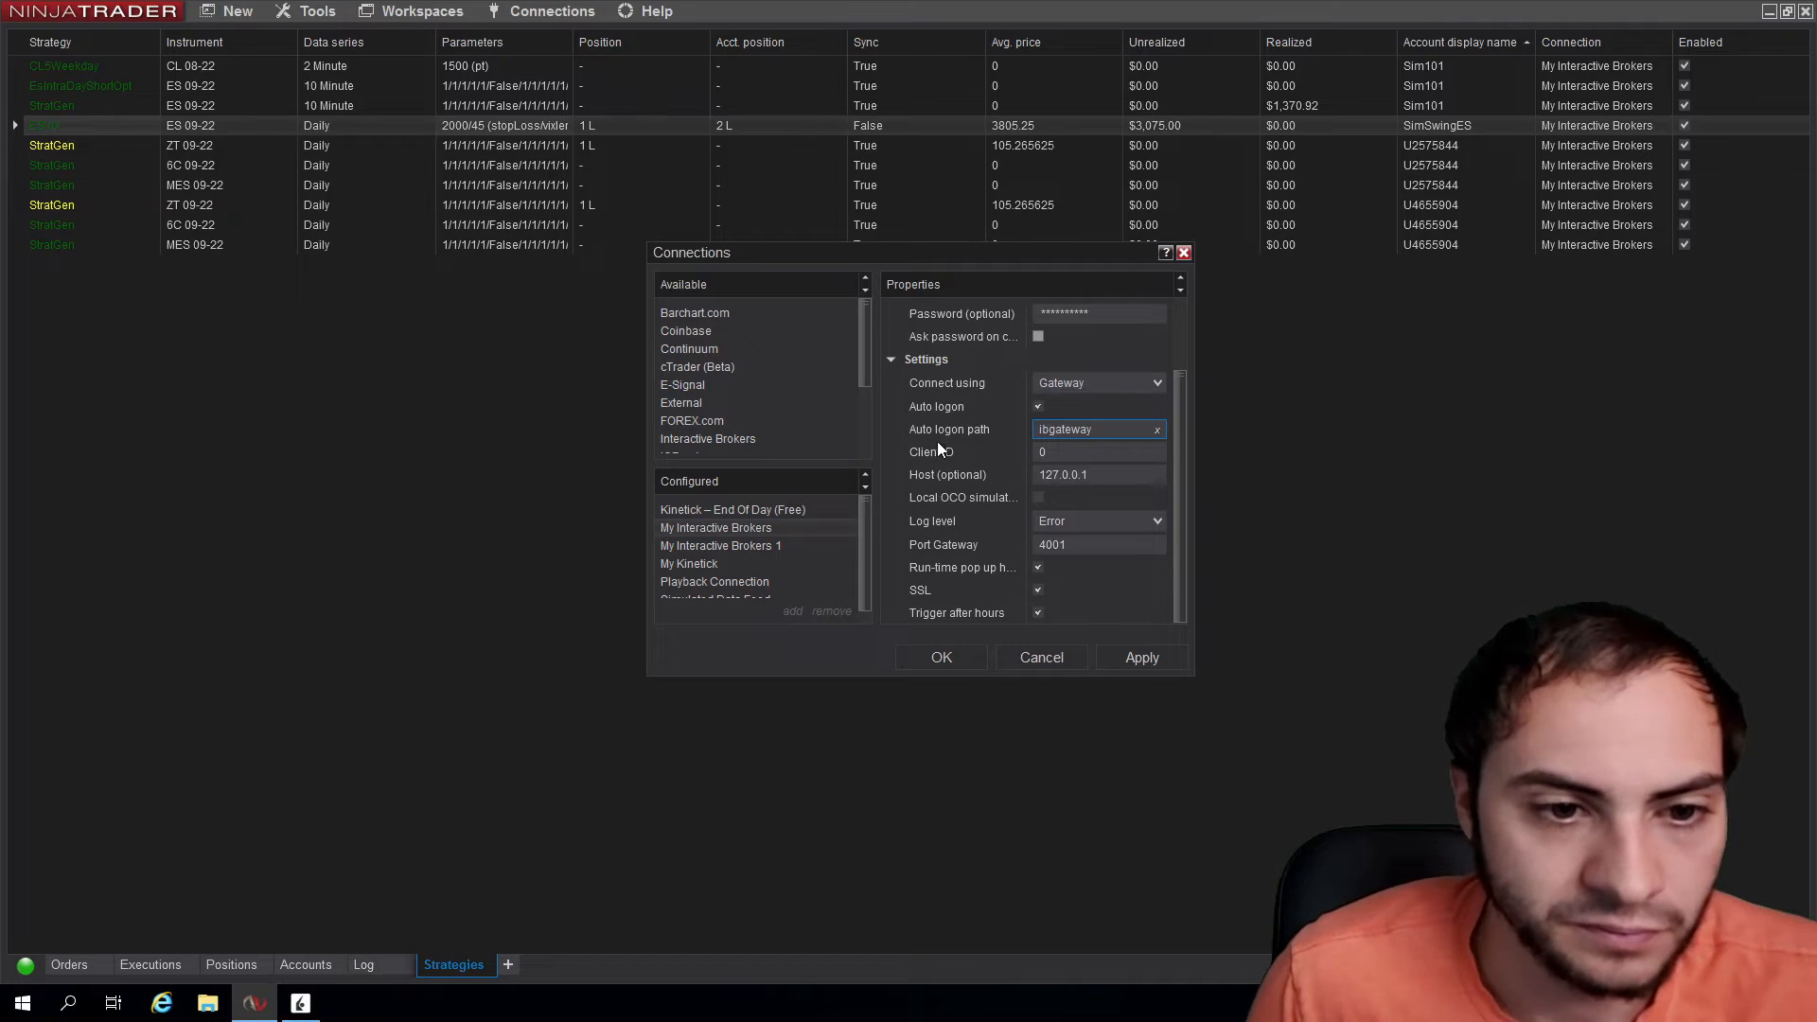
Confirm Gateway port 4001, apply the connection settings and close the Connections window with OK.
{"action": "left_click", "coordinate": [1098, 450]}
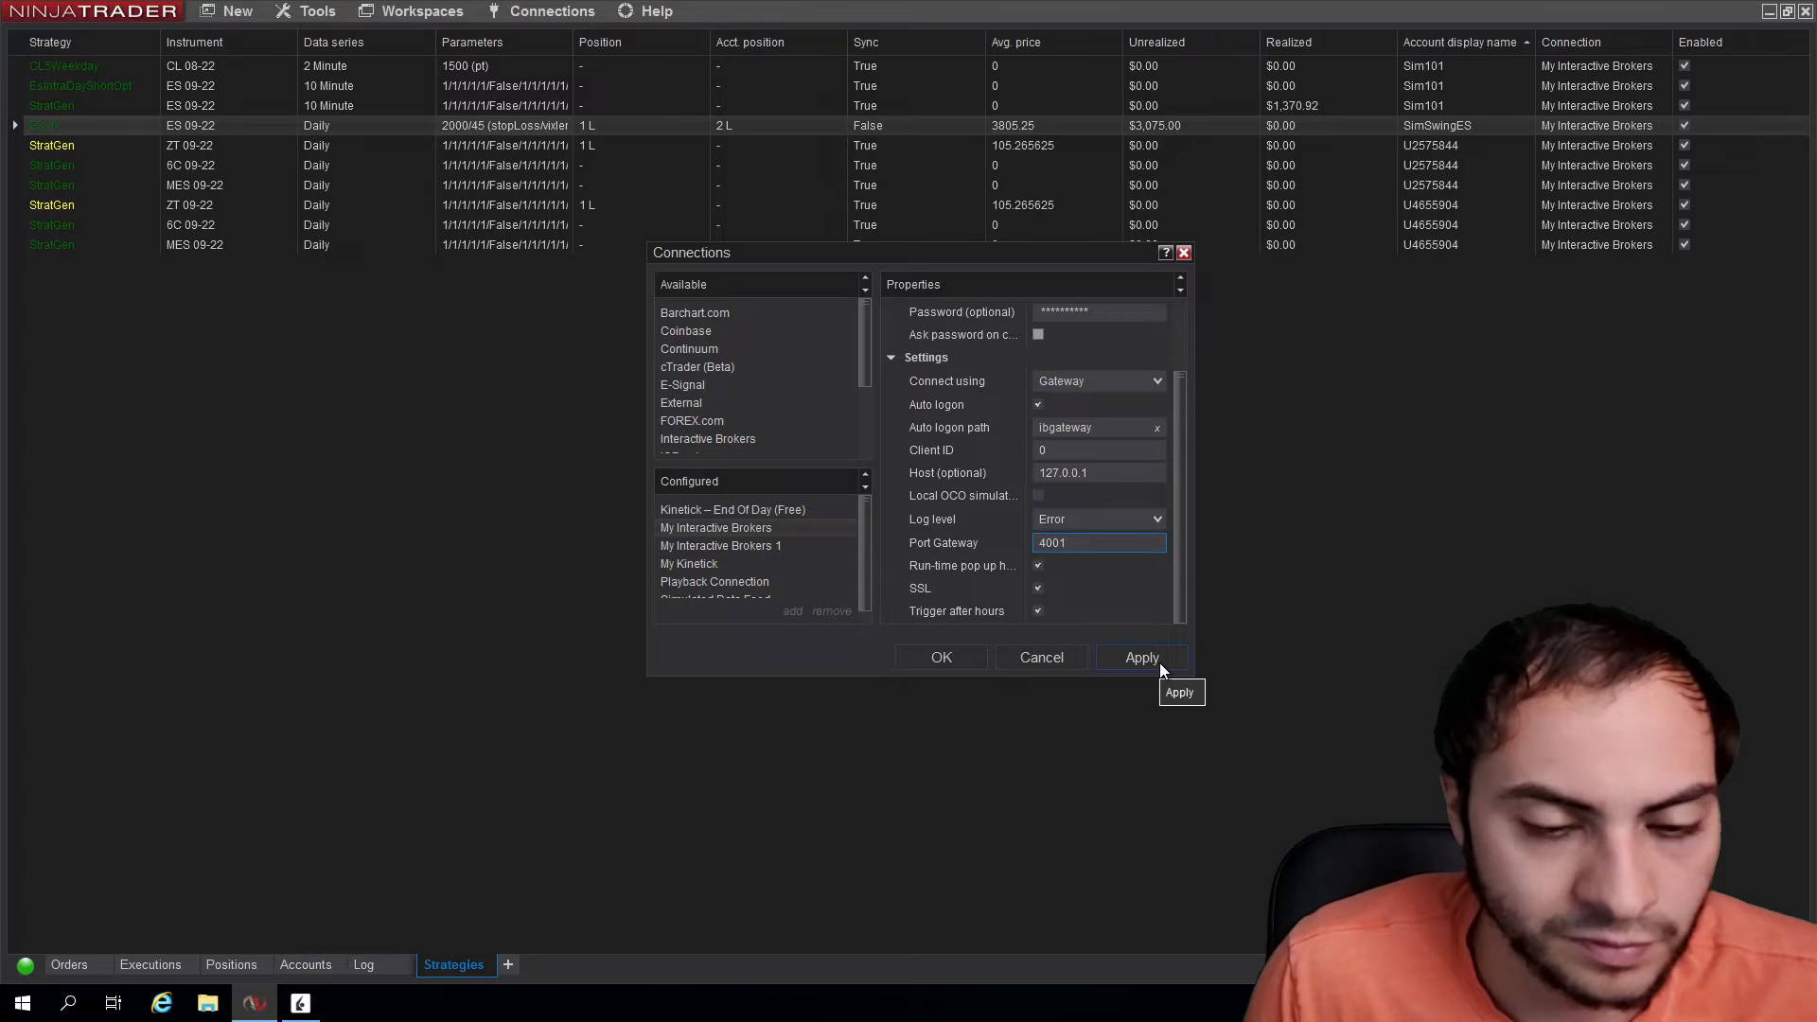
{"action": "left_click", "coordinate": [1141, 657]}
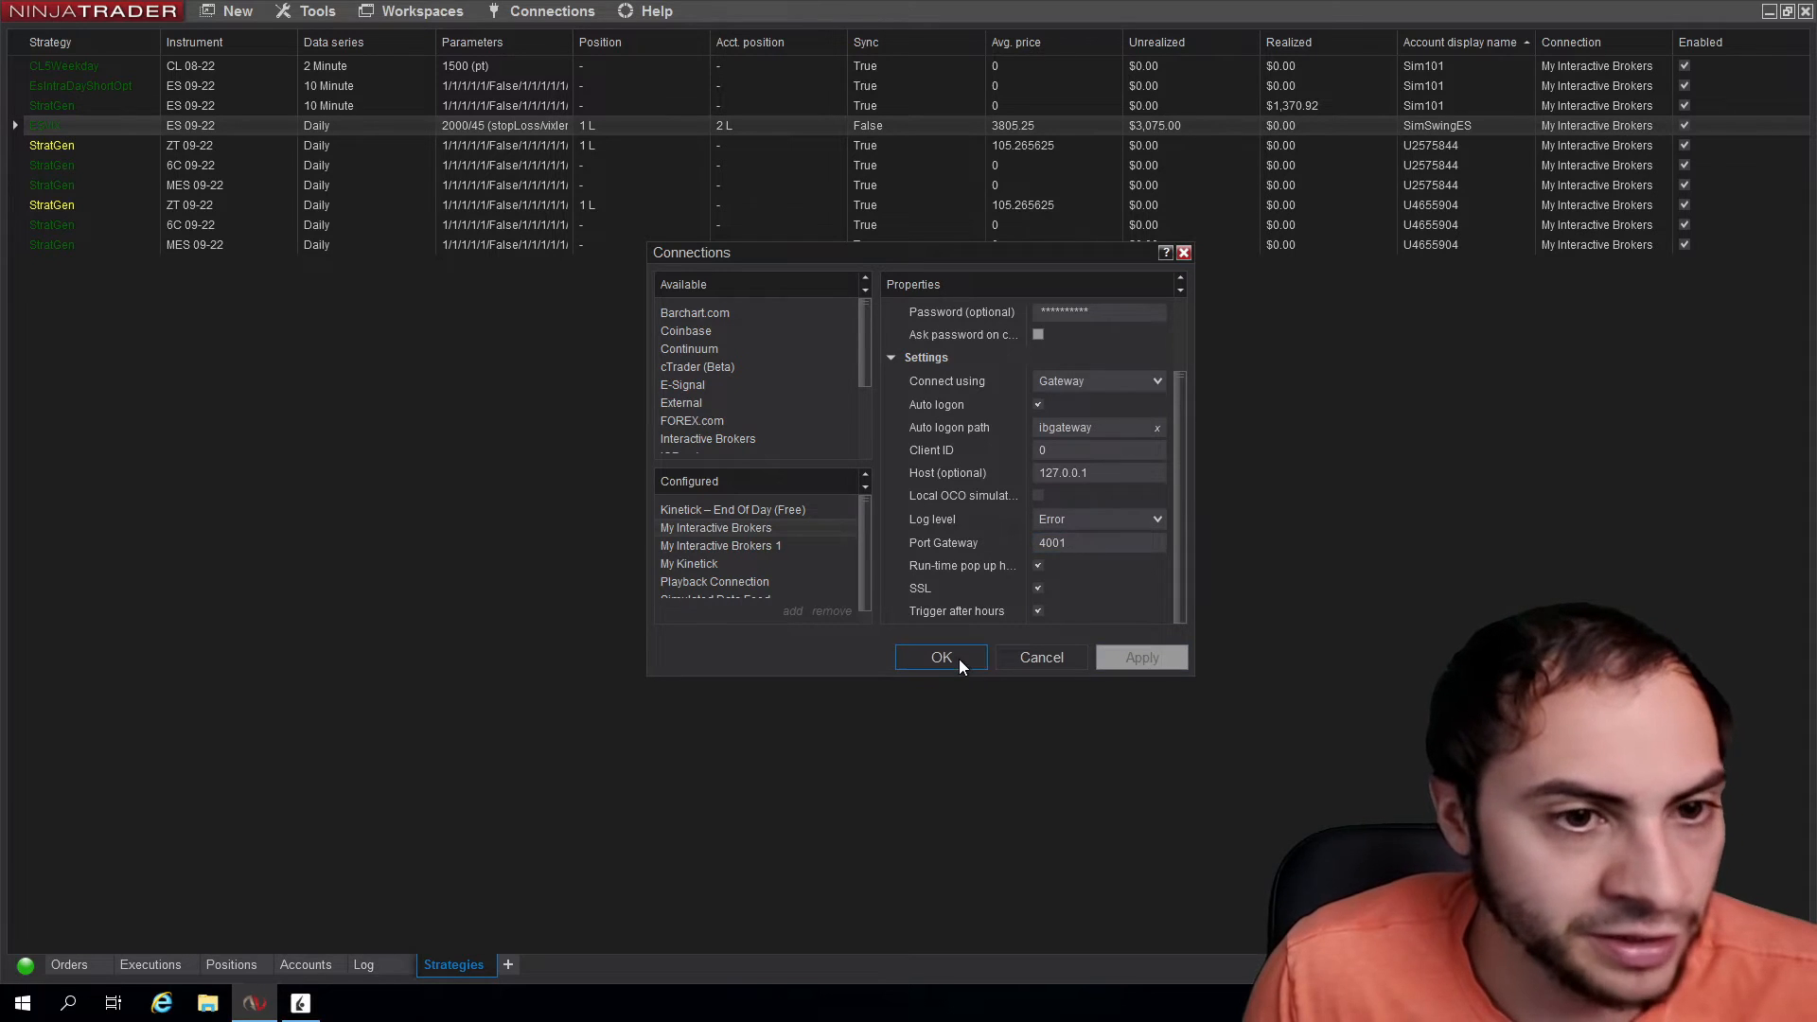
{"action": "left_click", "coordinate": [940, 657]}
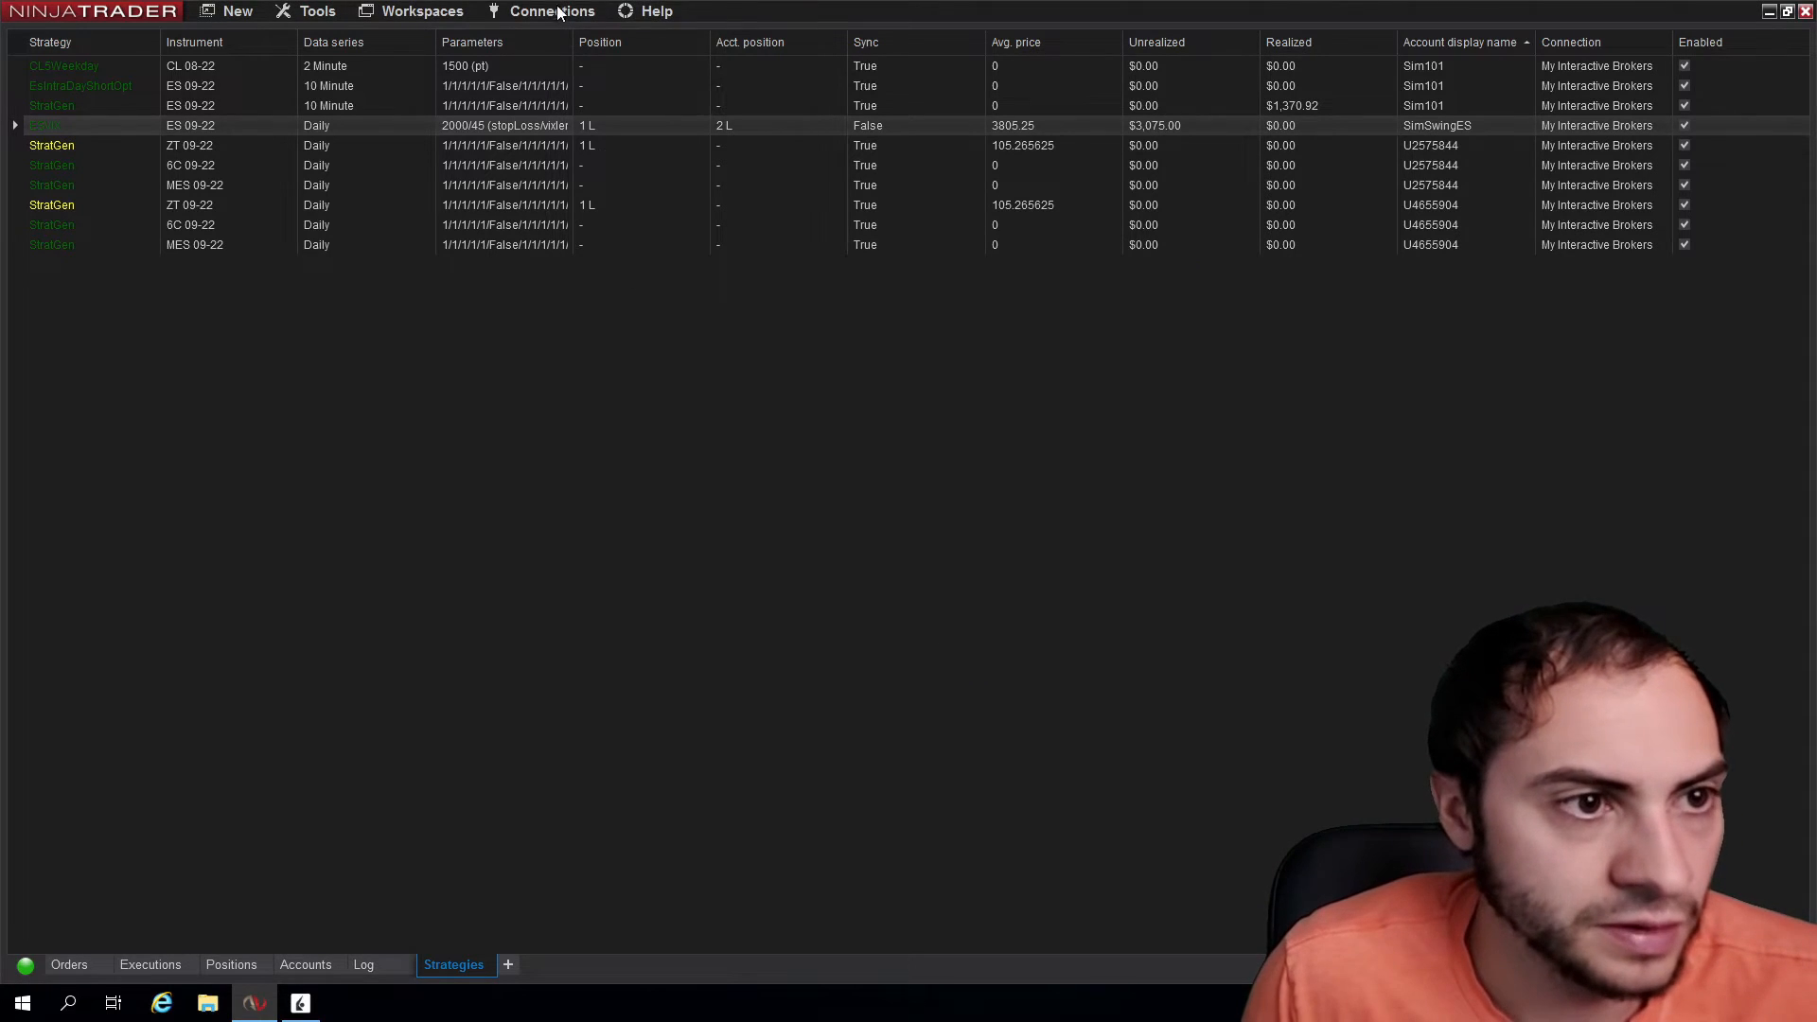
Connect to My Interactive Brokers and verify its status reports as connected.
{"action": "left_click", "coordinate": [550, 11]}
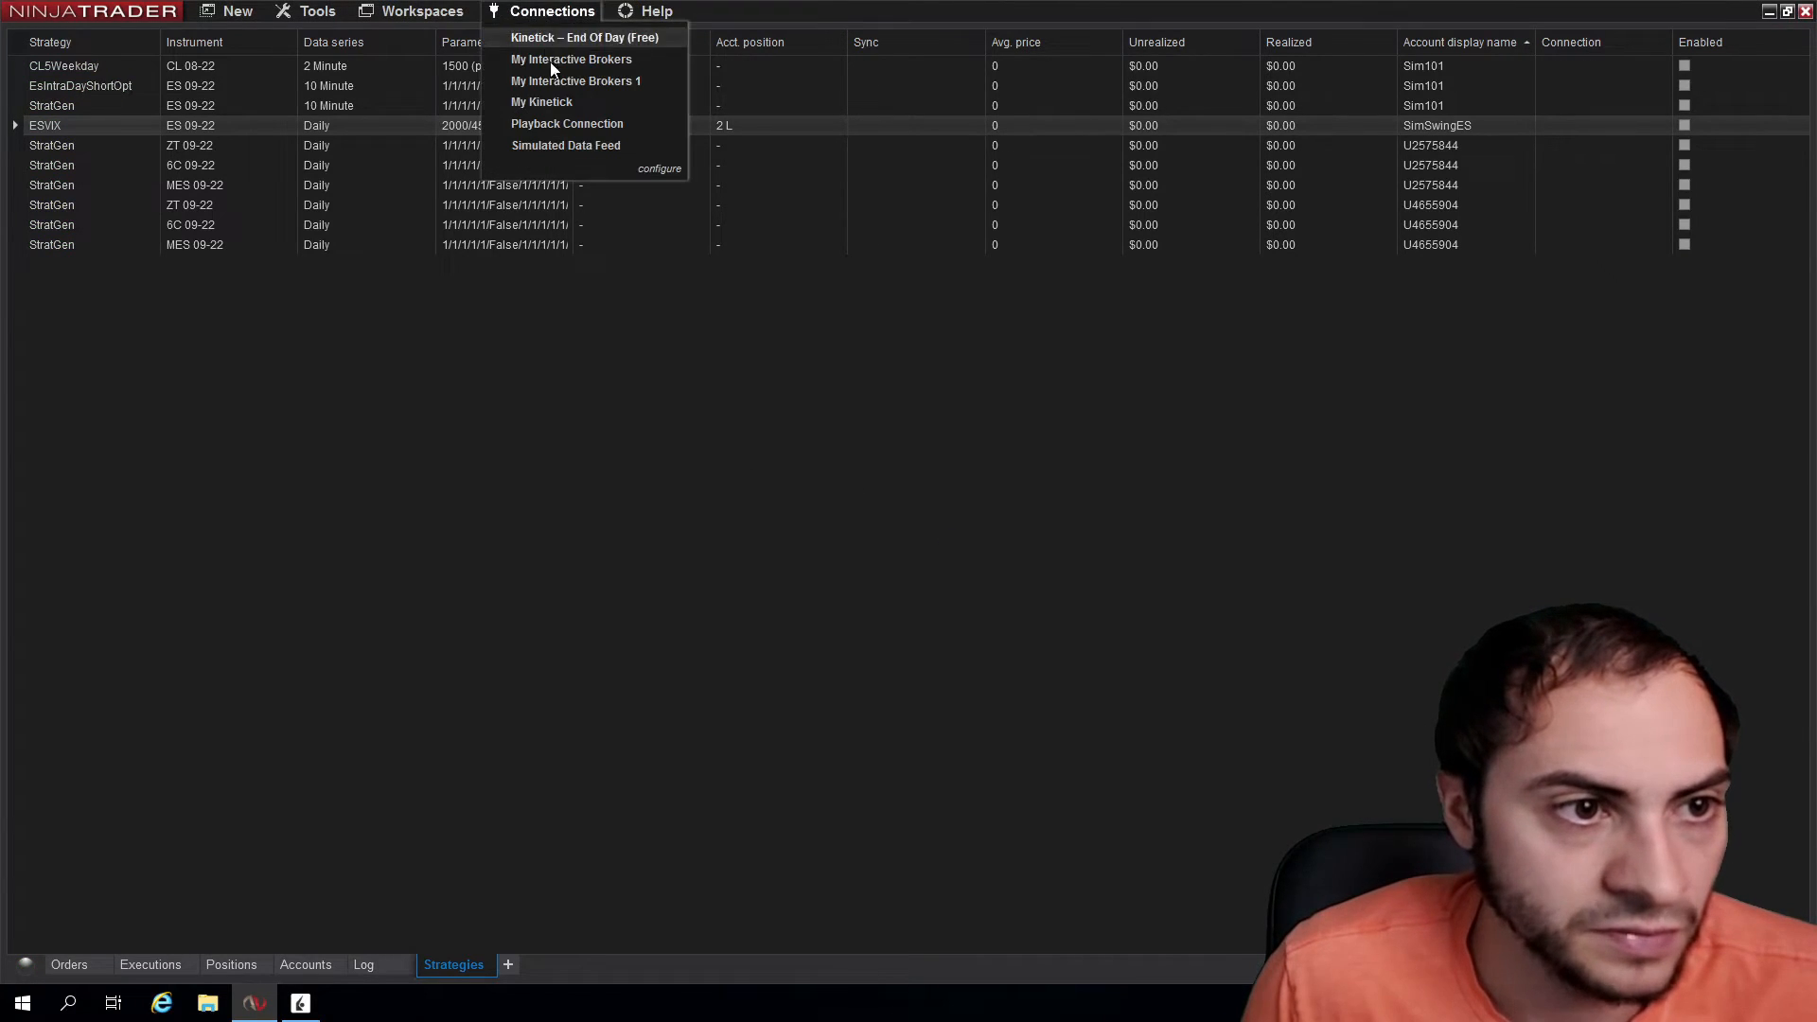
{"action": "mouse_move", "coordinate": [570, 59]}
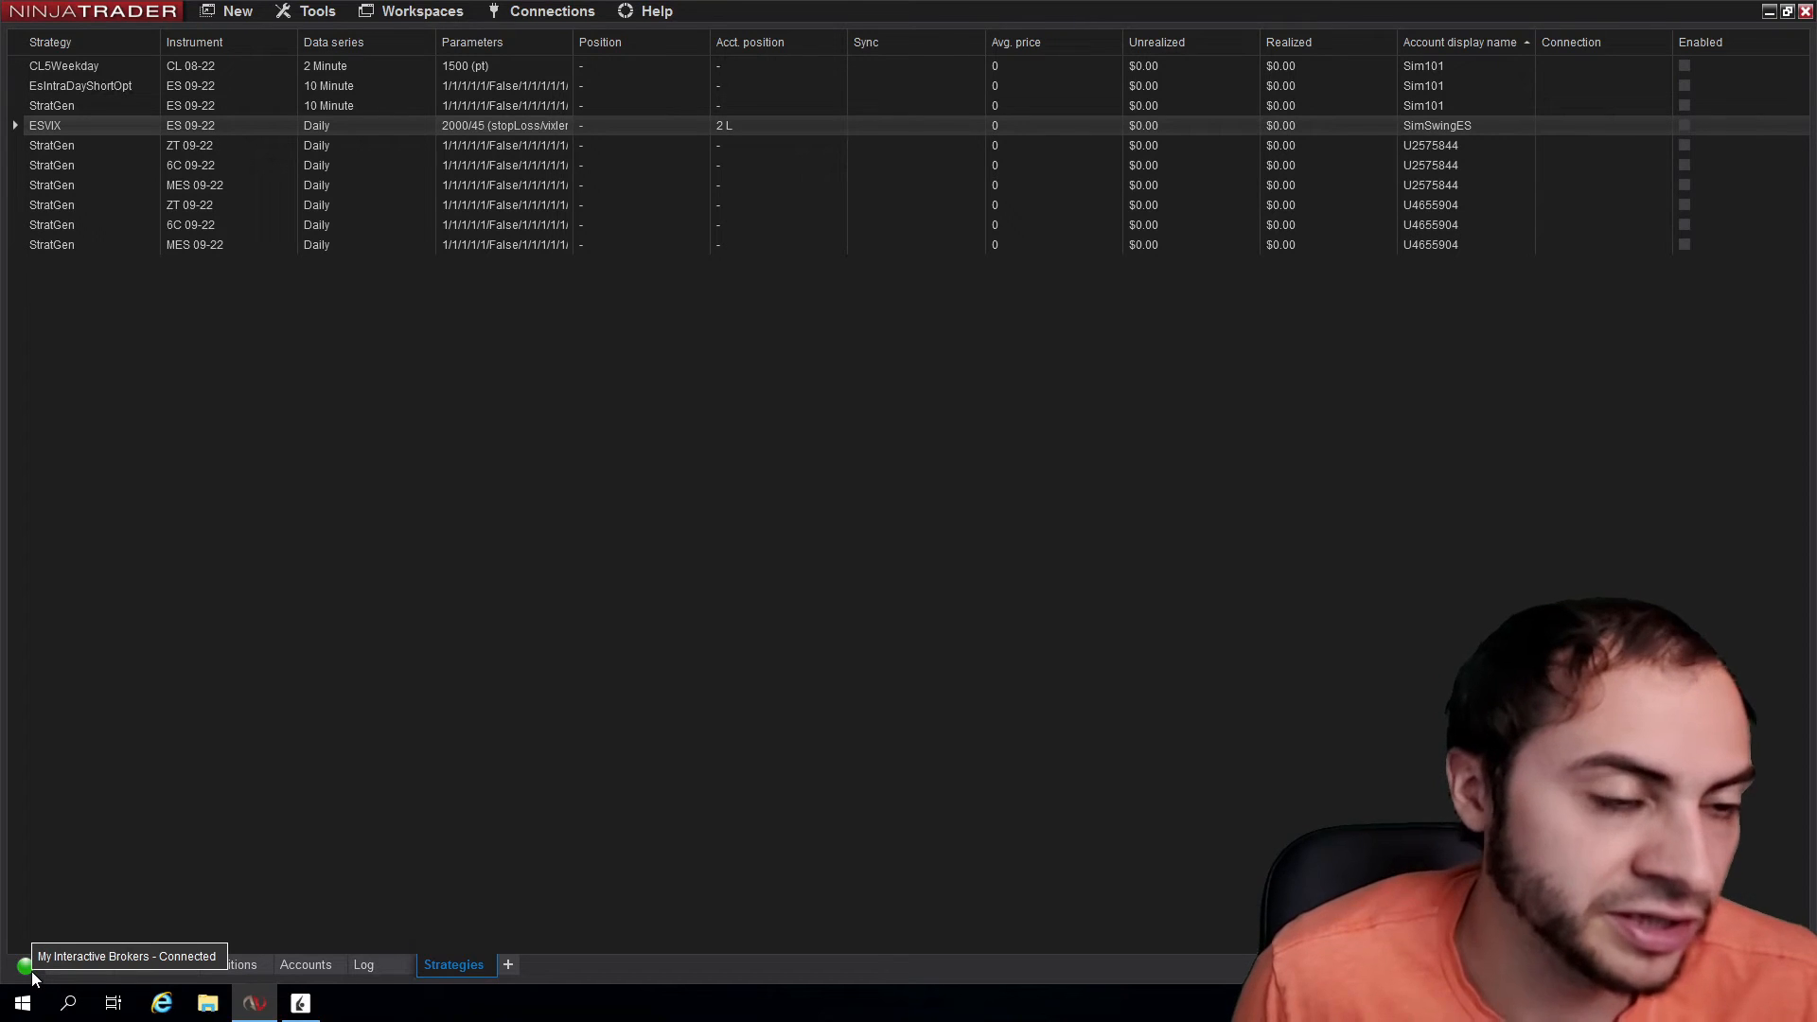
{"action": "left_click", "coordinate": [551, 11]}
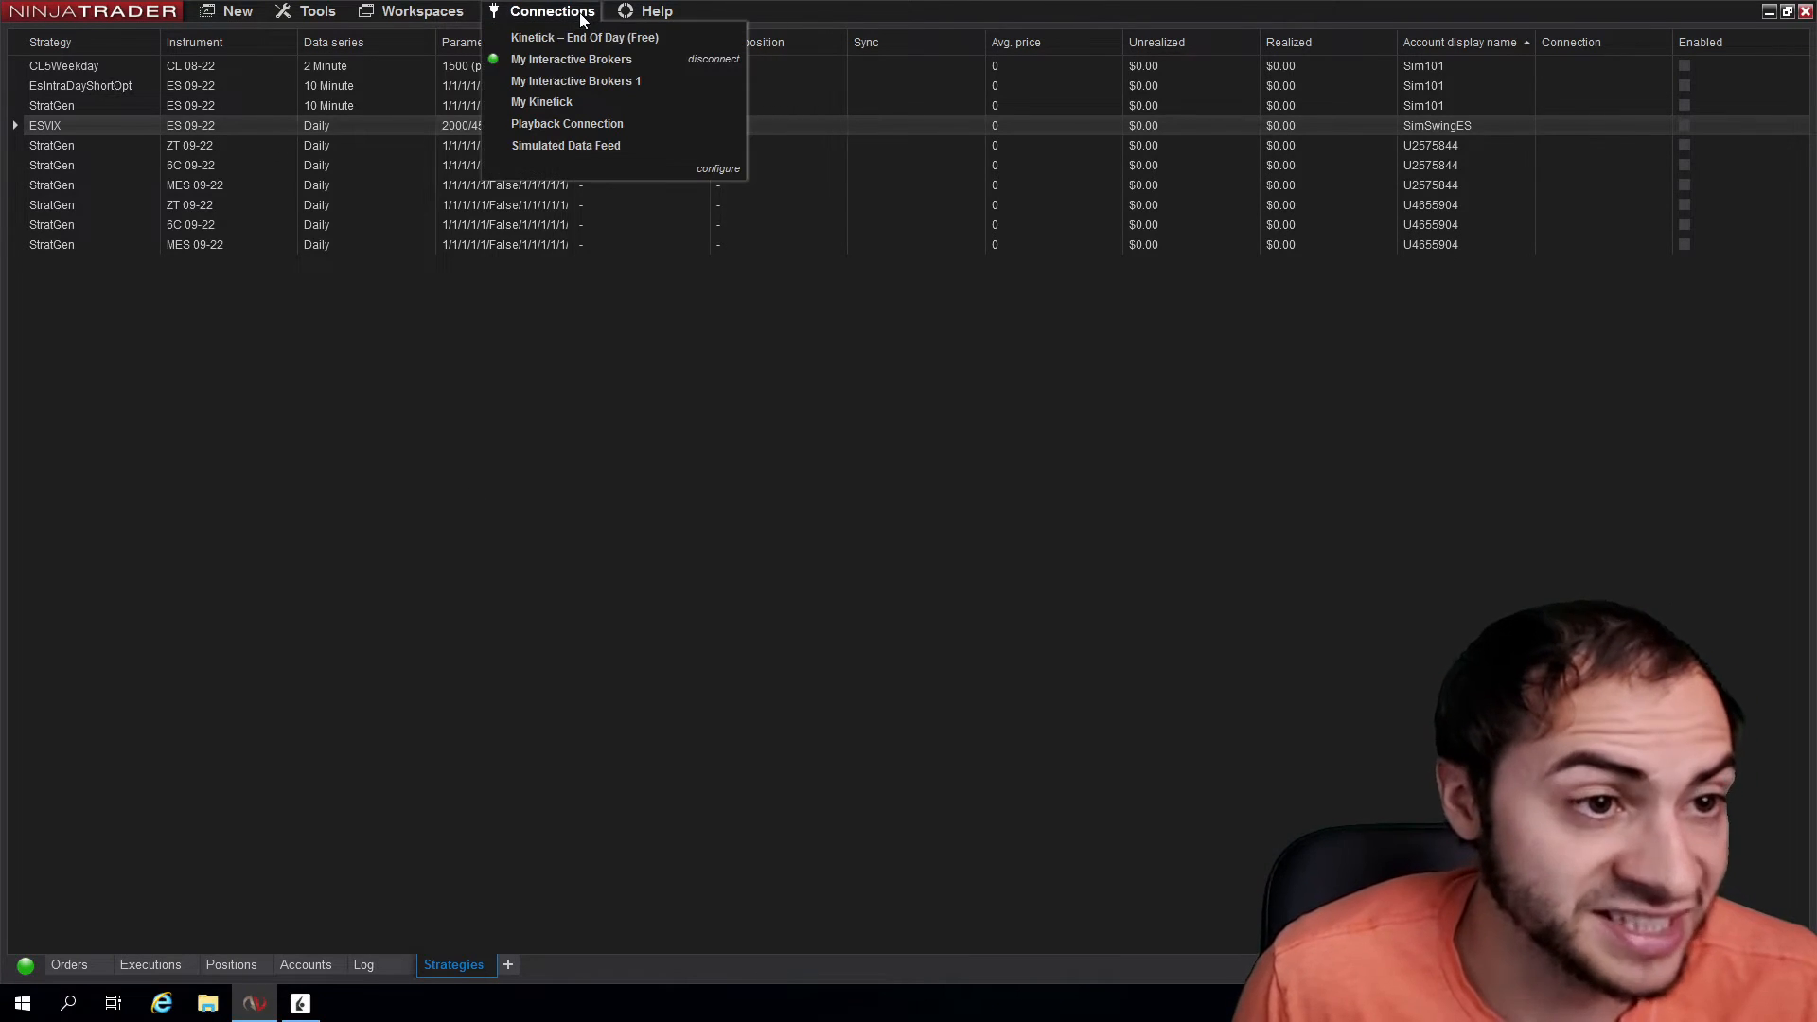
{"action": "mouse_move", "coordinate": [572, 59]}
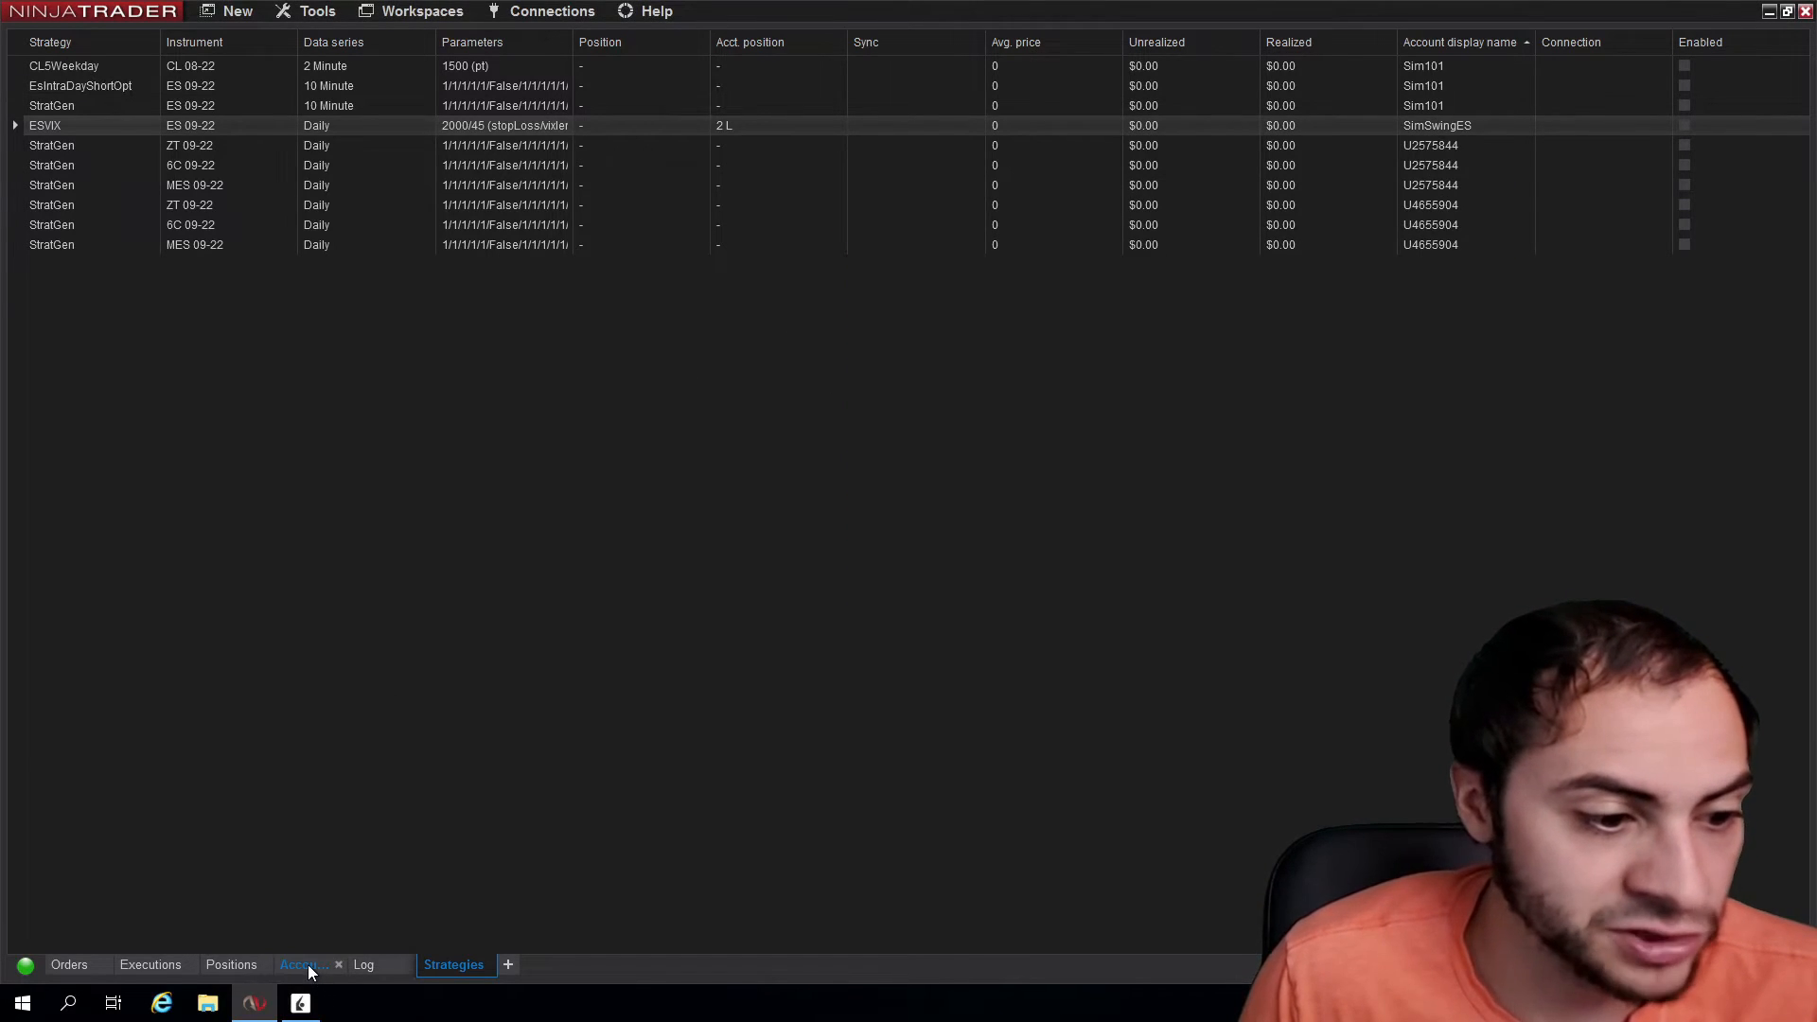
Review the Interactive Brokers account balances and open positions in the Accounts and Positions tabs.
{"action": "left_click", "coordinate": [307, 963]}
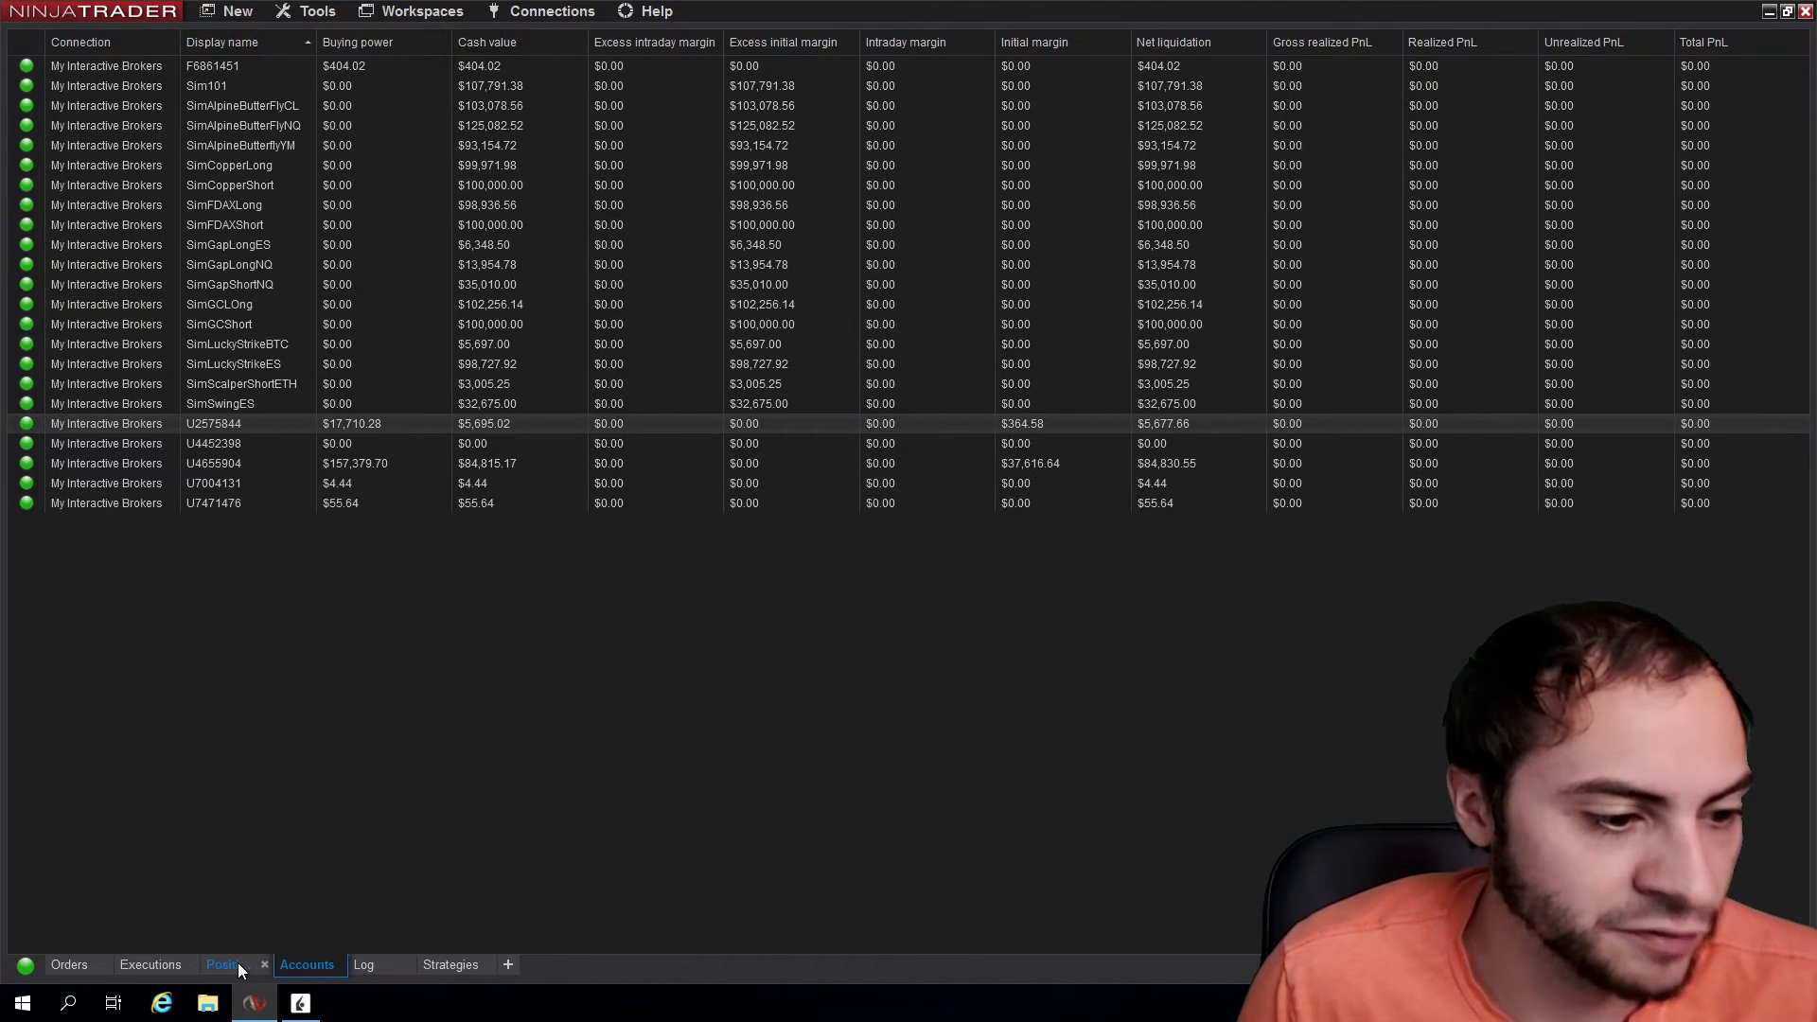
{"action": "left_click", "coordinate": [221, 963]}
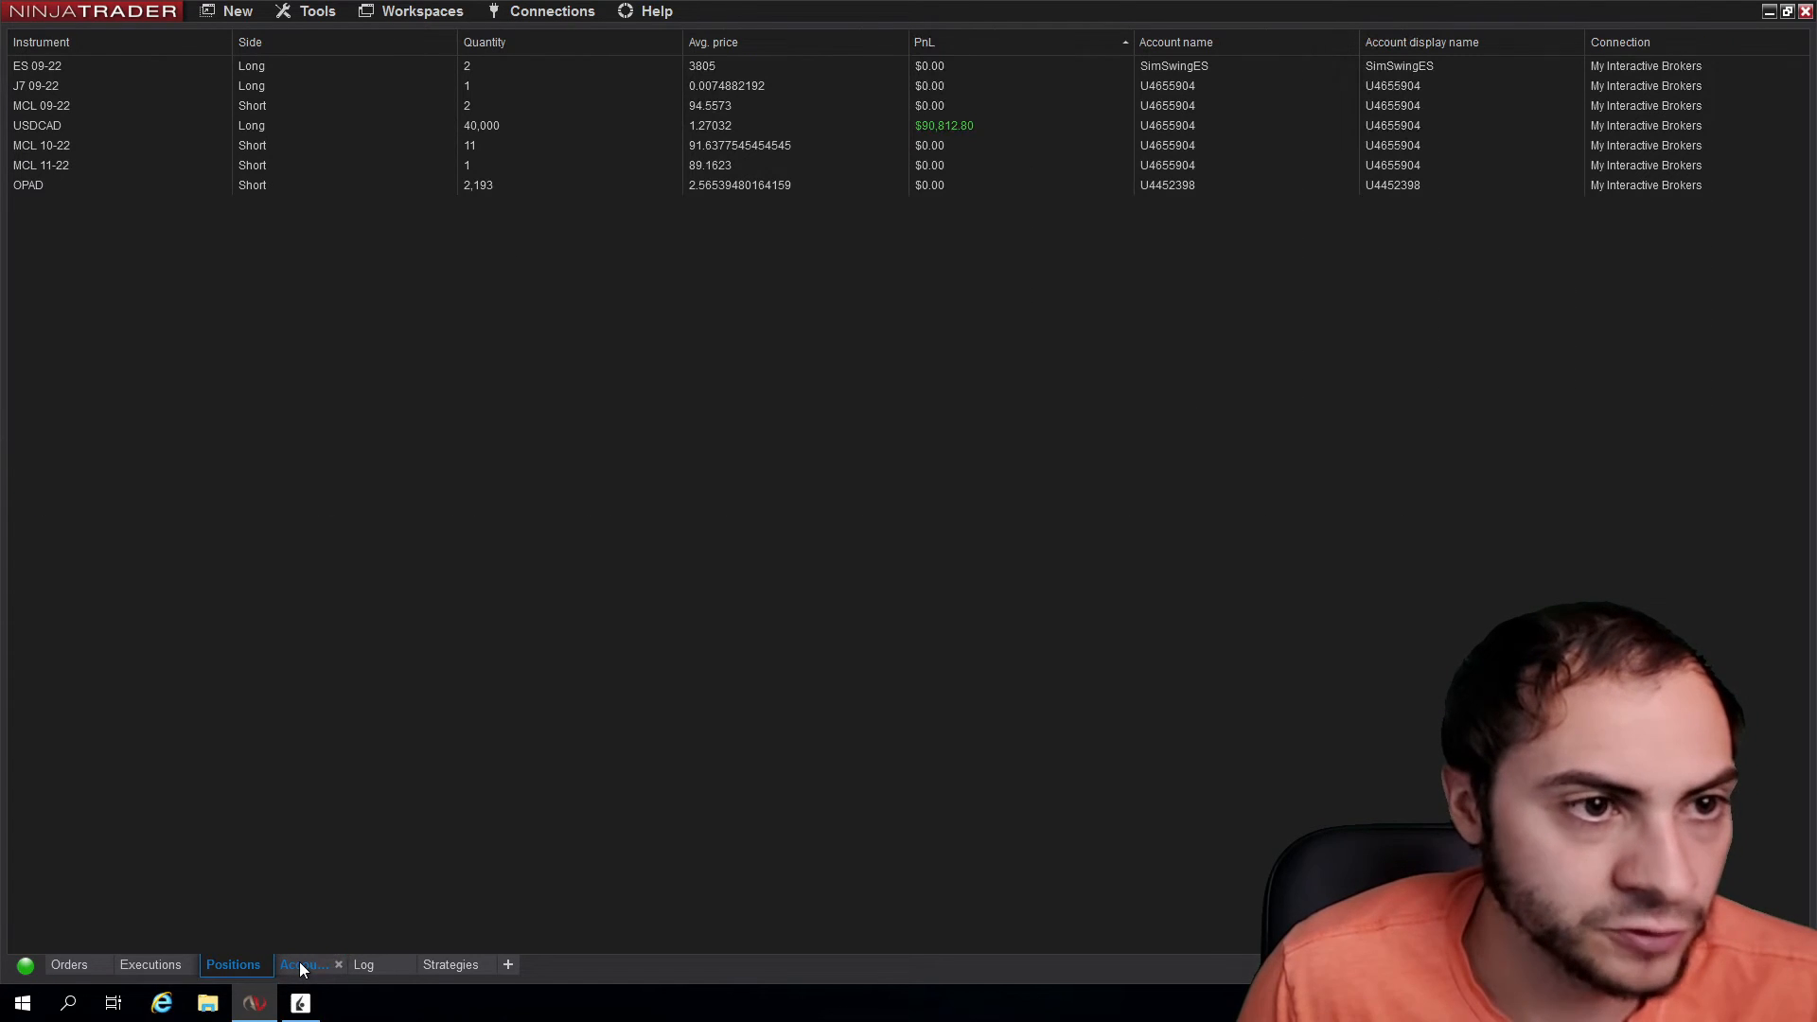
{"action": "left_click", "coordinate": [307, 964]}
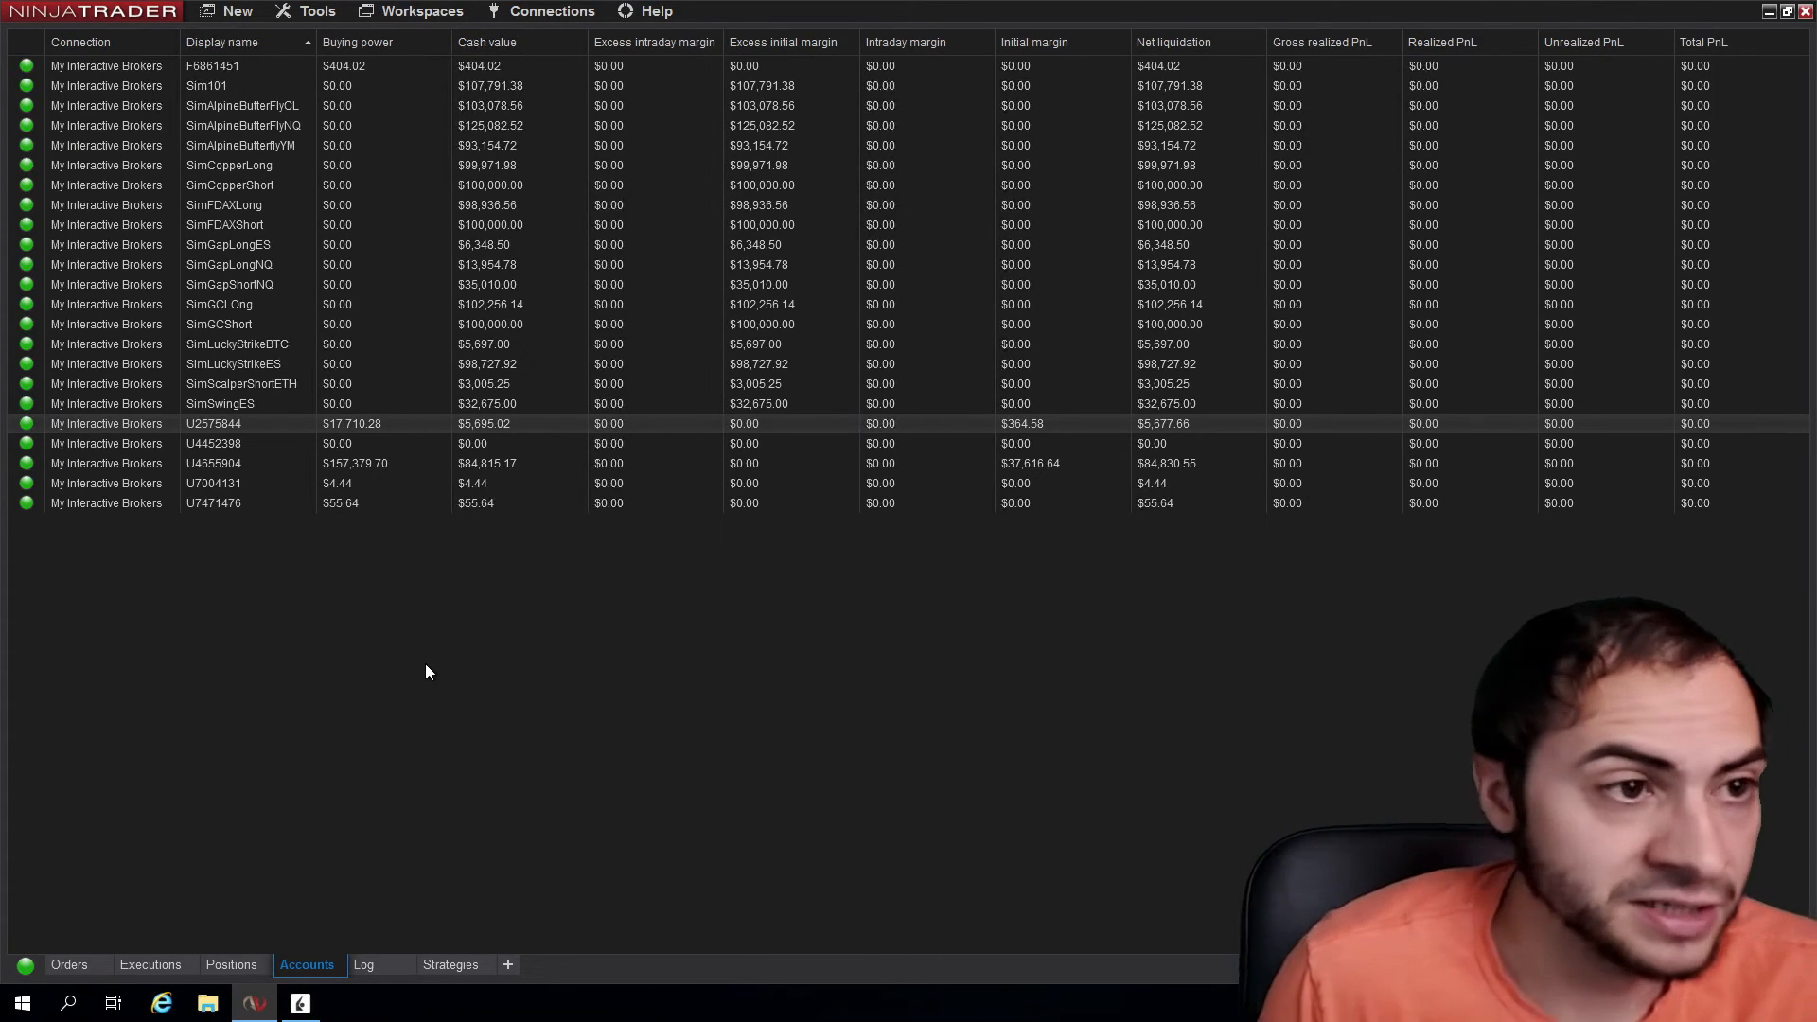
{"action": "left_click", "coordinate": [237, 12]}
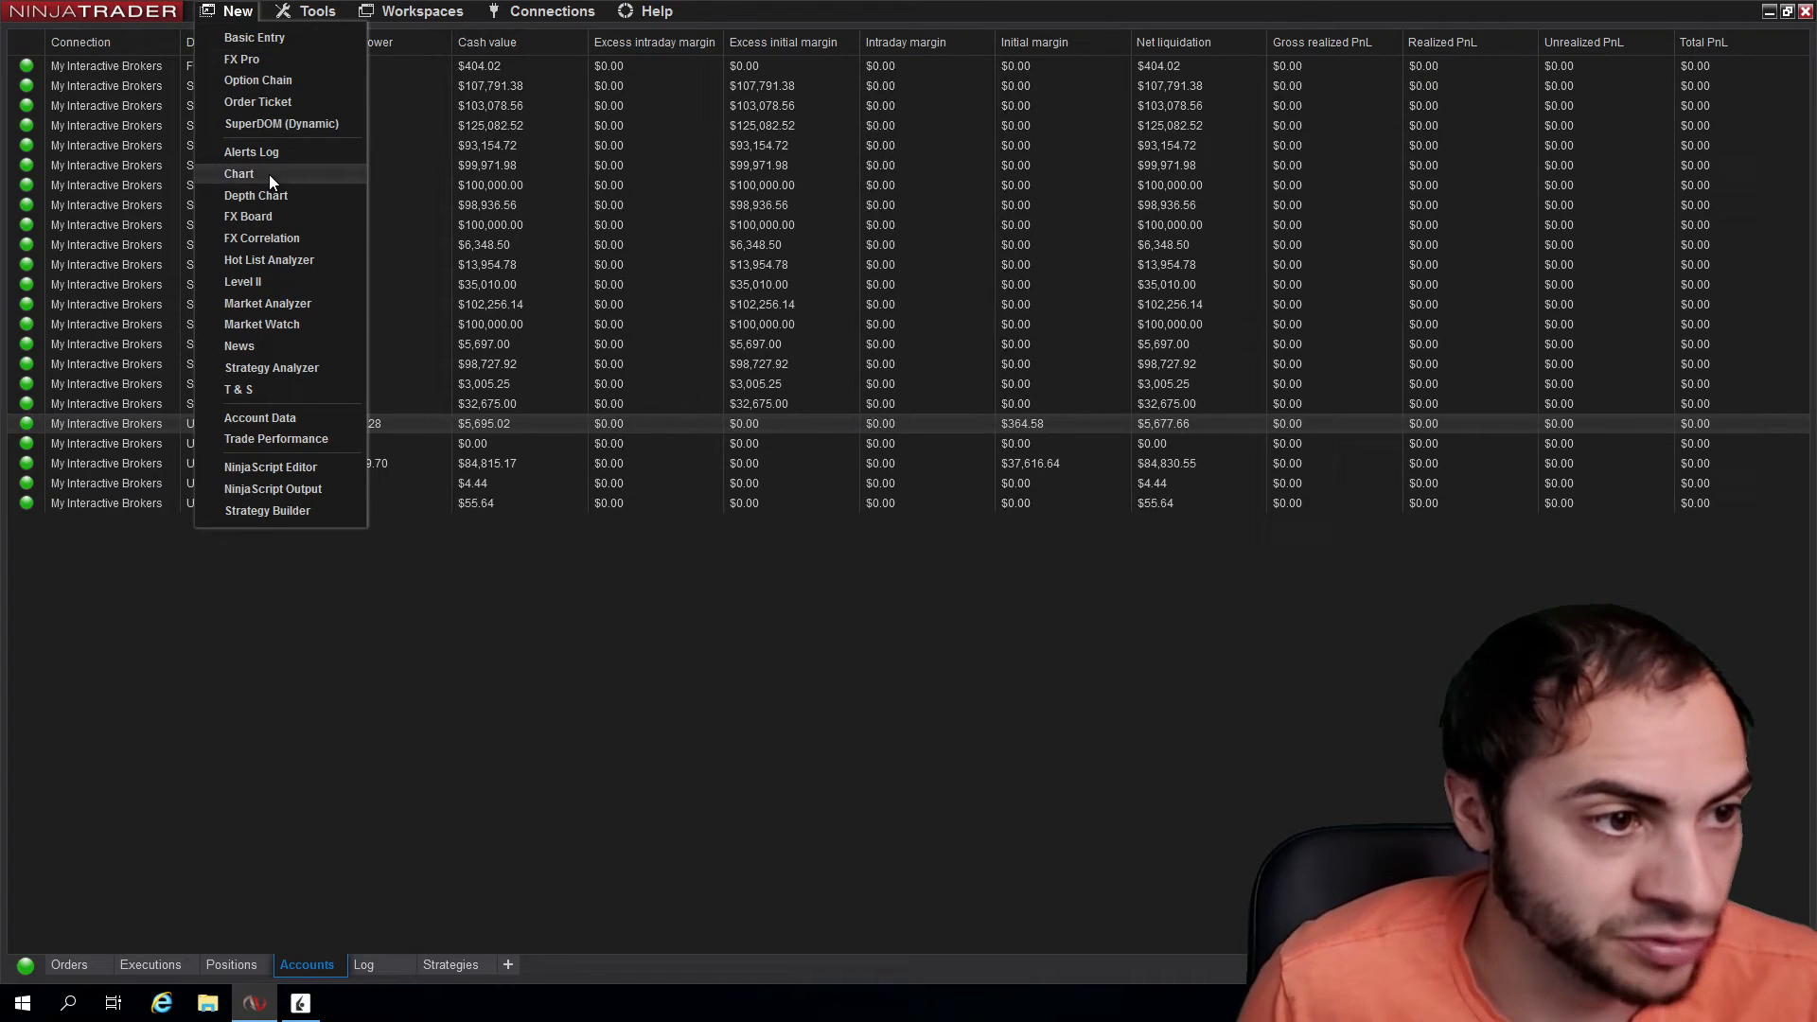
{"action": "left_click", "coordinate": [239, 173]}
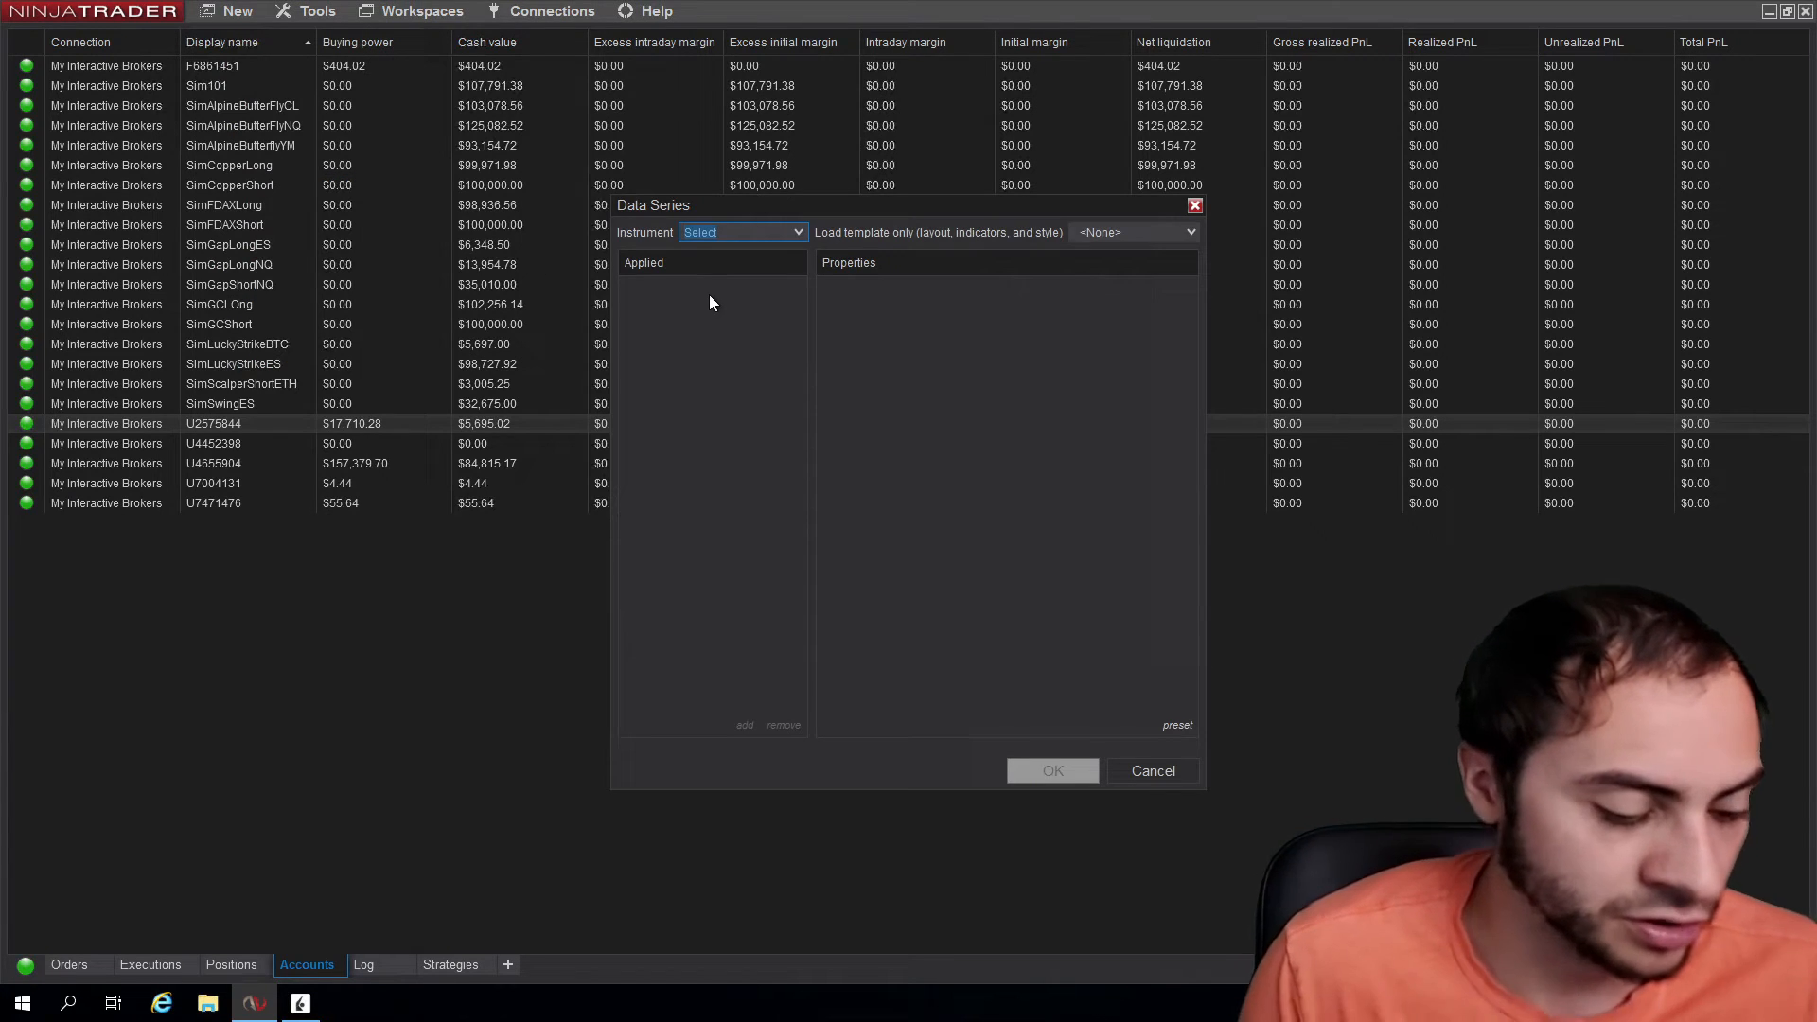
{"action": "type", "text": "ES"}
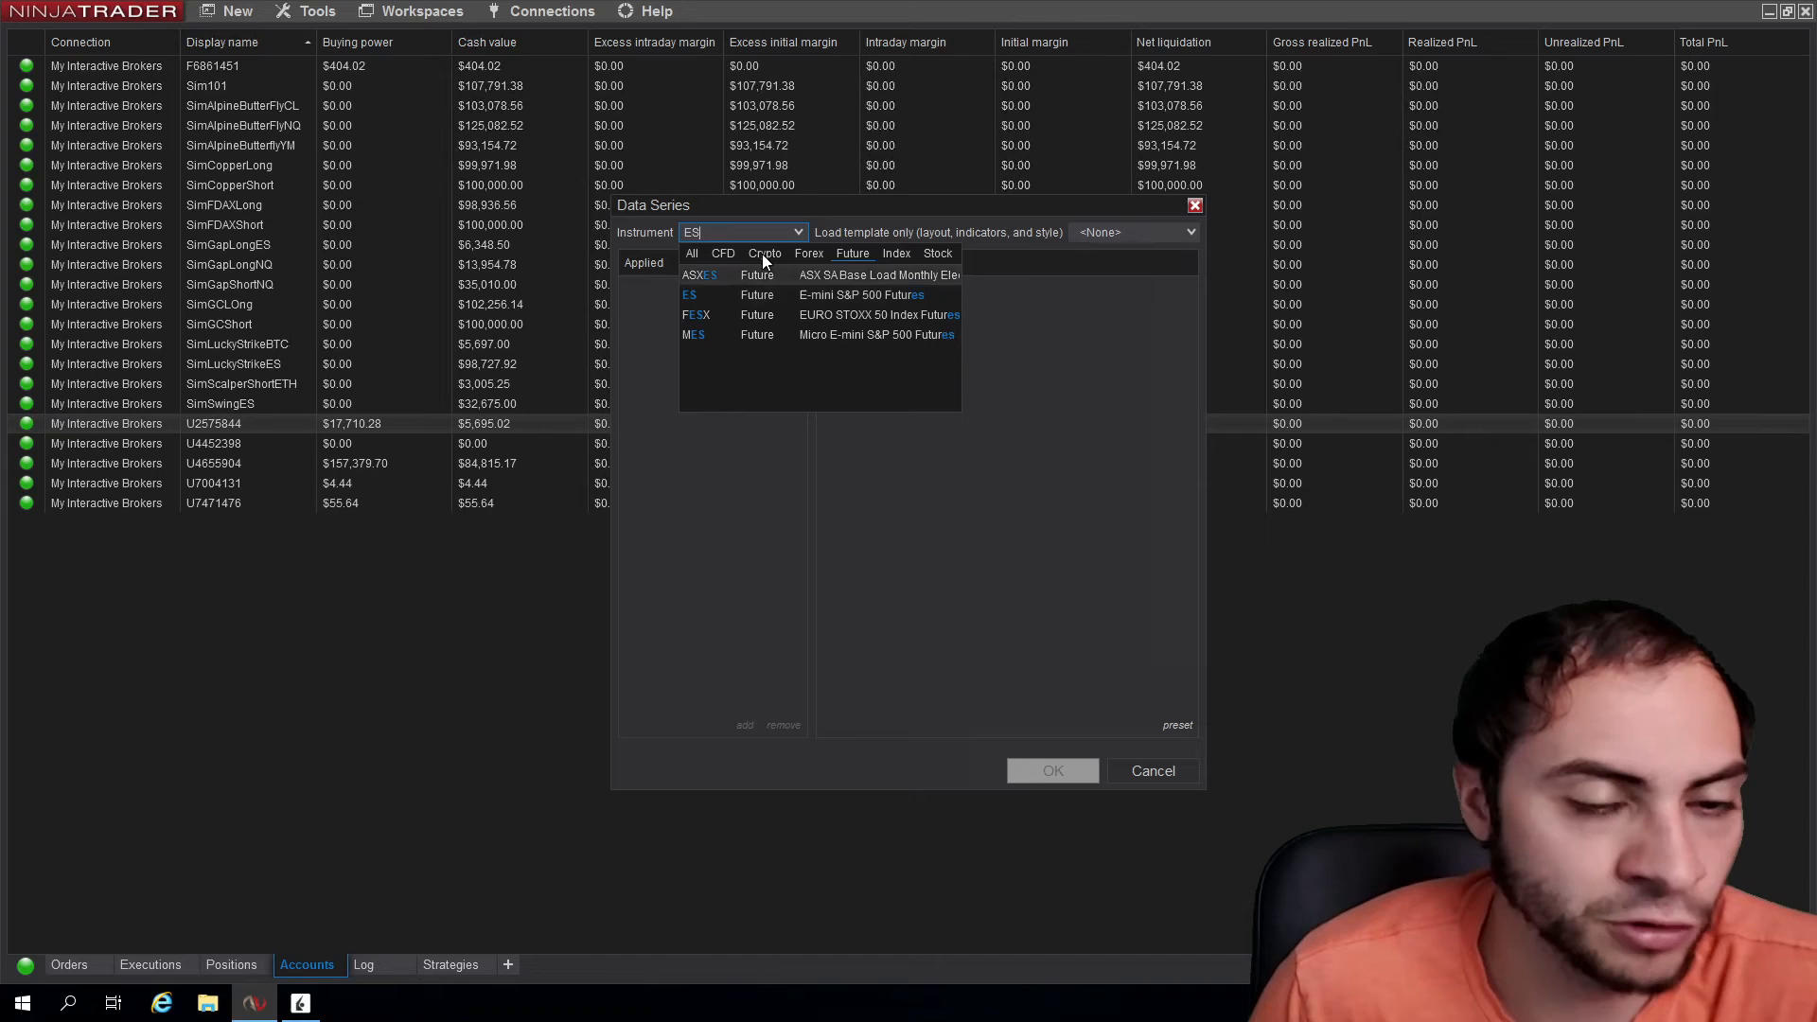
{"action": "left_click", "coordinate": [689, 296]}
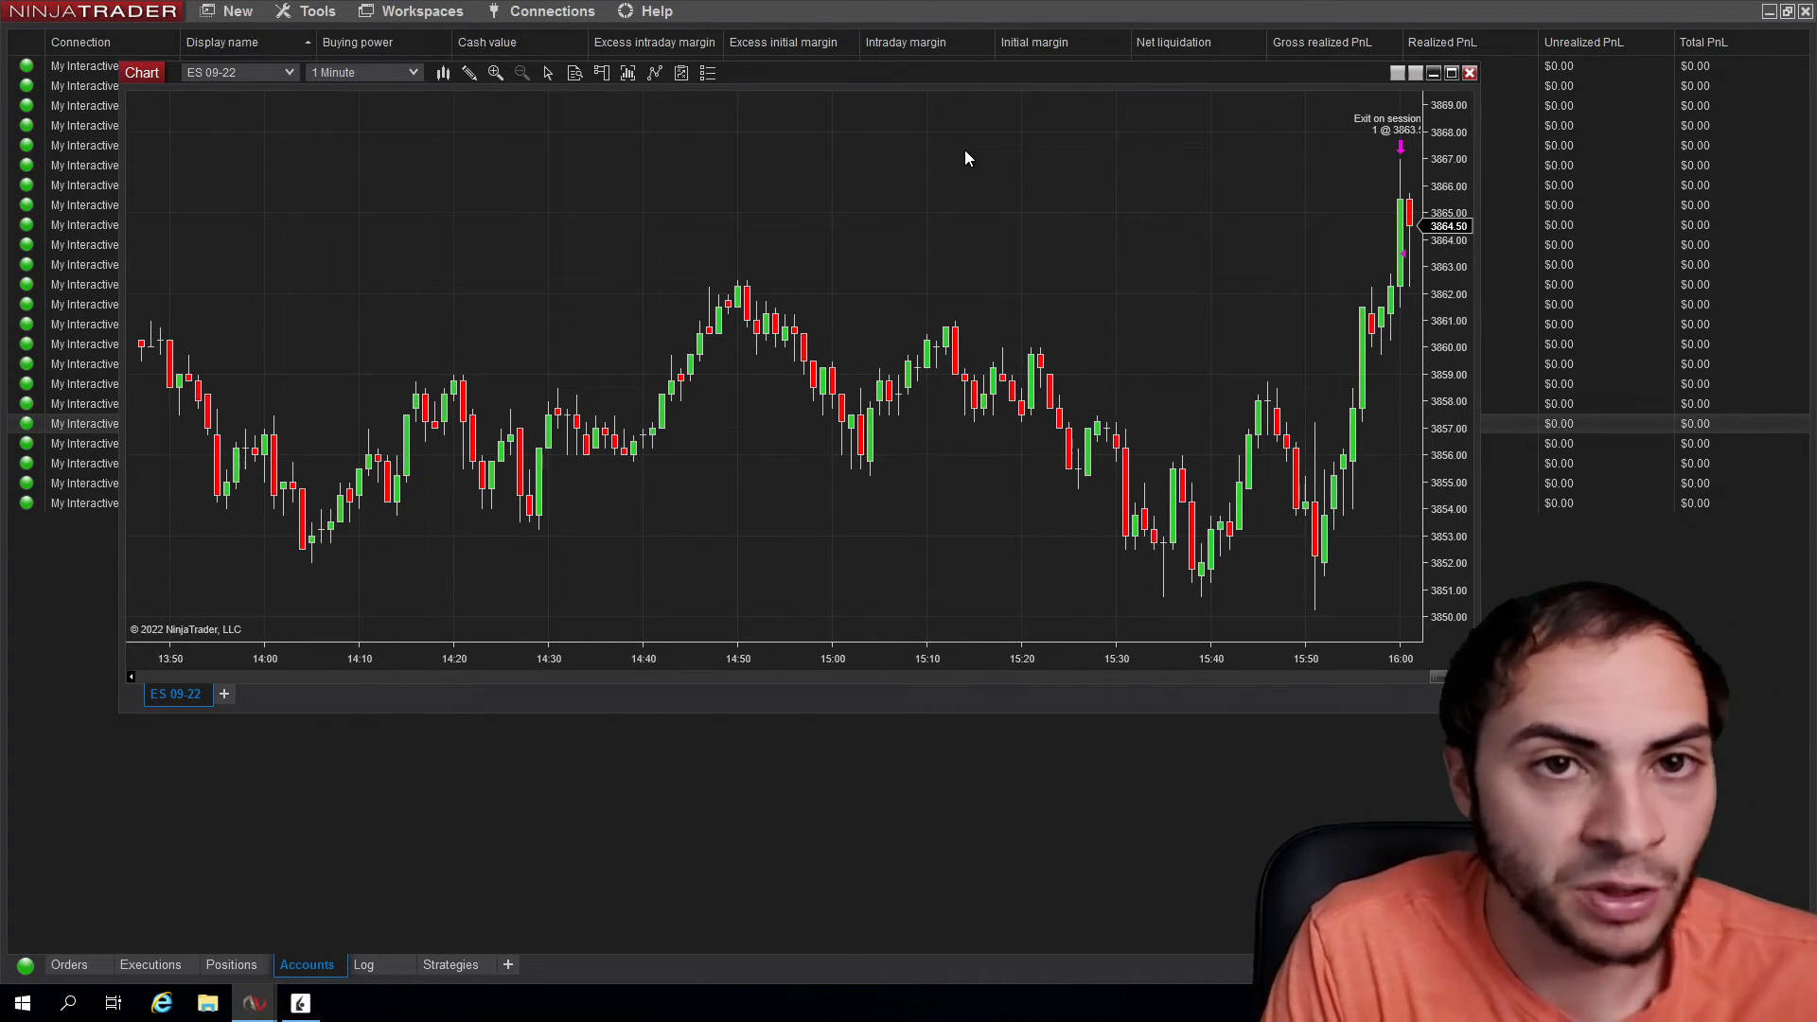
{"action": "mouse_move", "coordinate": [1113, 130]}
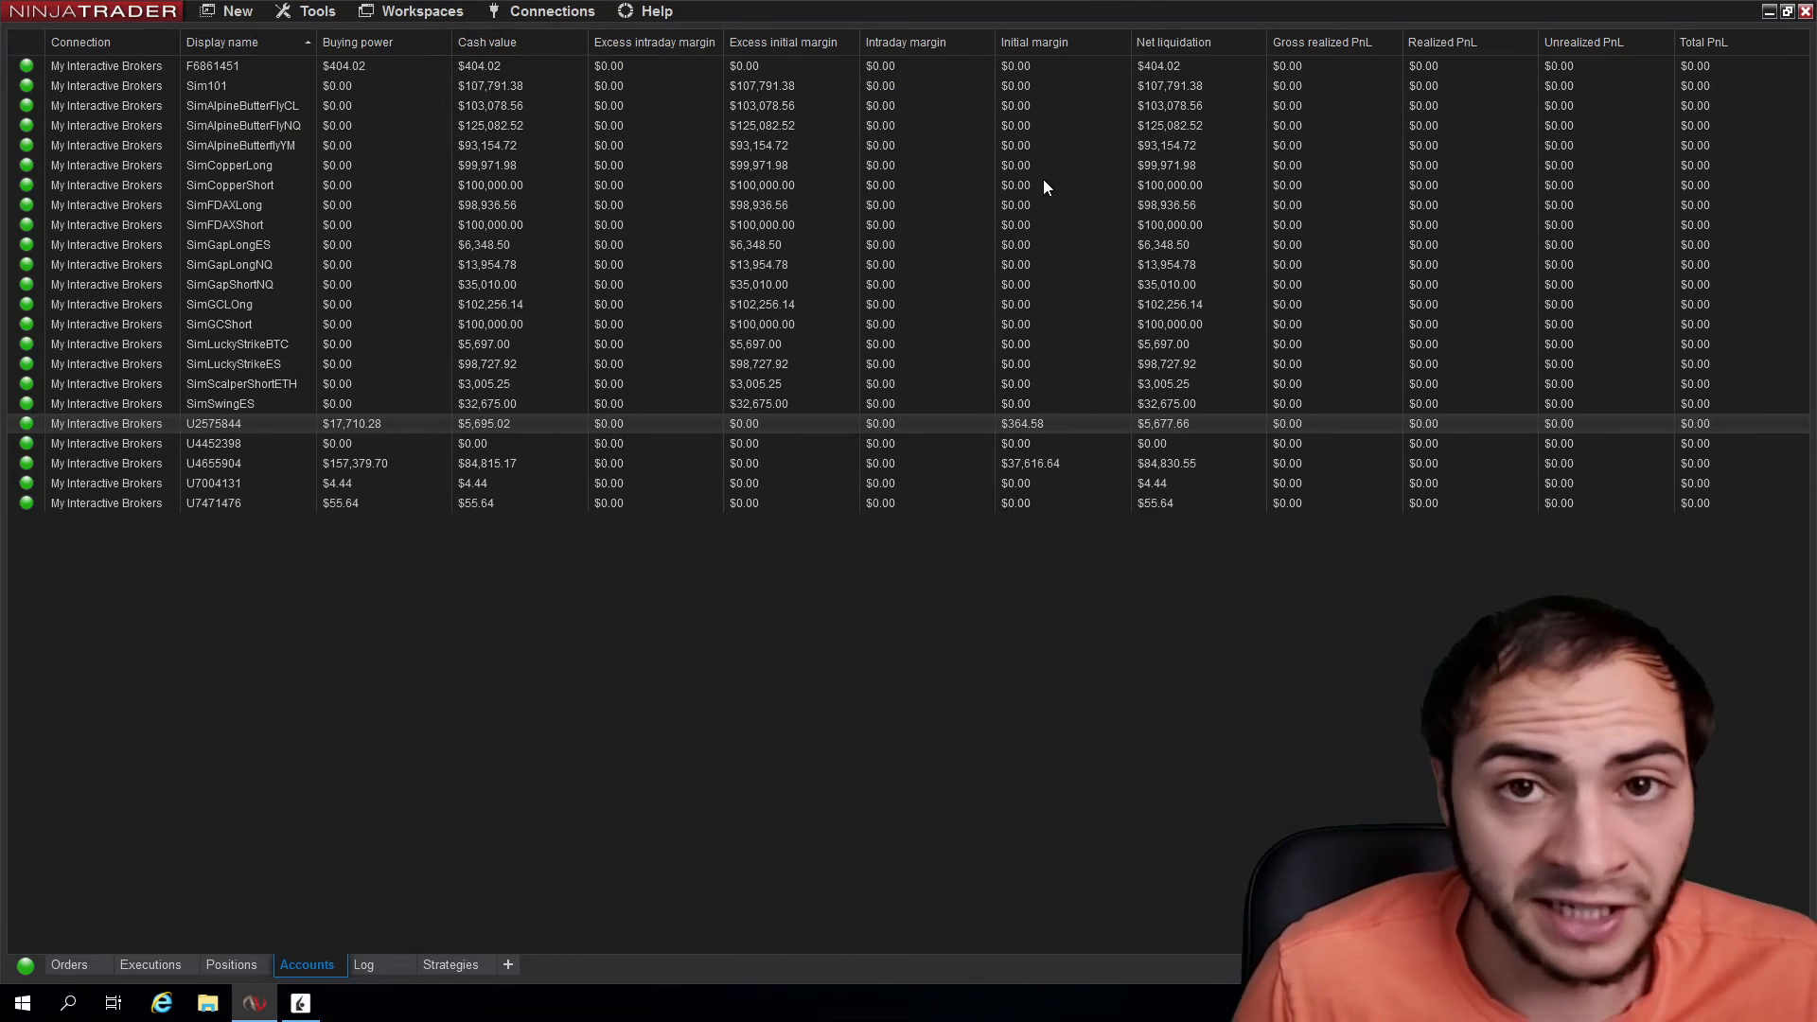
{"action": "mouse_move", "coordinate": [121, 751]}
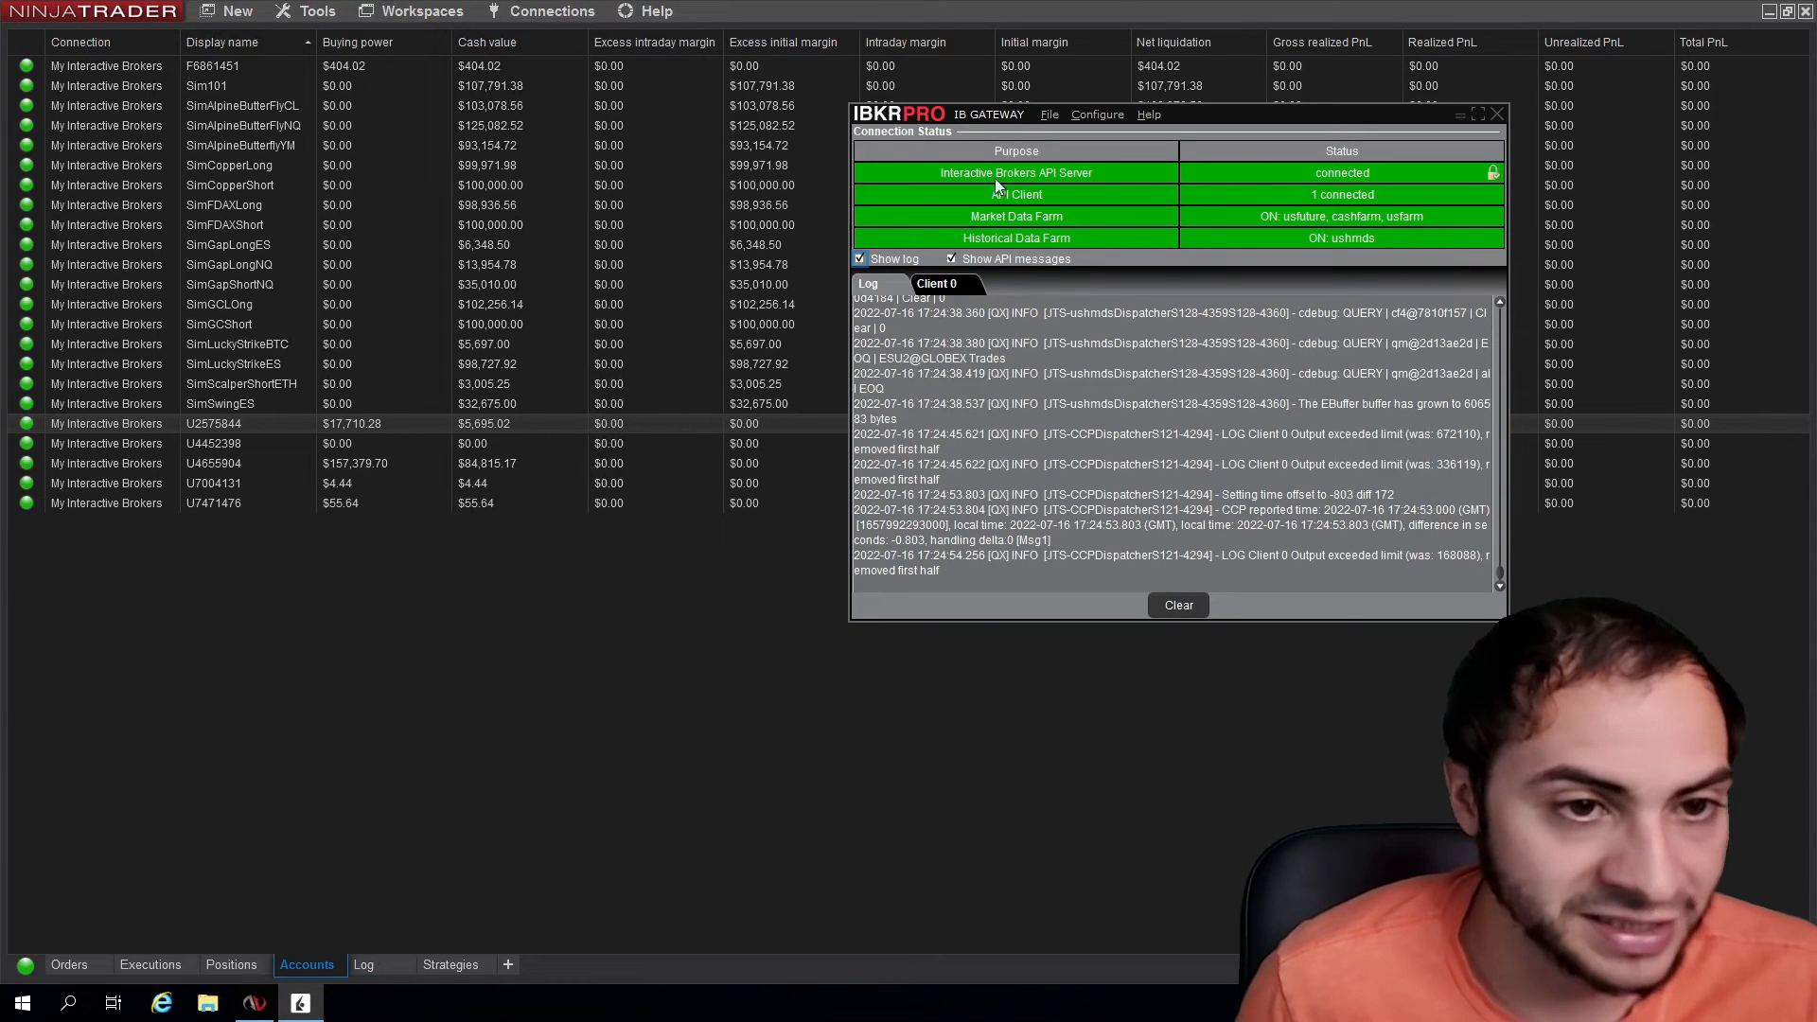
Reopen IB Gateway's Configure > Settings on the API Settings page with socket port 4001.
{"action": "left_click", "coordinate": [1096, 114]}
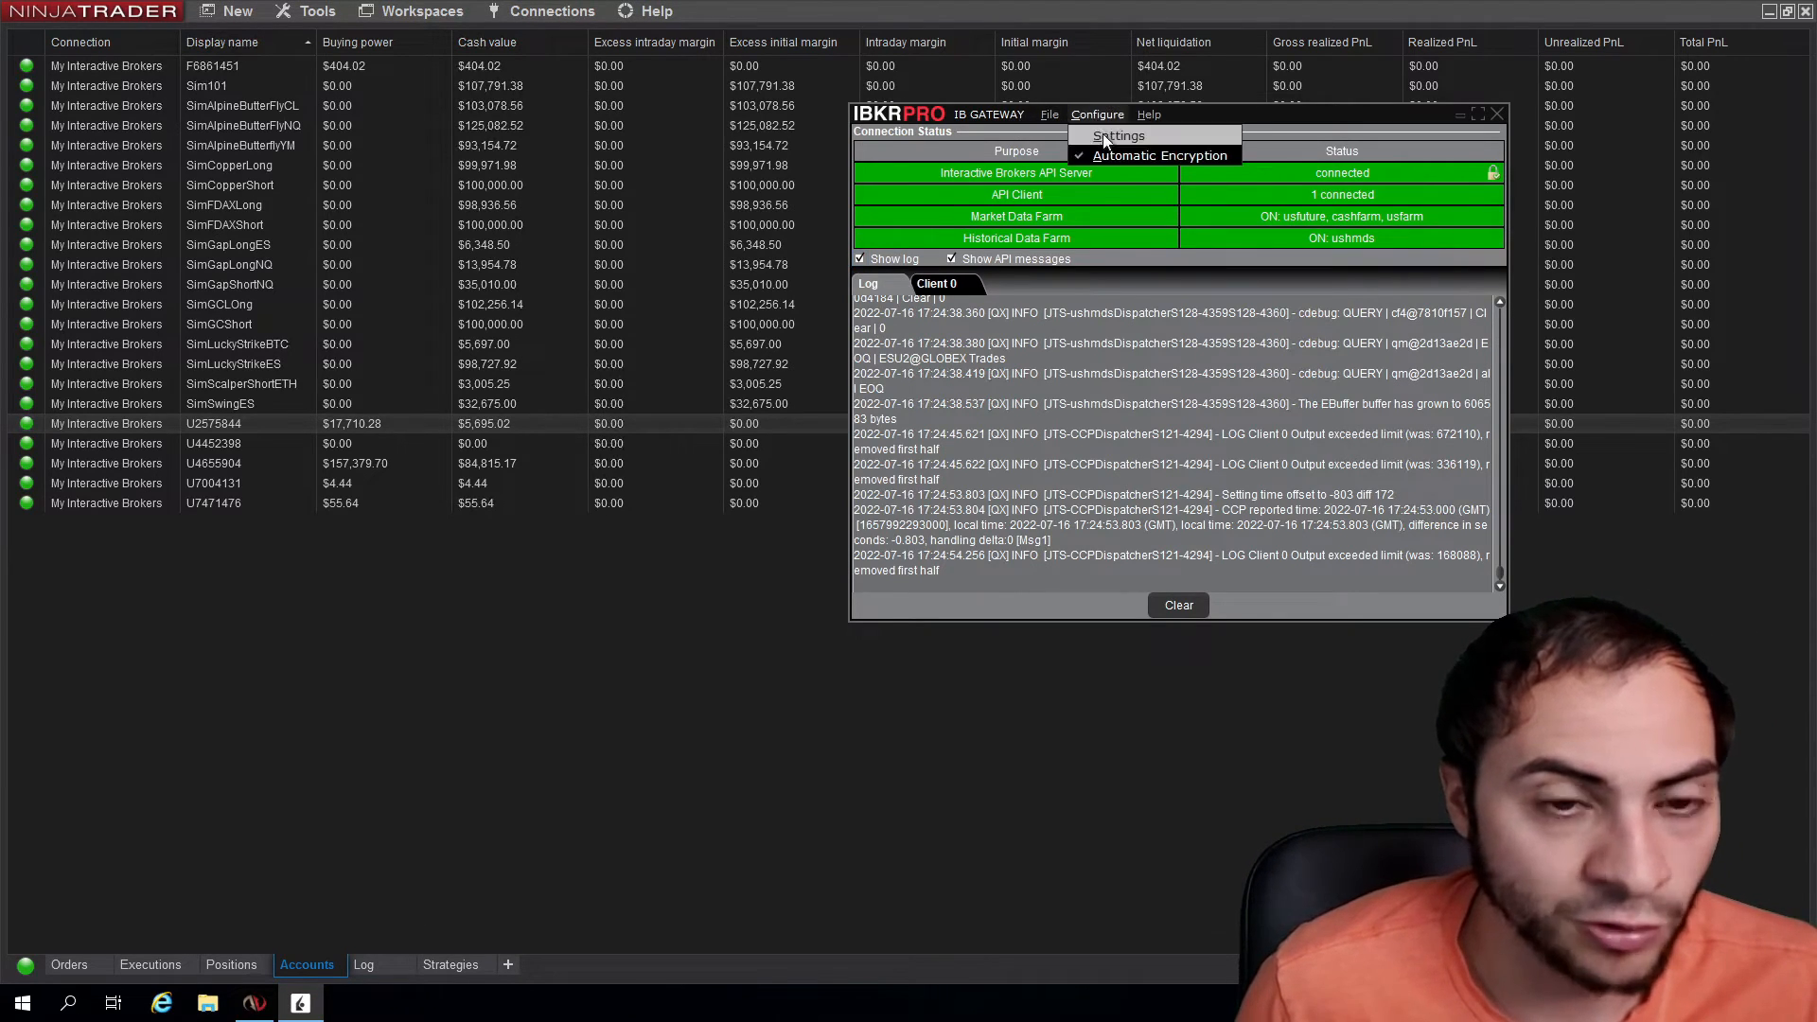
{"action": "left_click", "coordinate": [1119, 136]}
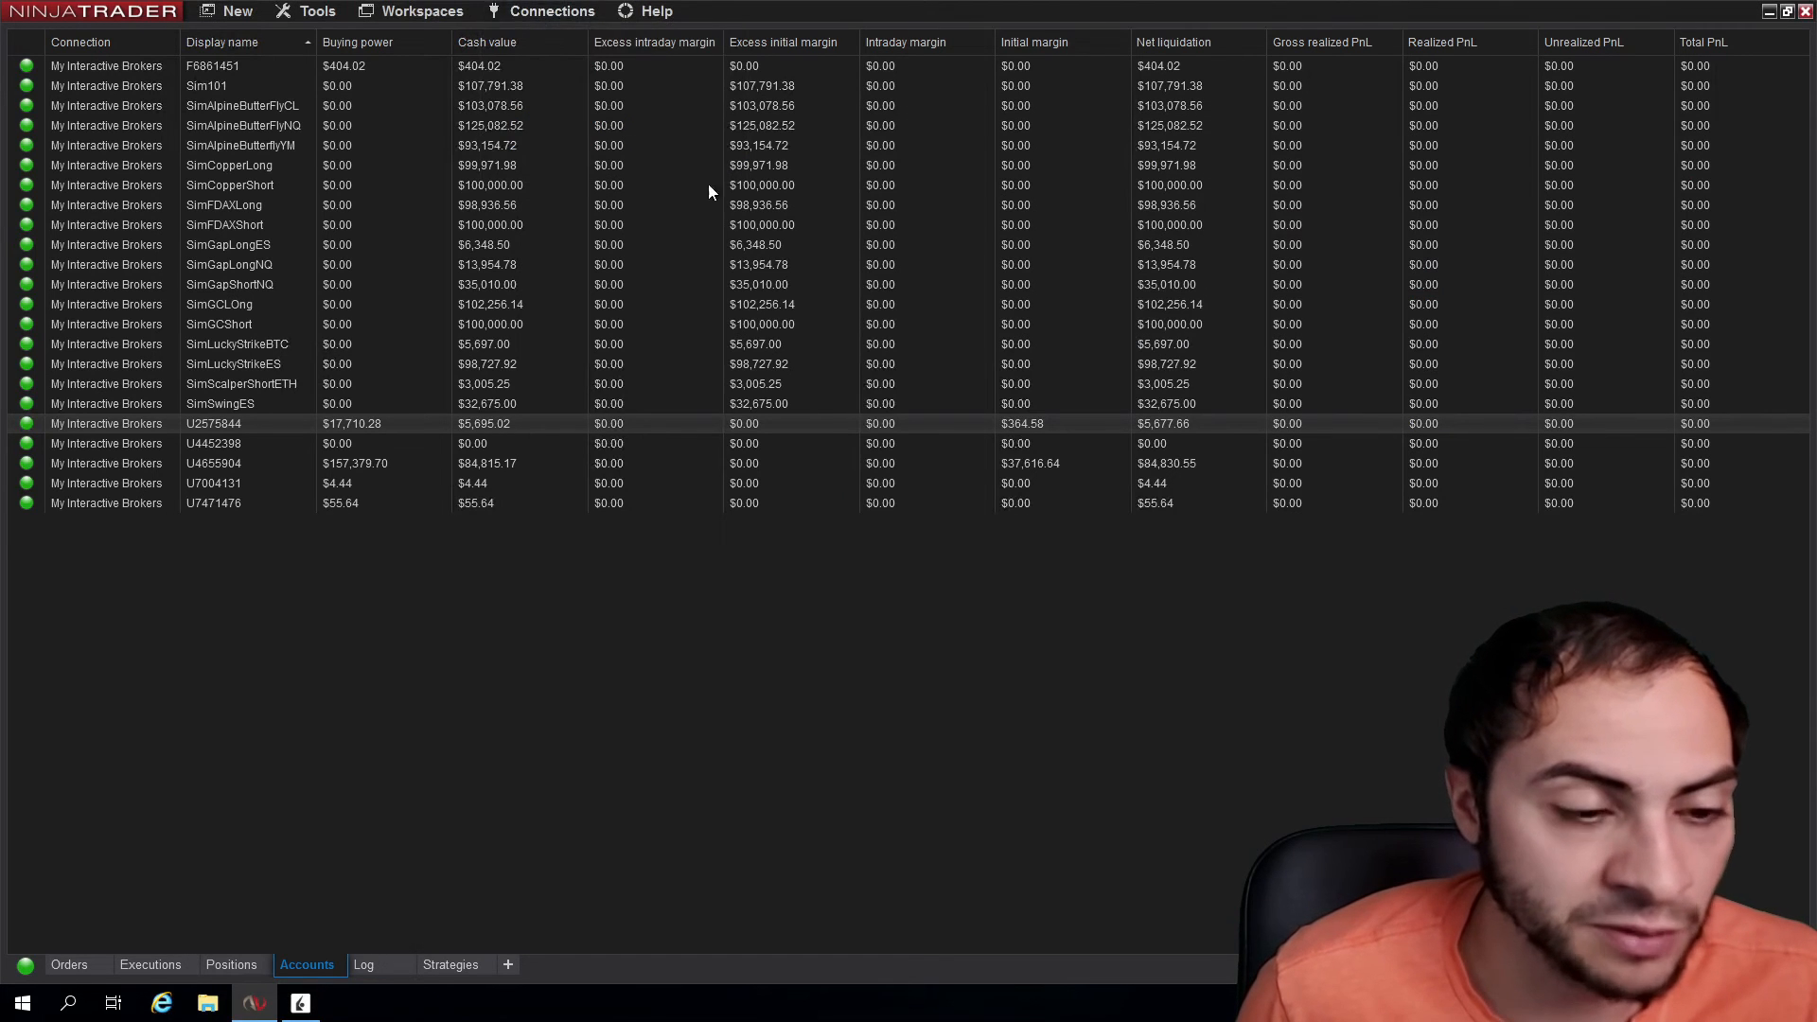
{"action": "left_click", "coordinate": [551, 12]}
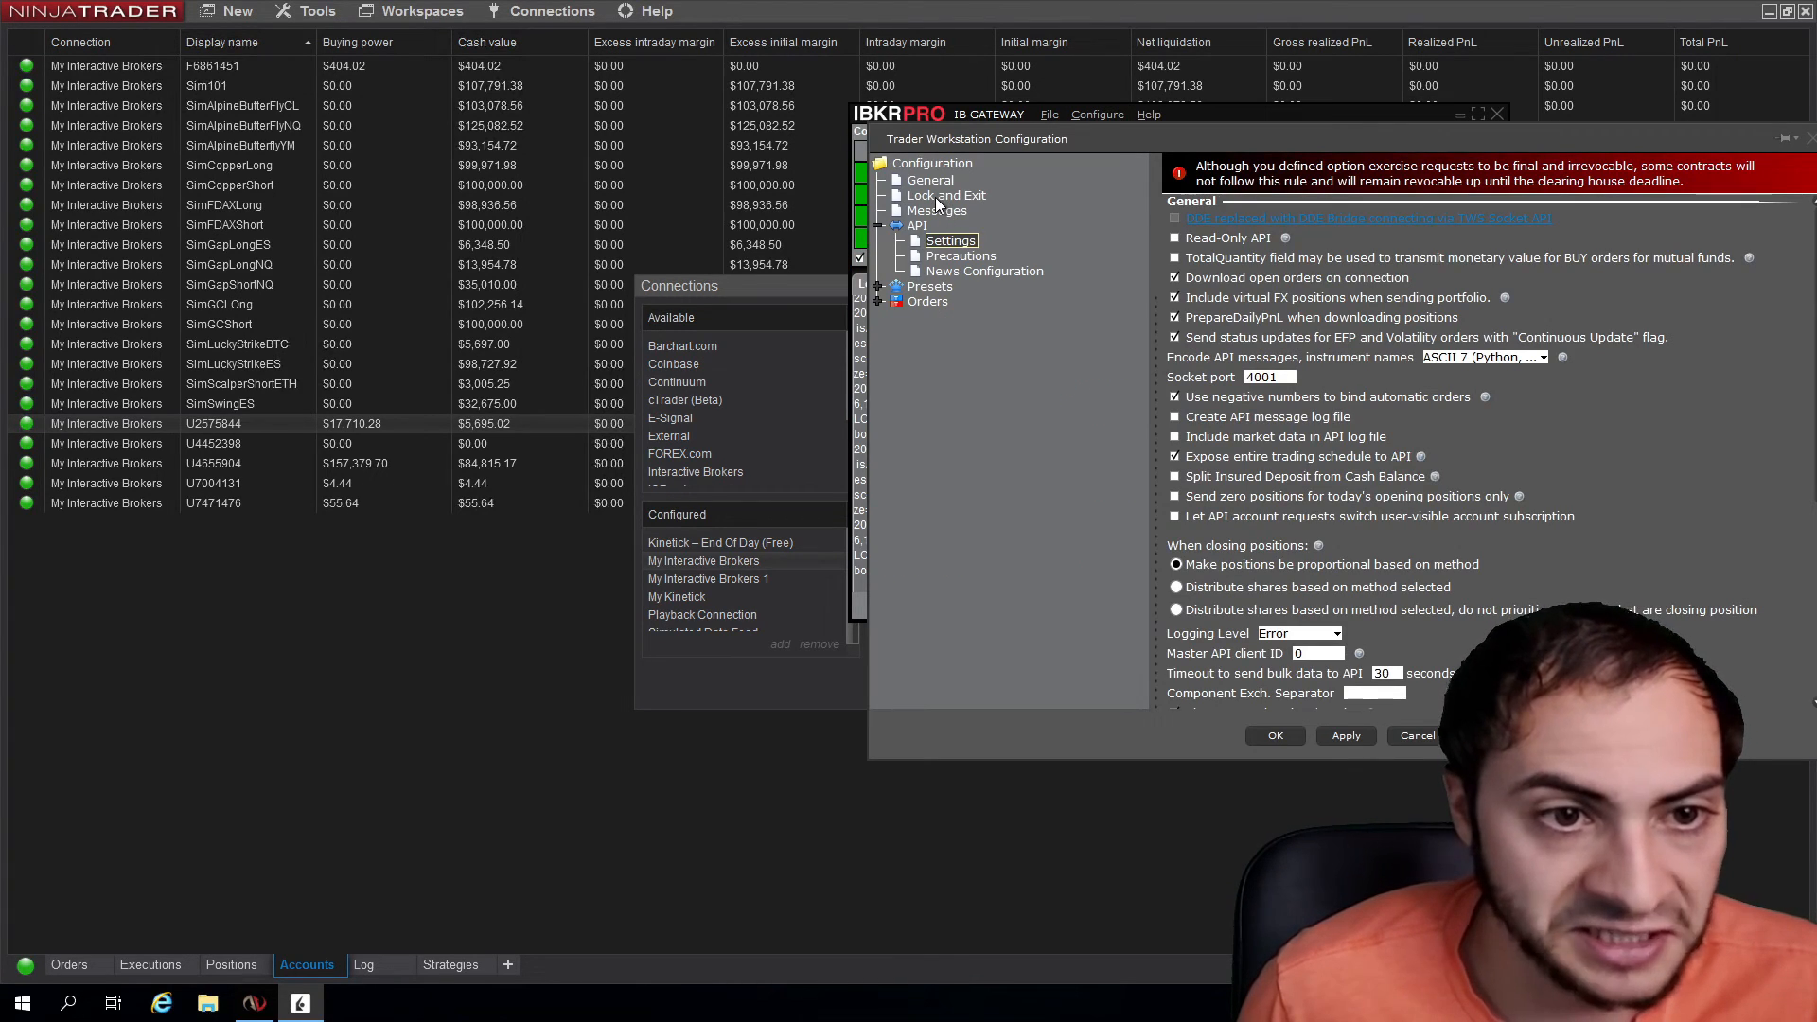
Set IB Gateway's Lock and Exit option to auto restart daily at 11:45 PM.
{"action": "left_click", "coordinate": [946, 195]}
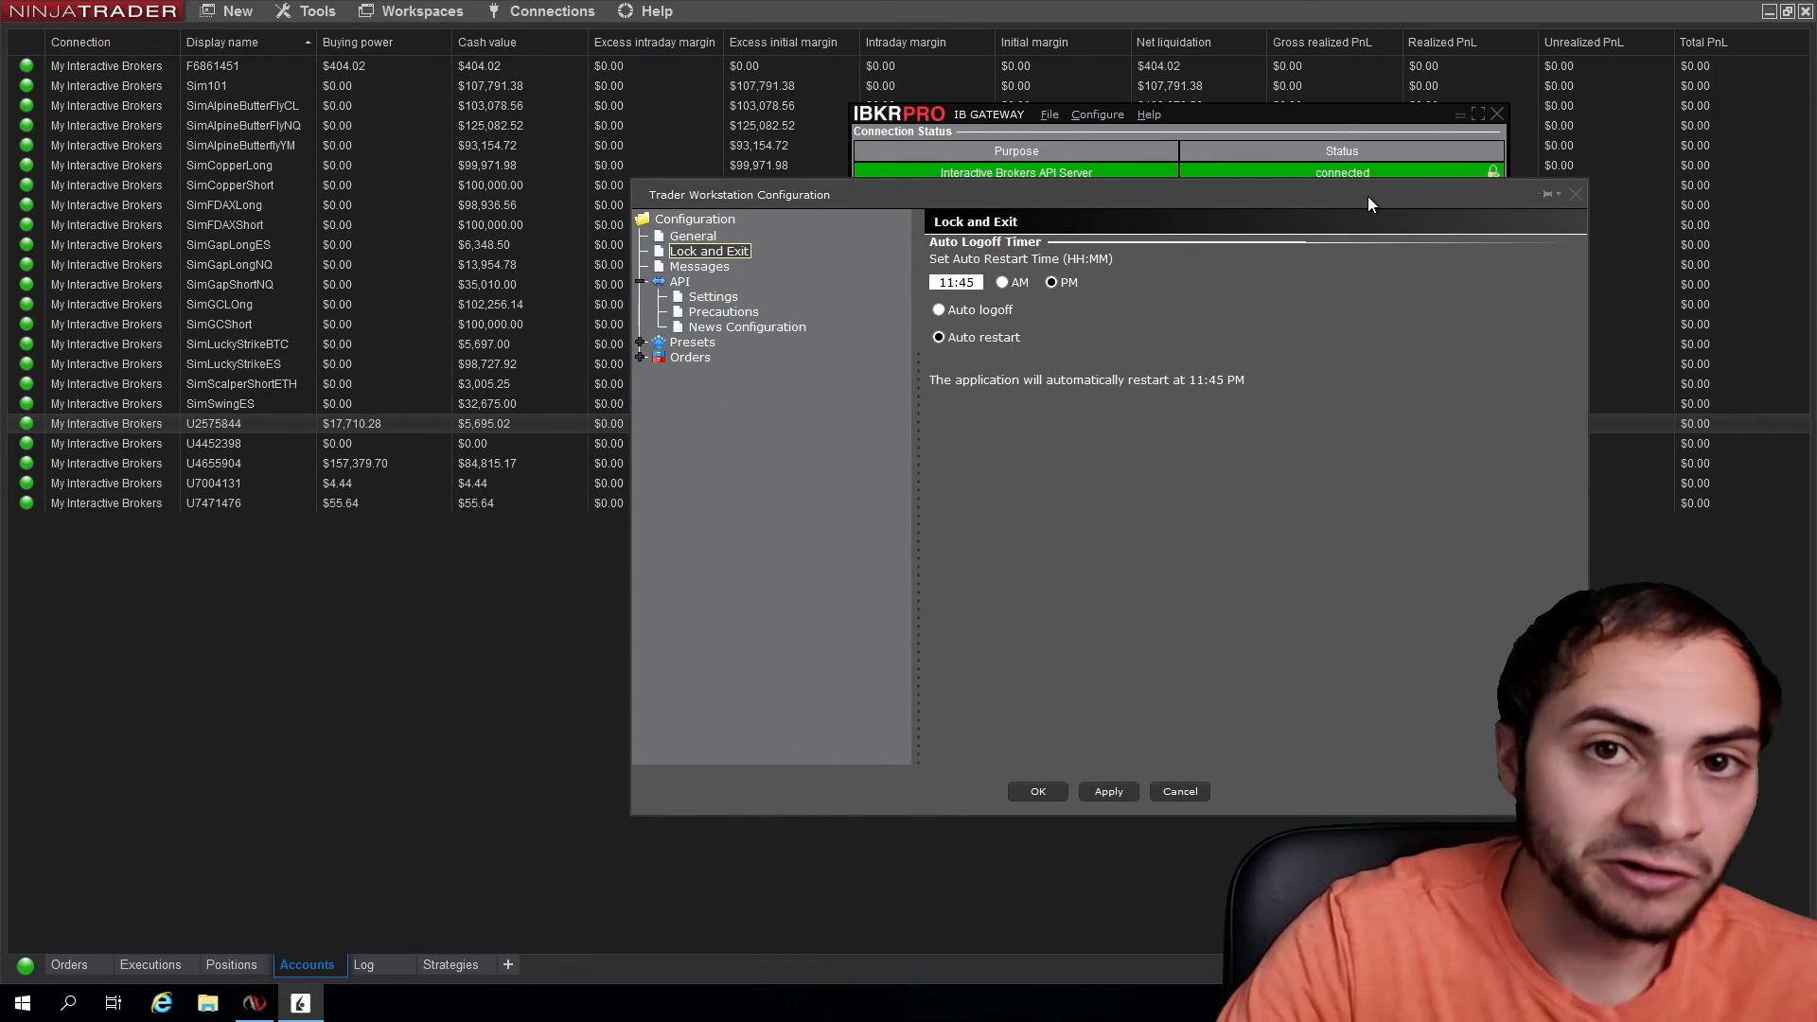
{"action": "mouse_move", "coordinate": [1525, 197]}
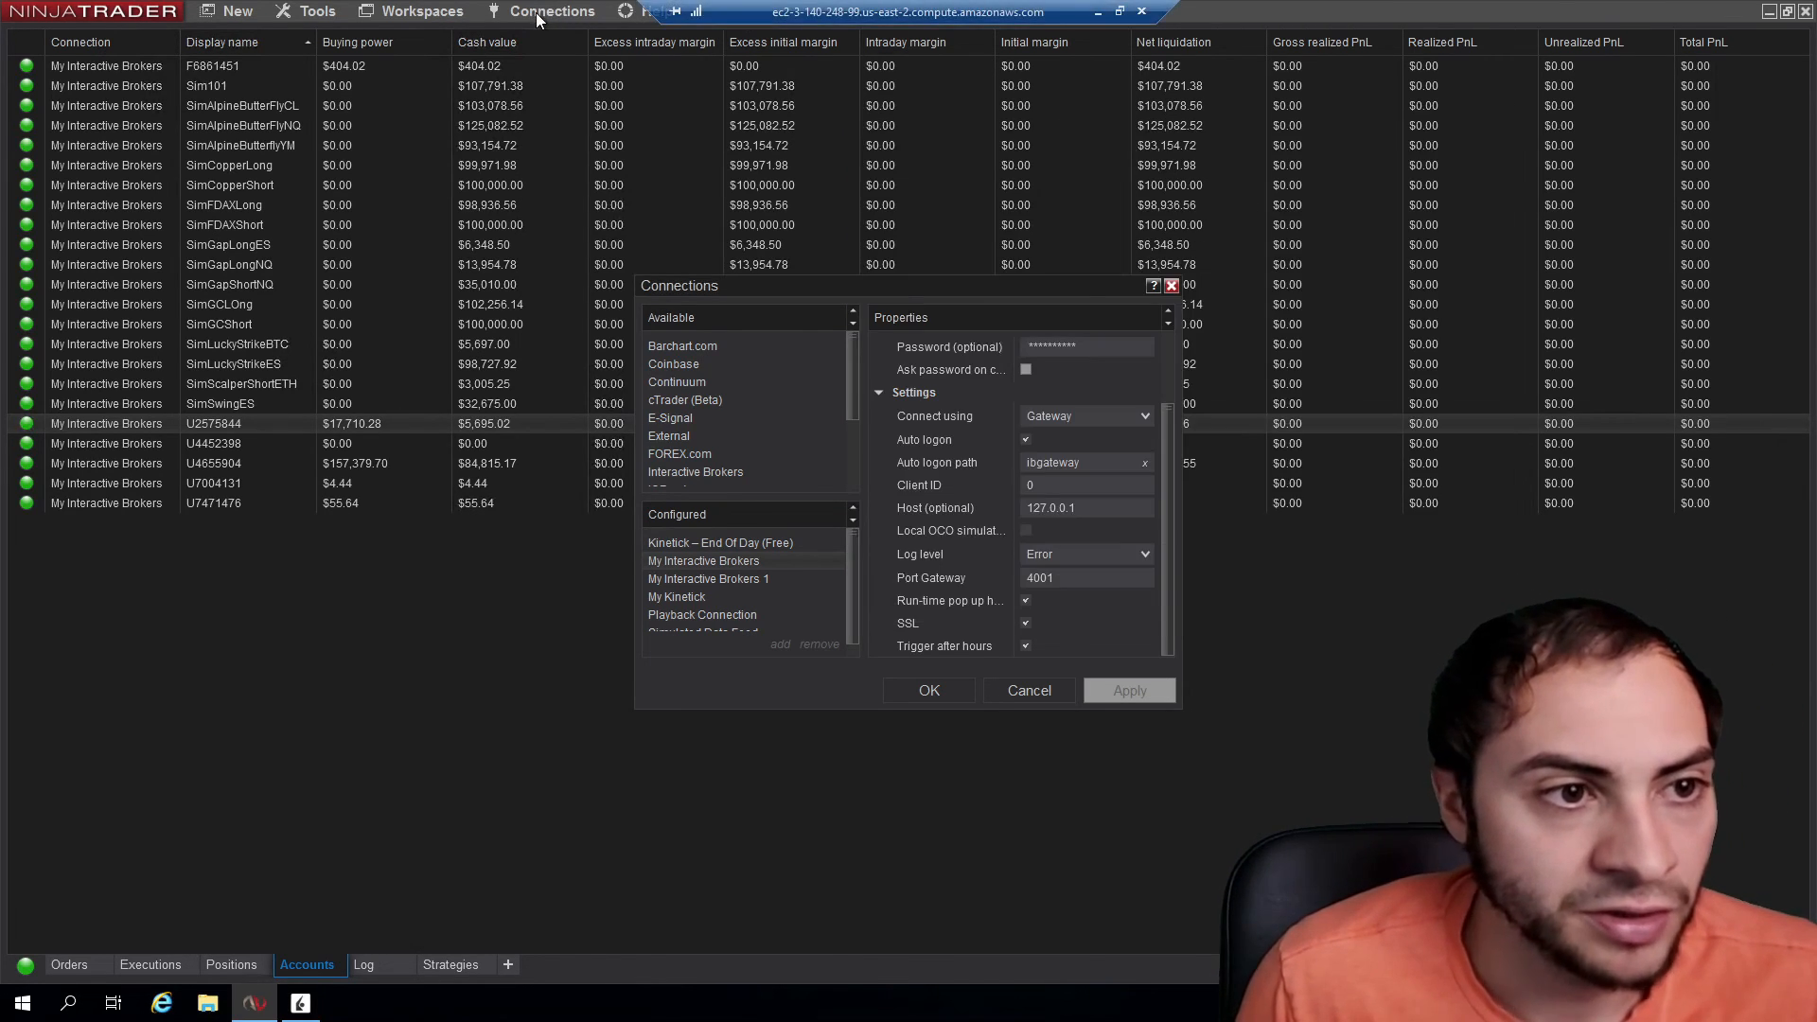
{"action": "mouse_move", "coordinate": [994, 683]}
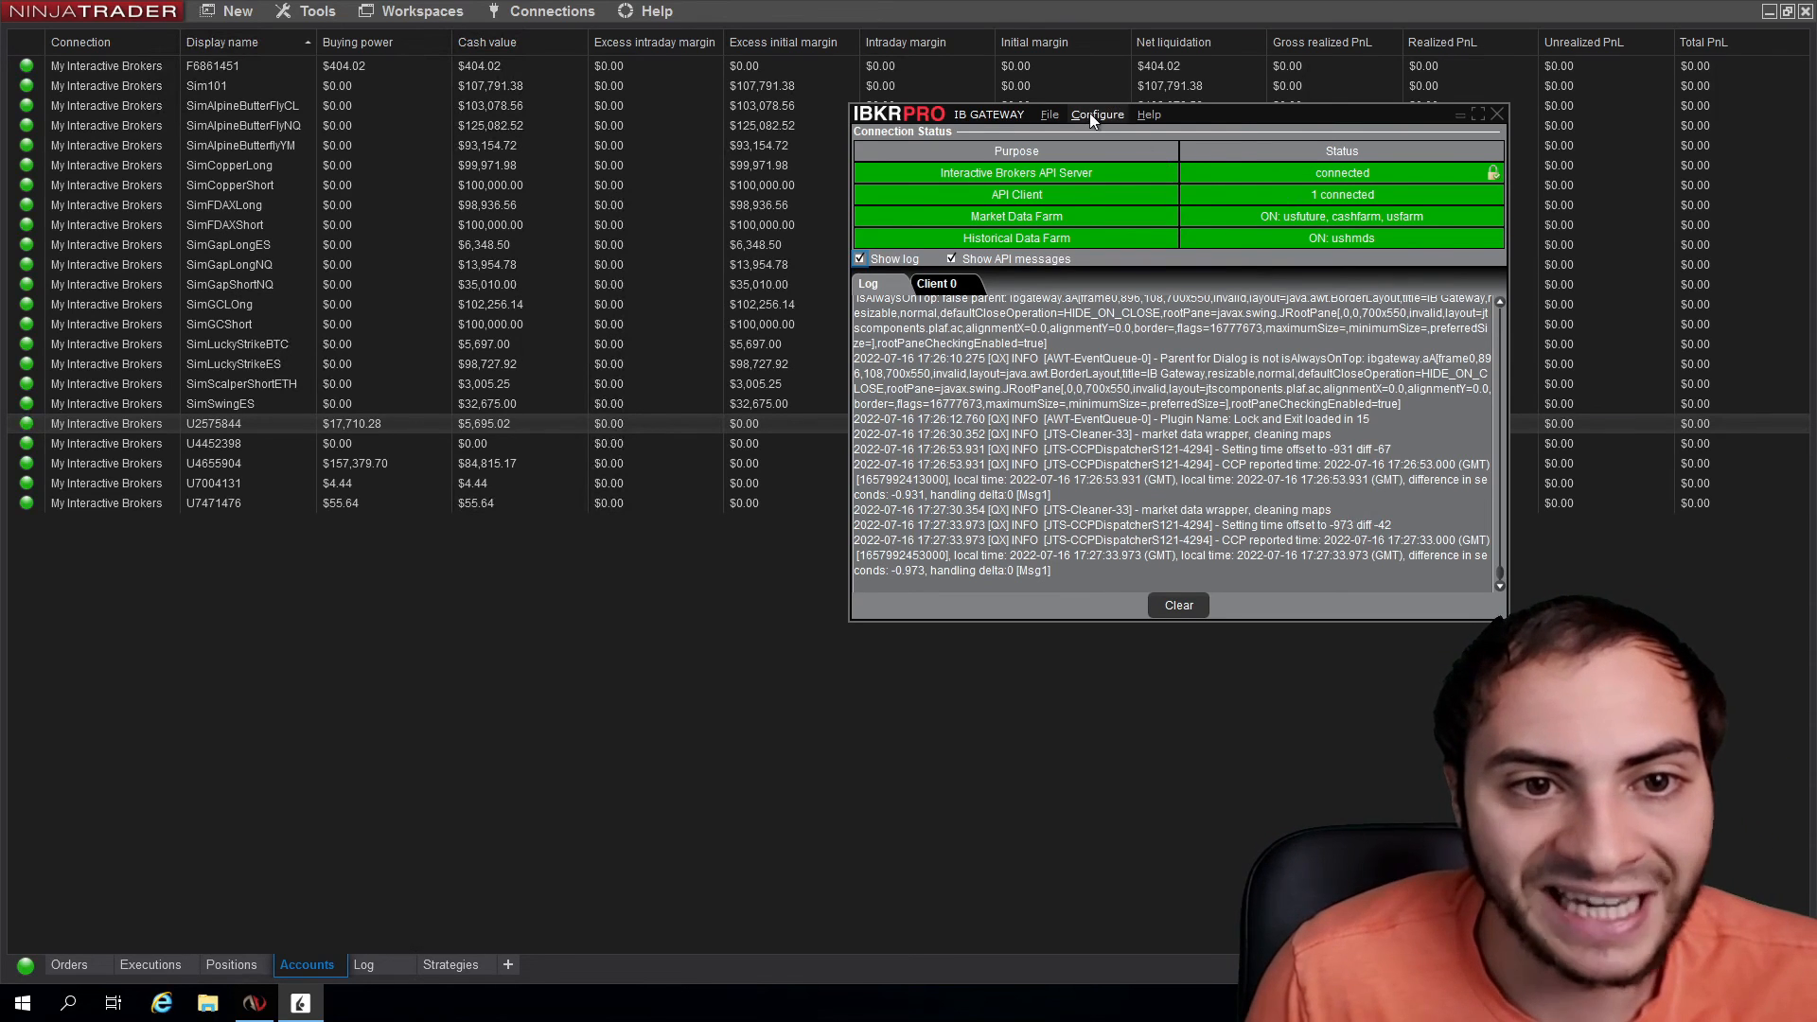
{"action": "left_click", "coordinate": [1096, 113]}
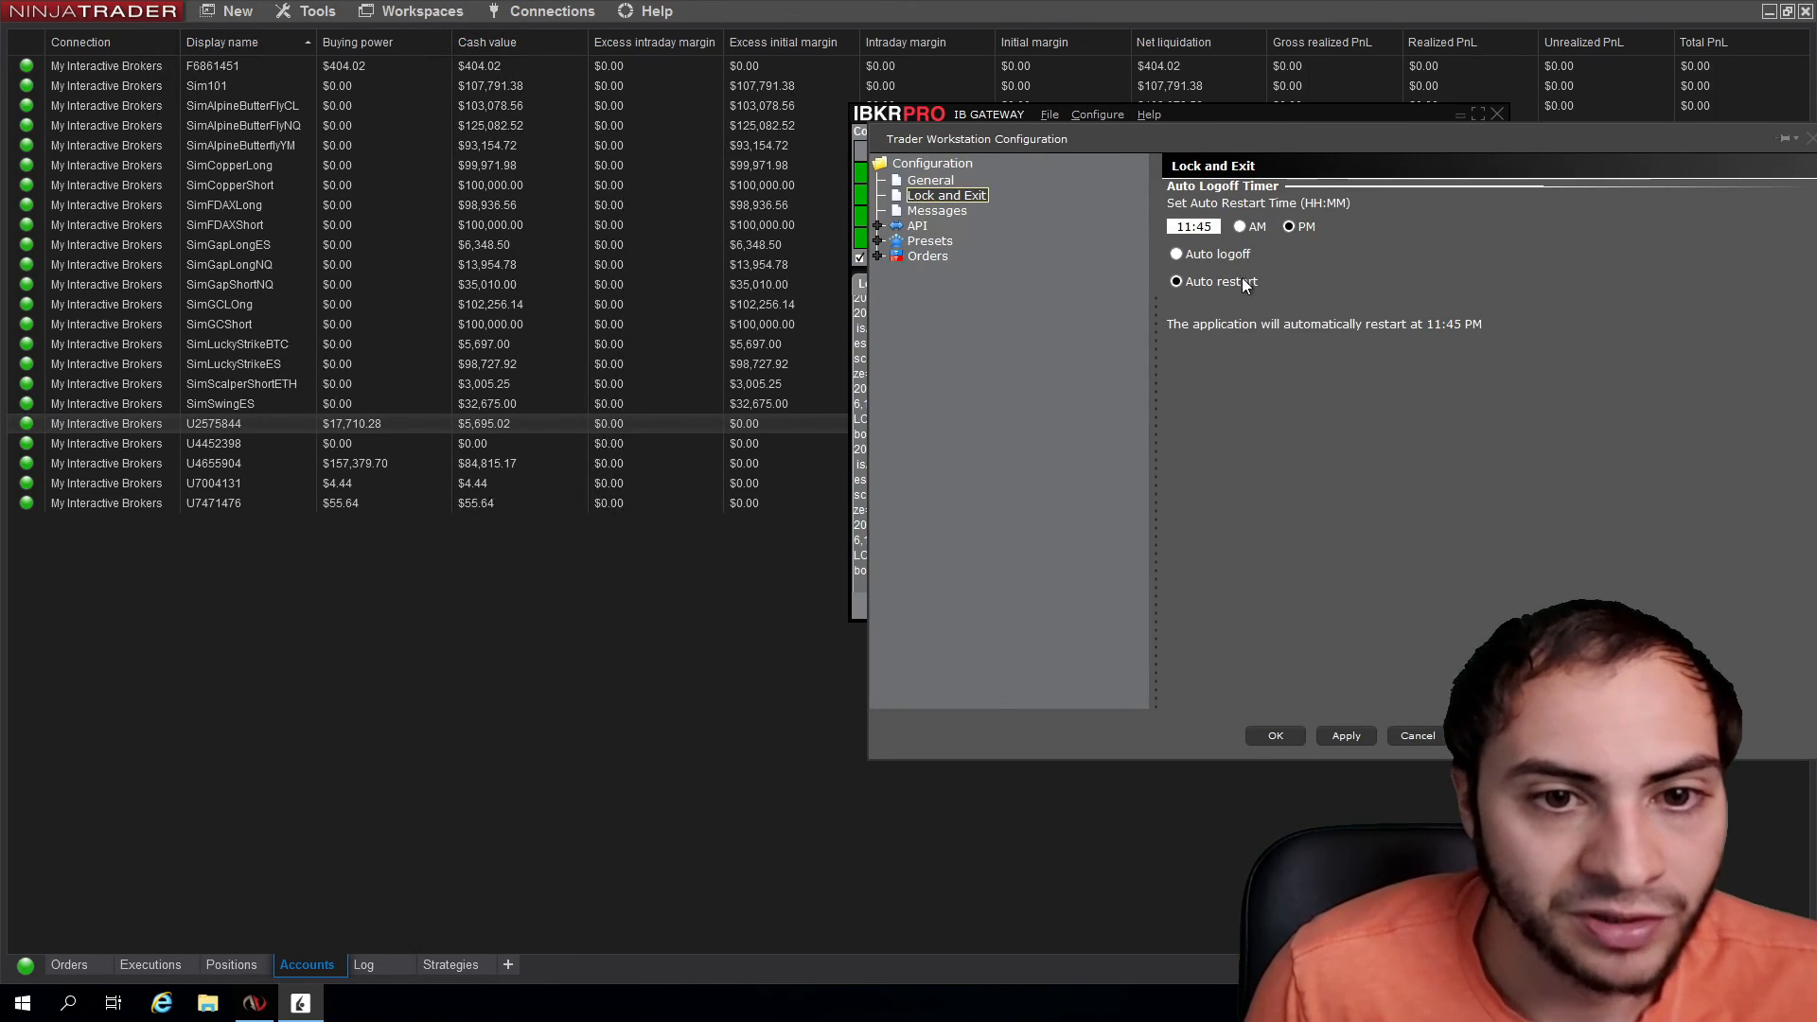